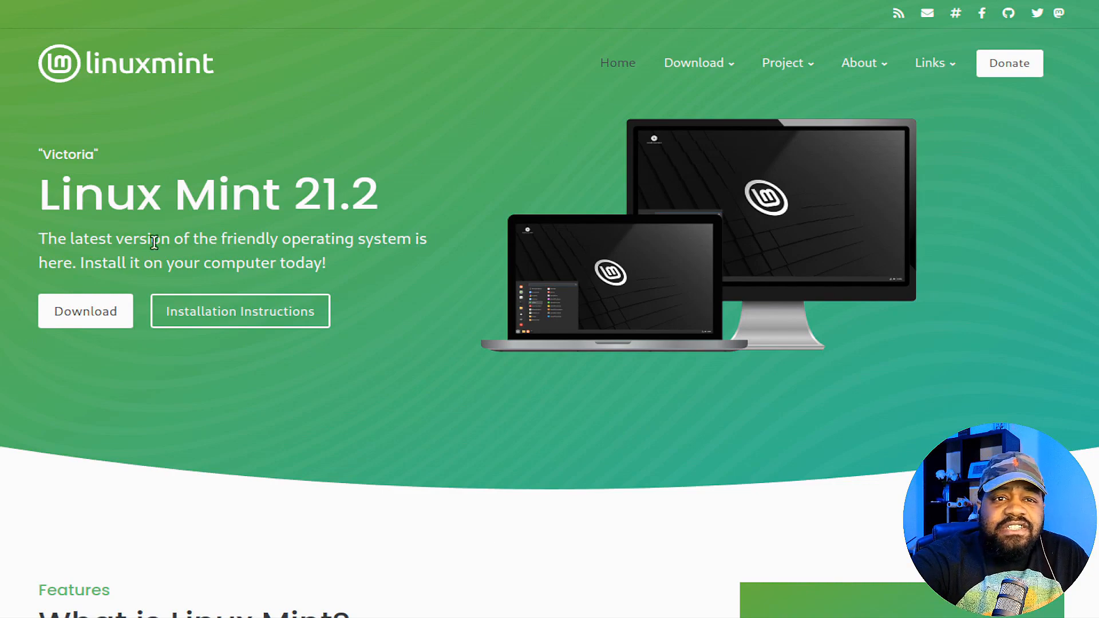
{"action": "mouse_move", "coordinate": [473, 402]}
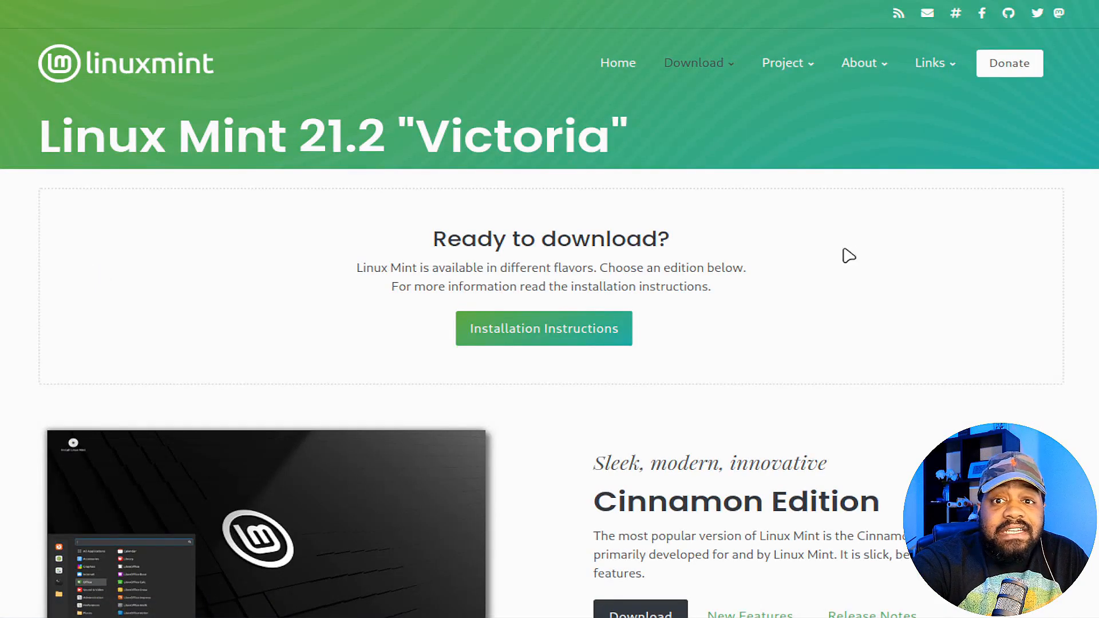
Go to the Linux Mint 21.2 Cinnamon Edition download page and view the mirrors list
{"action": "scroll", "scroll_direction": "down", "scroll_amount": 3}
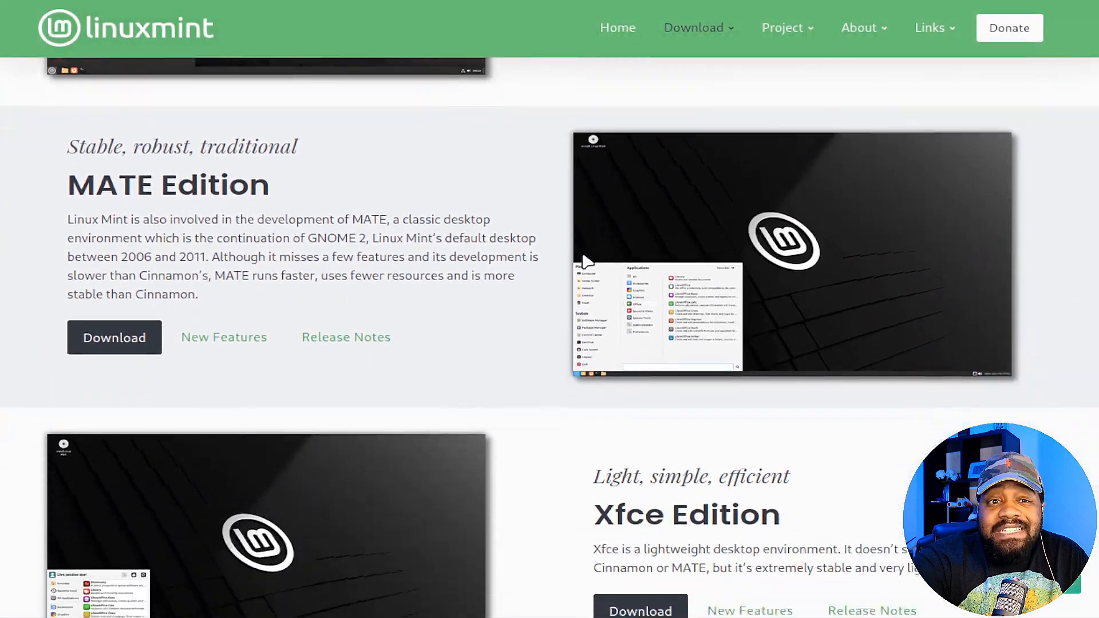
{"action": "scroll", "scroll_direction": "up", "scroll_amount": 3}
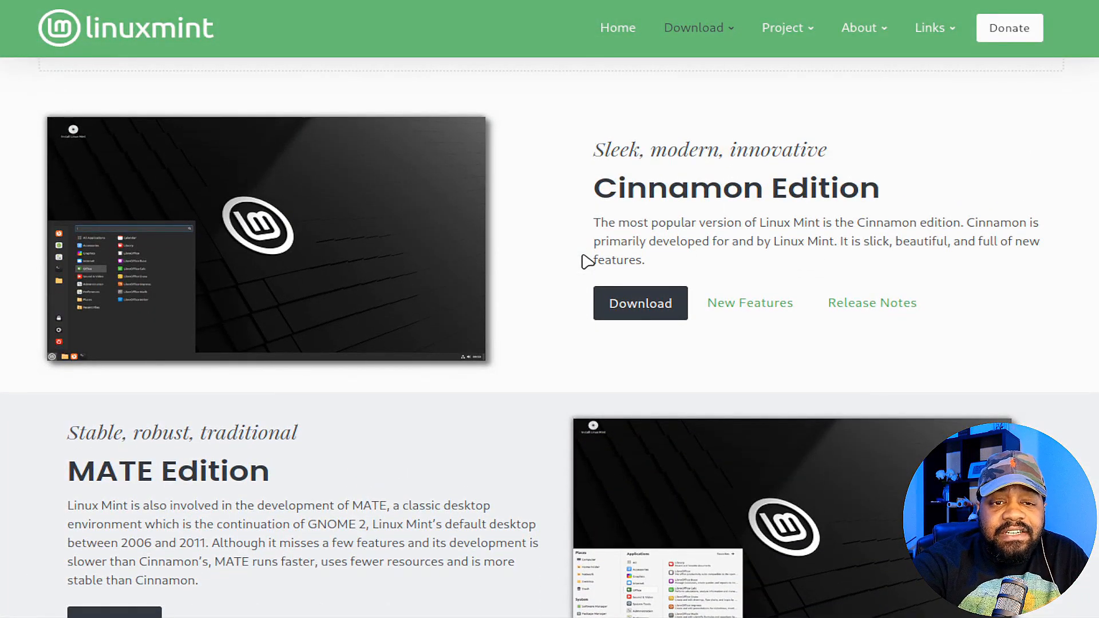
{"action": "scroll", "scroll_direction": "down", "scroll_amount": 3}
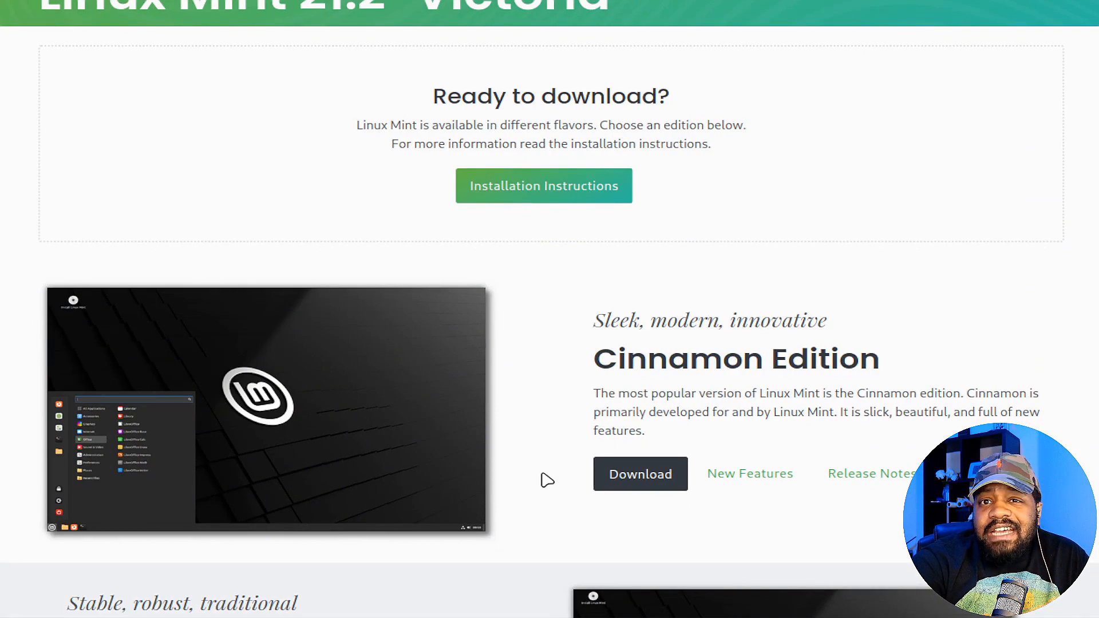
{"action": "mouse_move", "coordinate": [543, 195]}
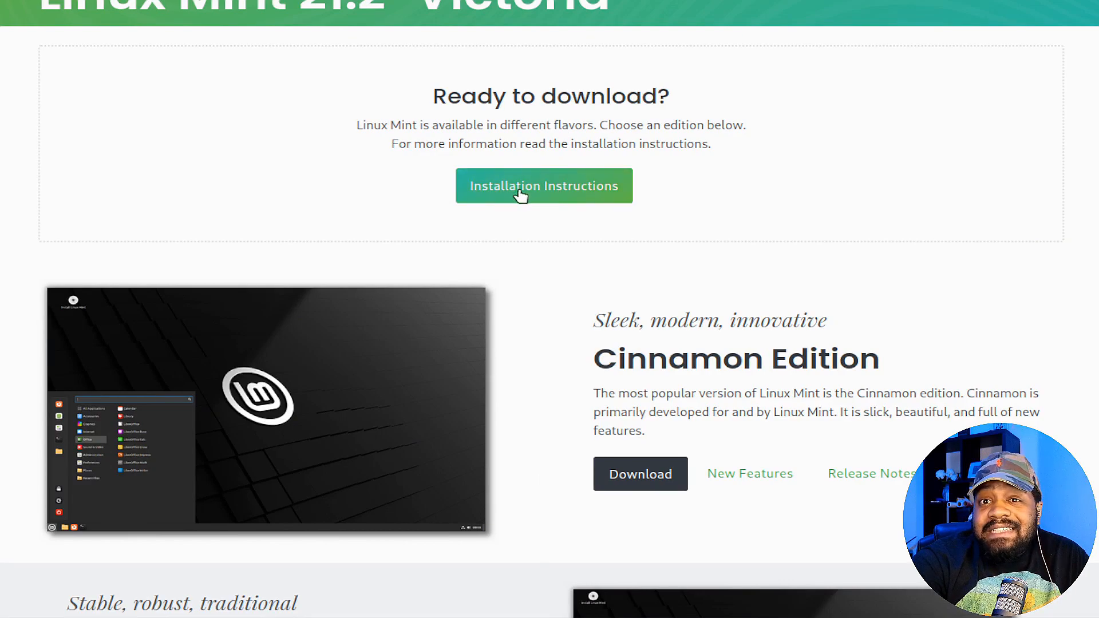
{"action": "left_click", "coordinate": [639, 473]}
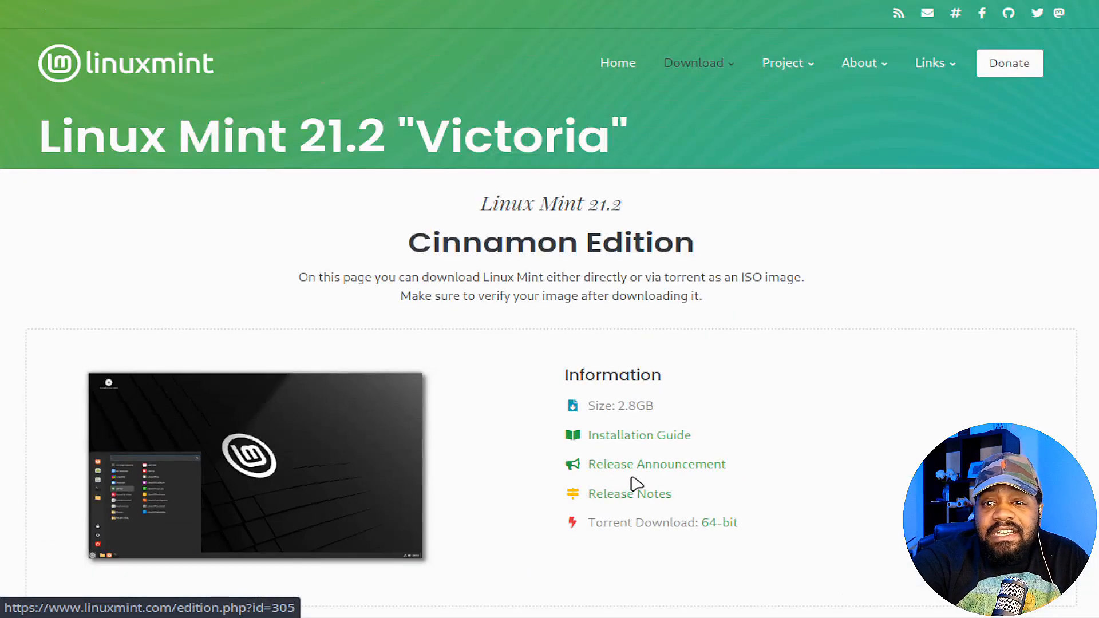
{"action": "scroll", "scroll_direction": "down", "scroll_amount": 3}
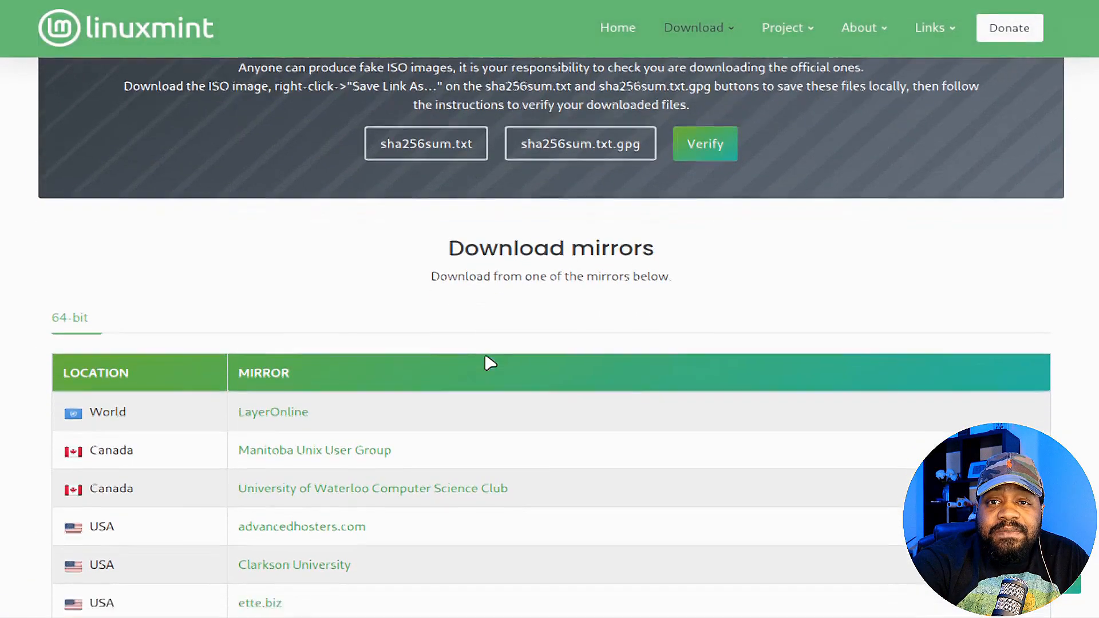
{"action": "scroll", "scroll_direction": "down", "scroll_amount": 3}
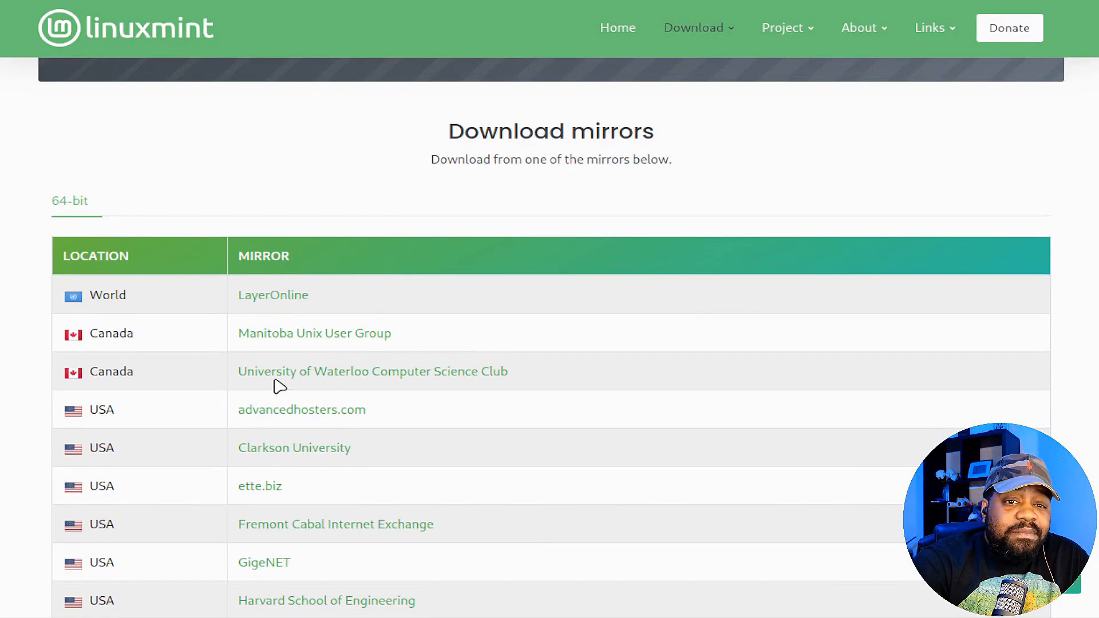
{"action": "mouse_move", "coordinate": [260, 485]}
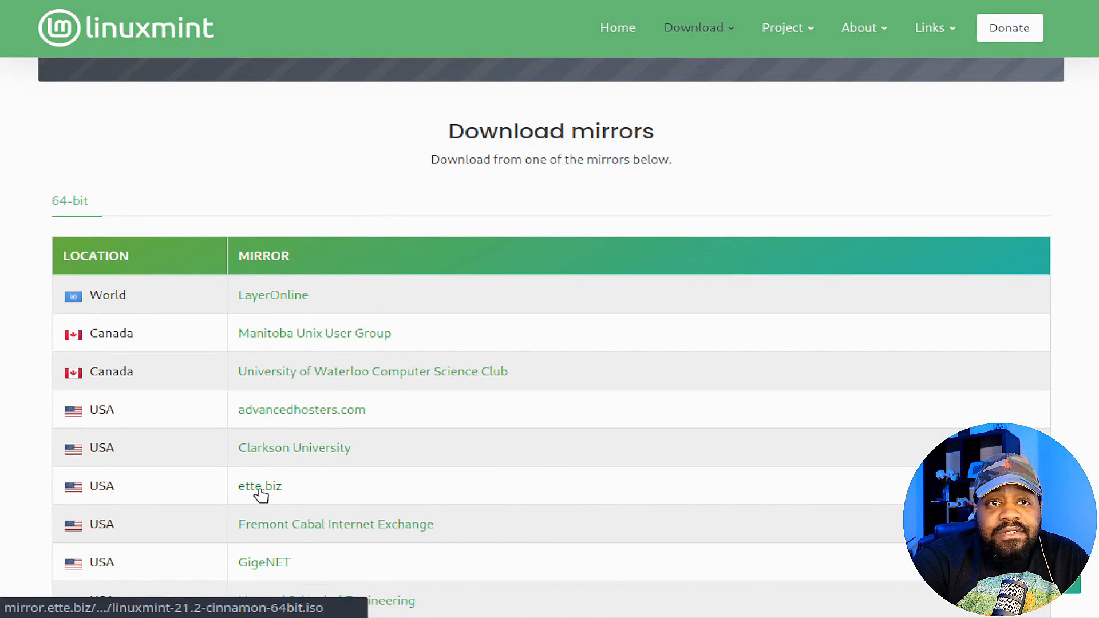
{"action": "mouse_move", "coordinate": [420, 260]}
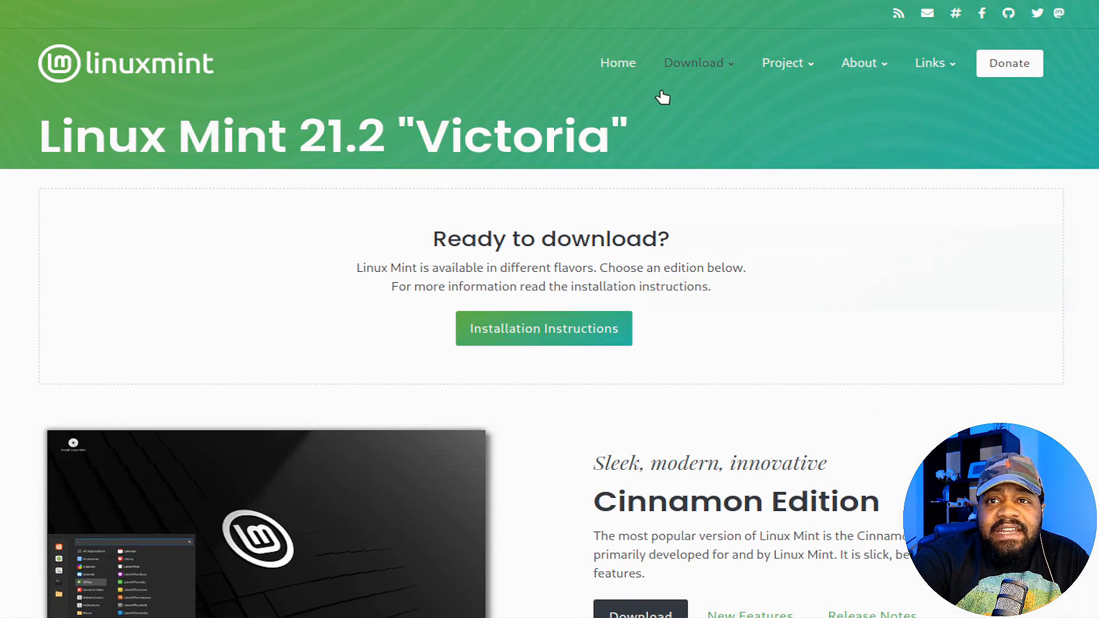
Reach the Linux Mint Blog via Links and locate the 21.2 Victoria Cinnamon release post
{"action": "left_click", "coordinate": [930, 63]}
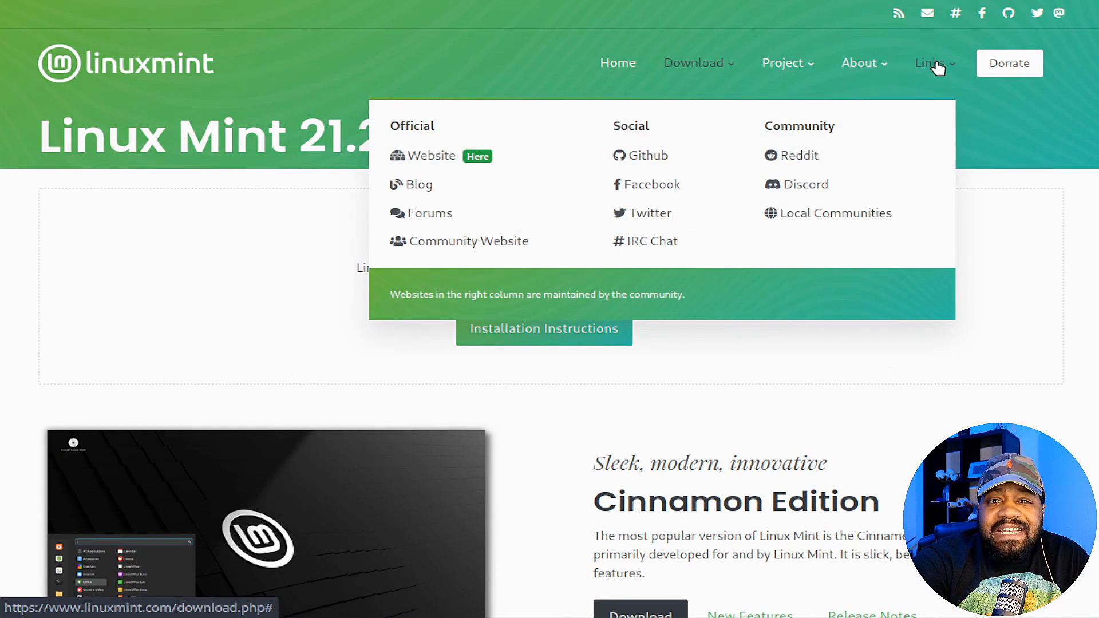
{"action": "left_click", "coordinate": [419, 185]}
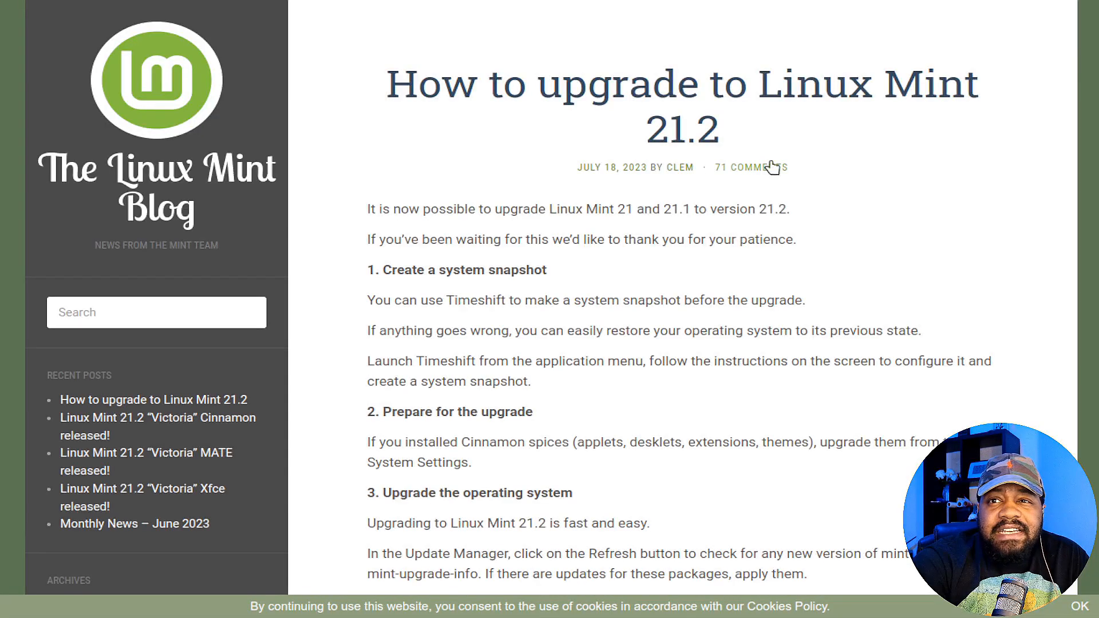
{"action": "mouse_move", "coordinate": [518, 264]}
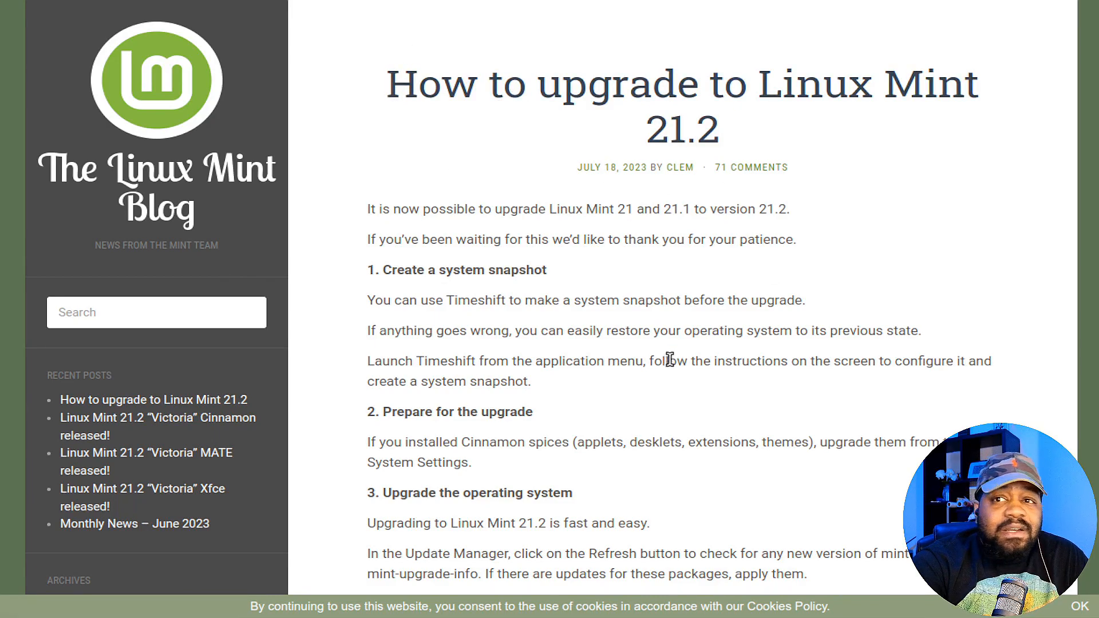
{"action": "scroll", "scroll_direction": "down", "scroll_amount": 3}
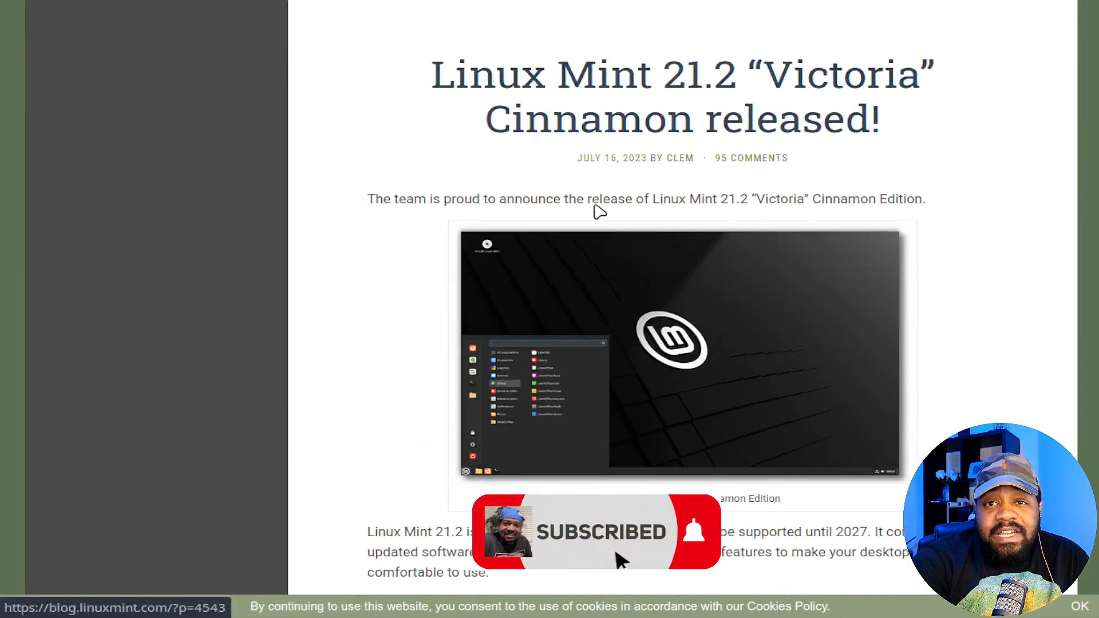
{"action": "mouse_move", "coordinate": [578, 166]}
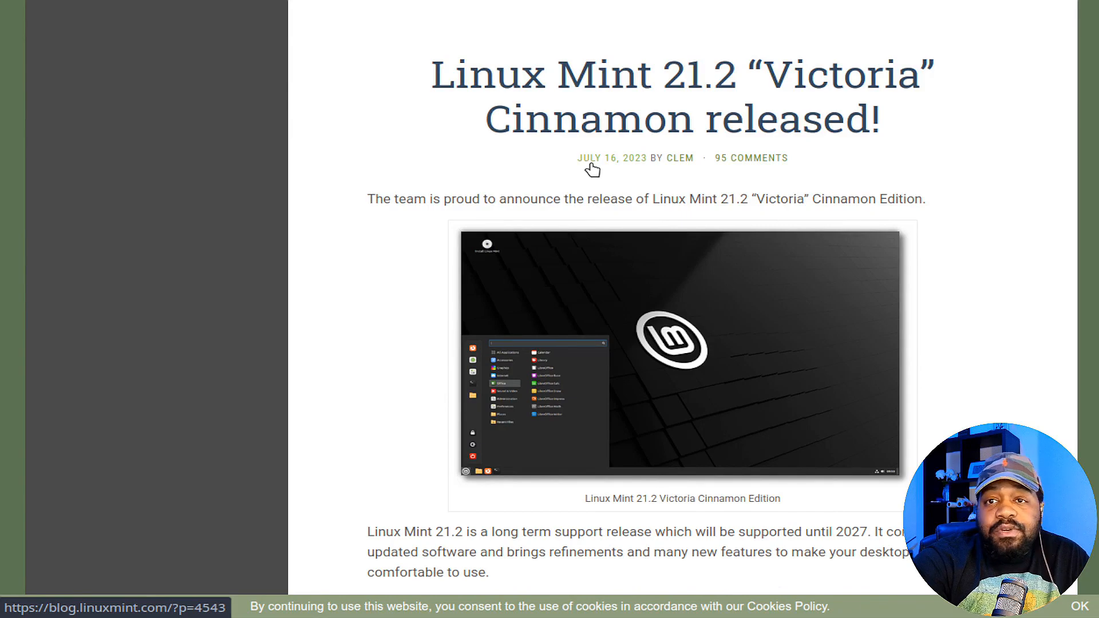
{"action": "scroll", "scroll_direction": "down", "scroll_amount": 3}
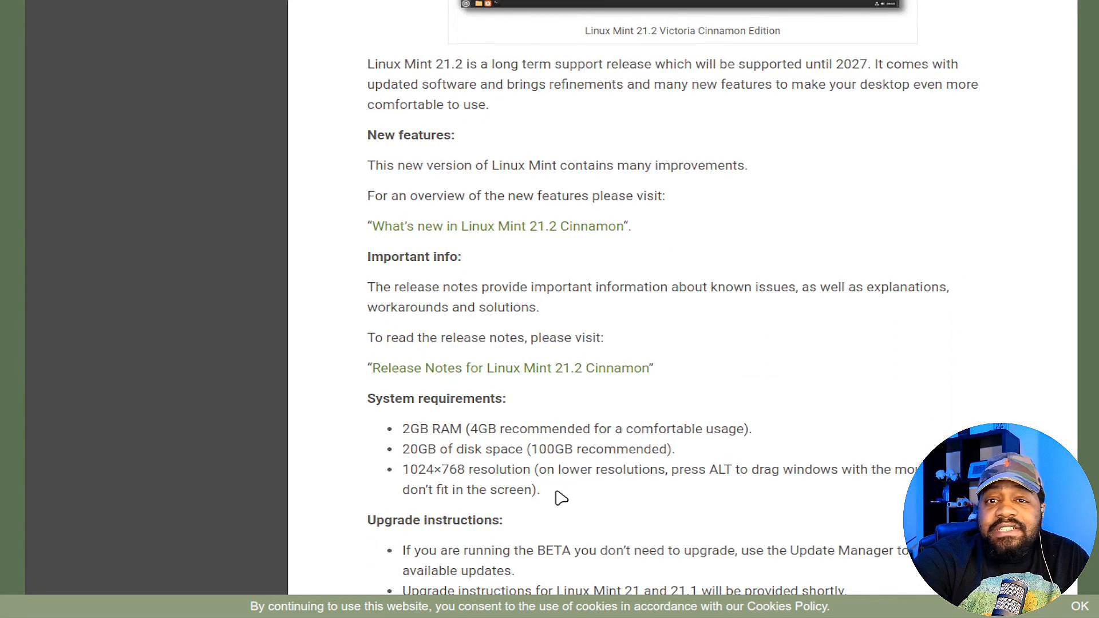
Read down the release announcement to its system requirements and download mirror links
{"action": "scroll", "scroll_direction": "down", "scroll_amount": 3}
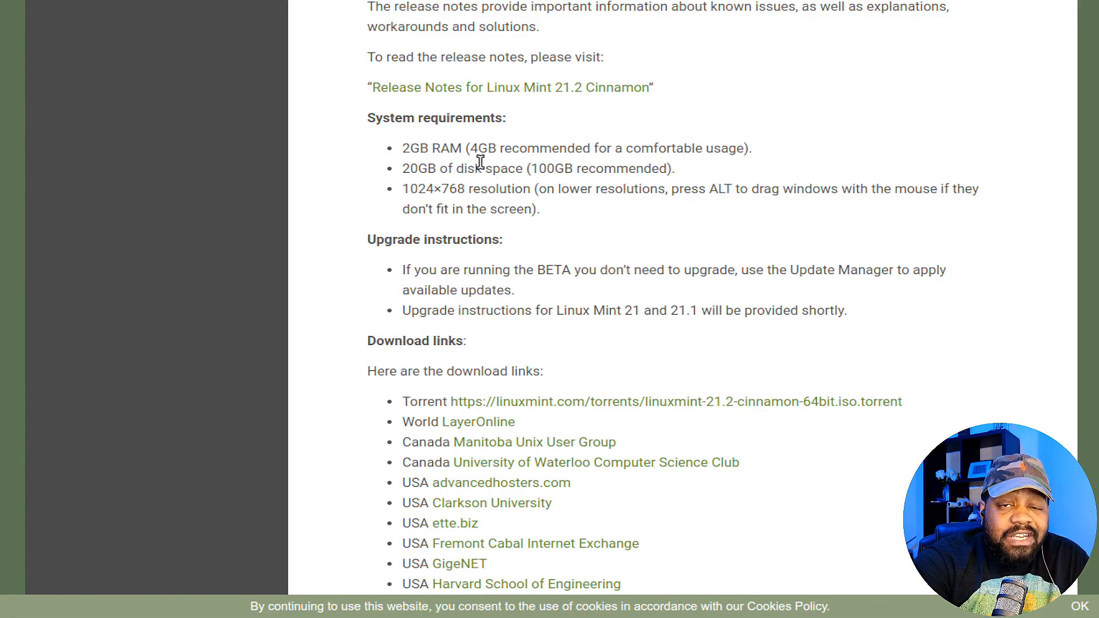
{"action": "mouse_move", "coordinate": [543, 142]}
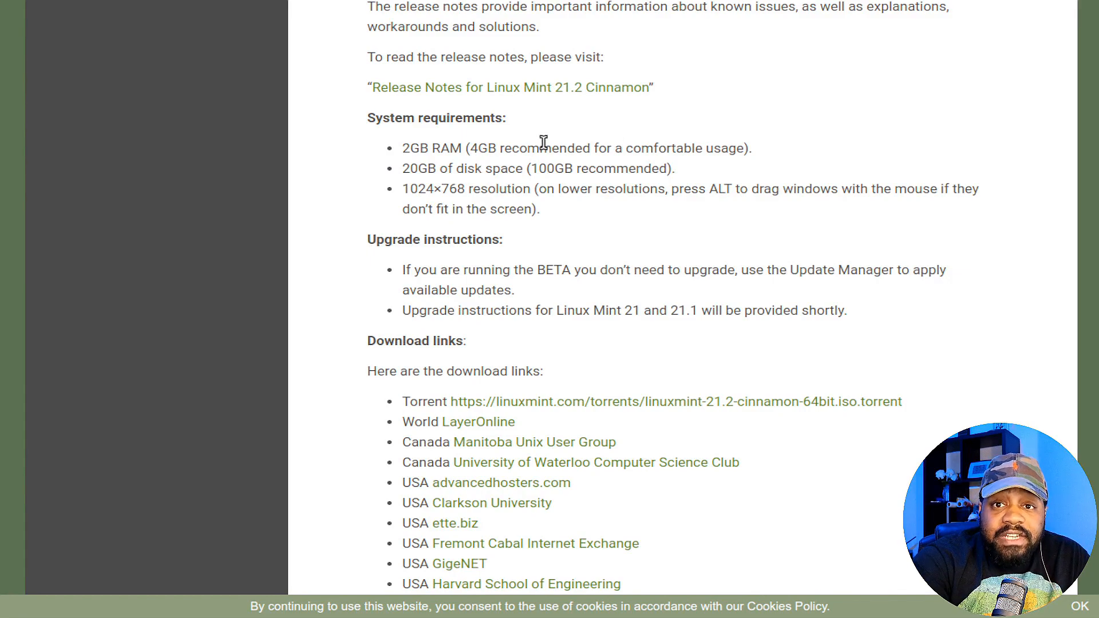
{"action": "mouse_move", "coordinate": [449, 208]}
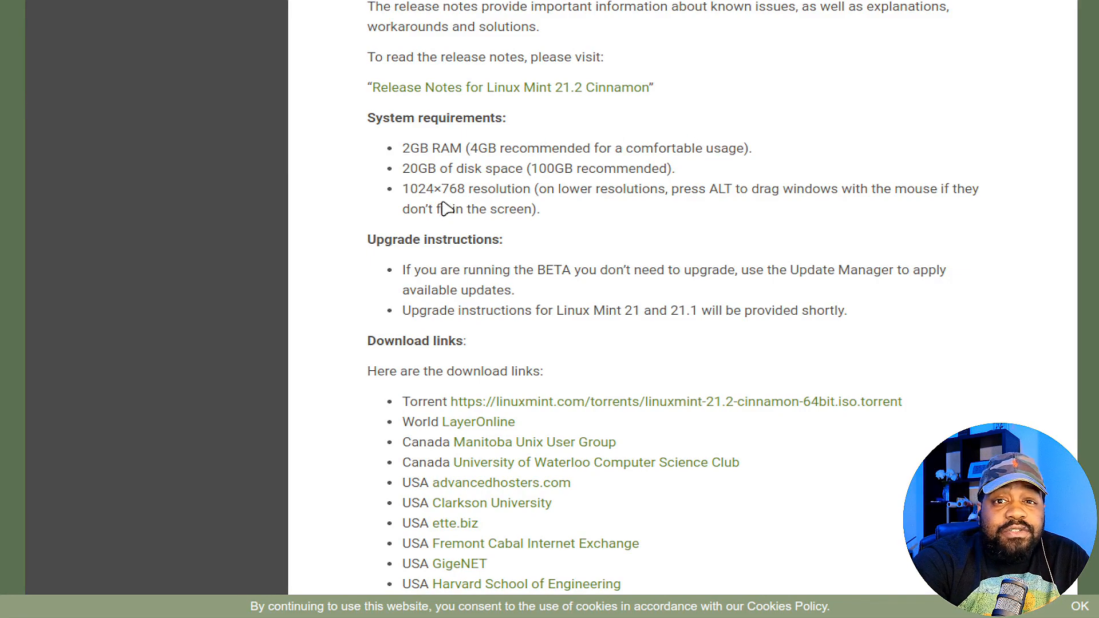
{"action": "mouse_move", "coordinate": [550, 220]}
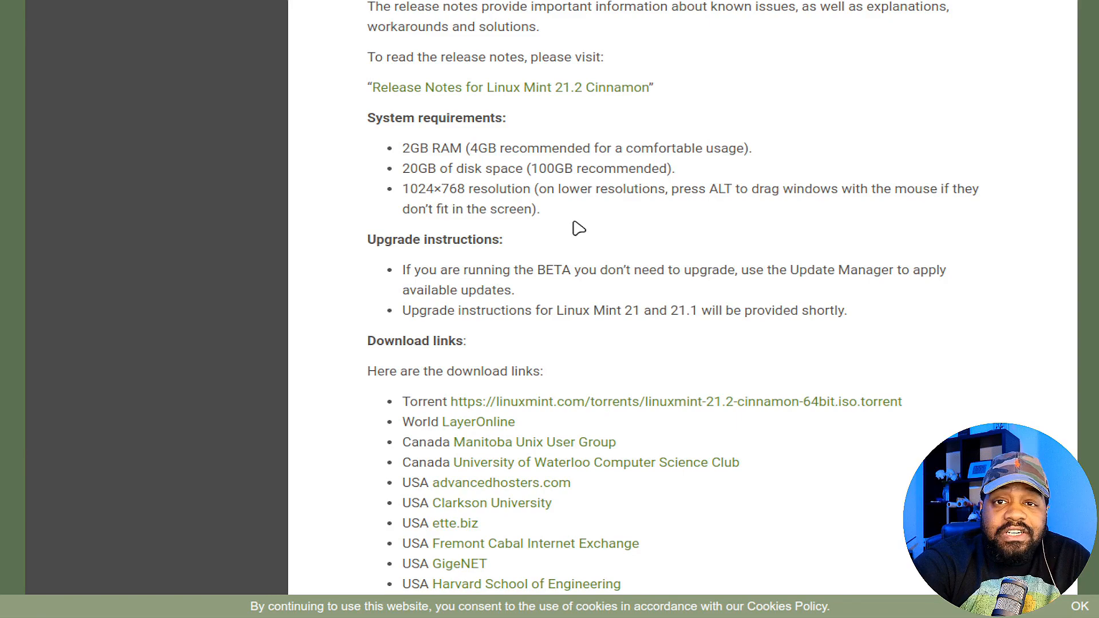
{"action": "mouse_move", "coordinate": [595, 293]}
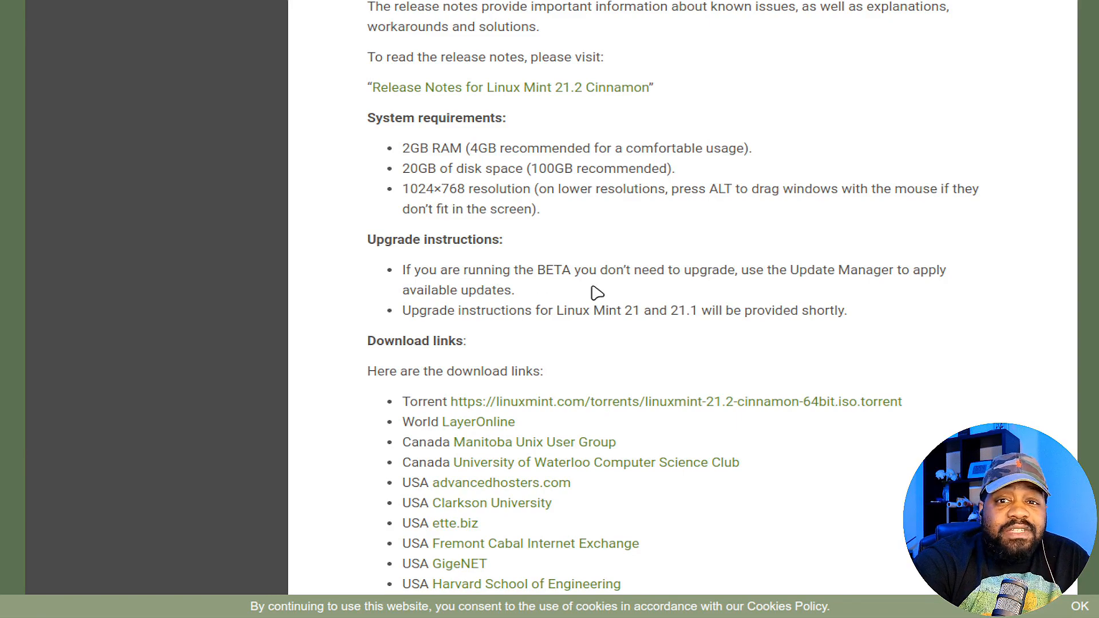
{"action": "scroll", "scroll_direction": "down", "scroll_amount": 3}
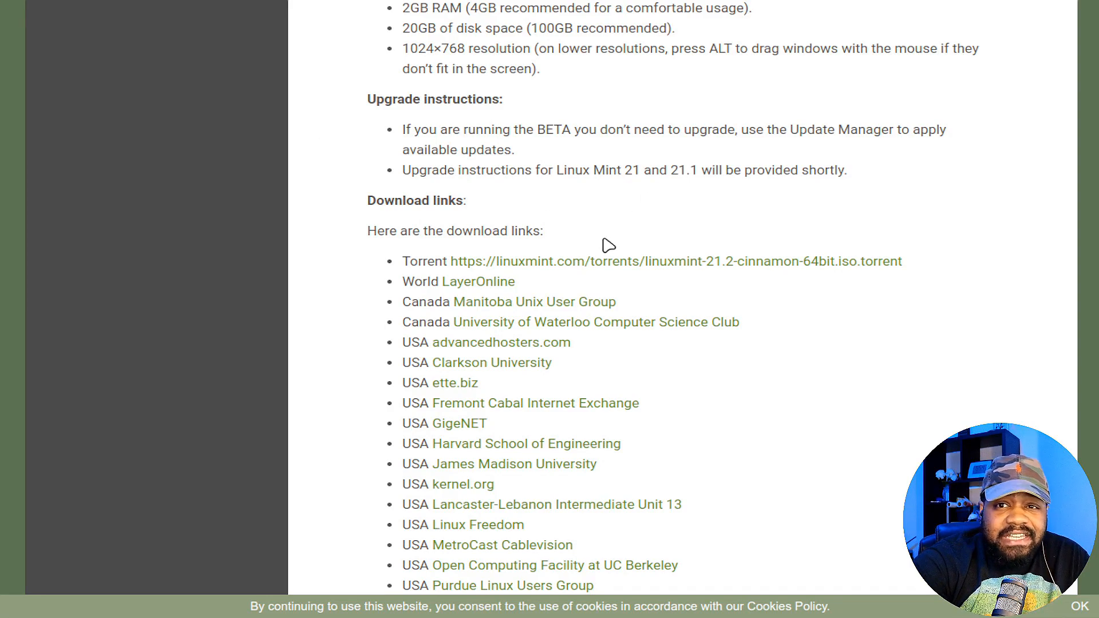
{"action": "scroll", "scroll_direction": "down", "scroll_amount": 3}
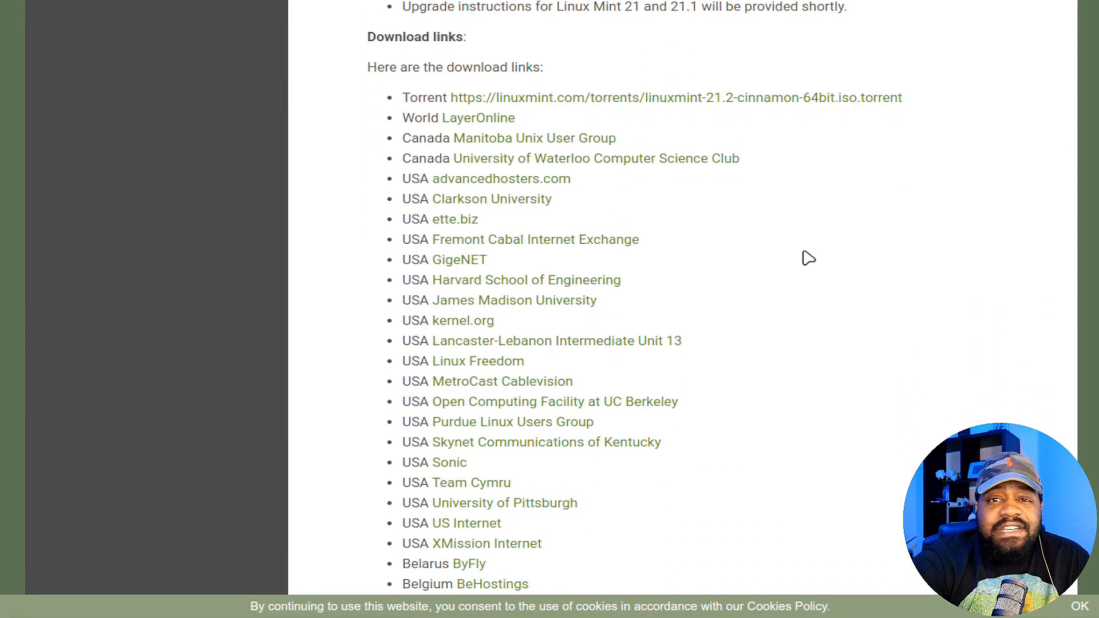
{"action": "scroll", "scroll_direction": "down", "scroll_amount": 3}
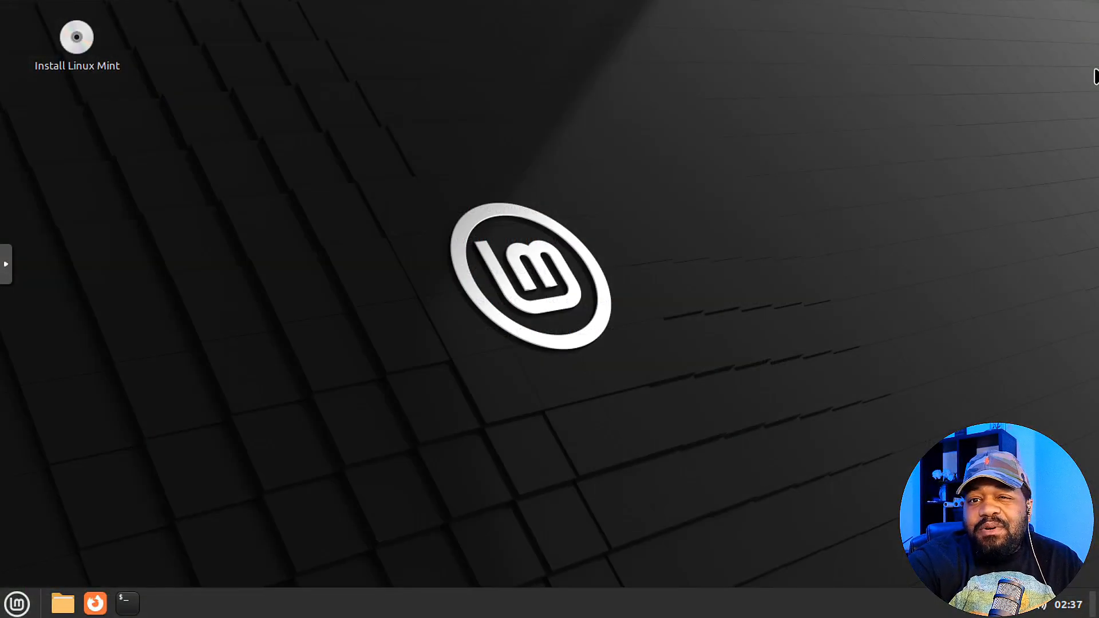
{"action": "mouse_move", "coordinate": [186, 417]}
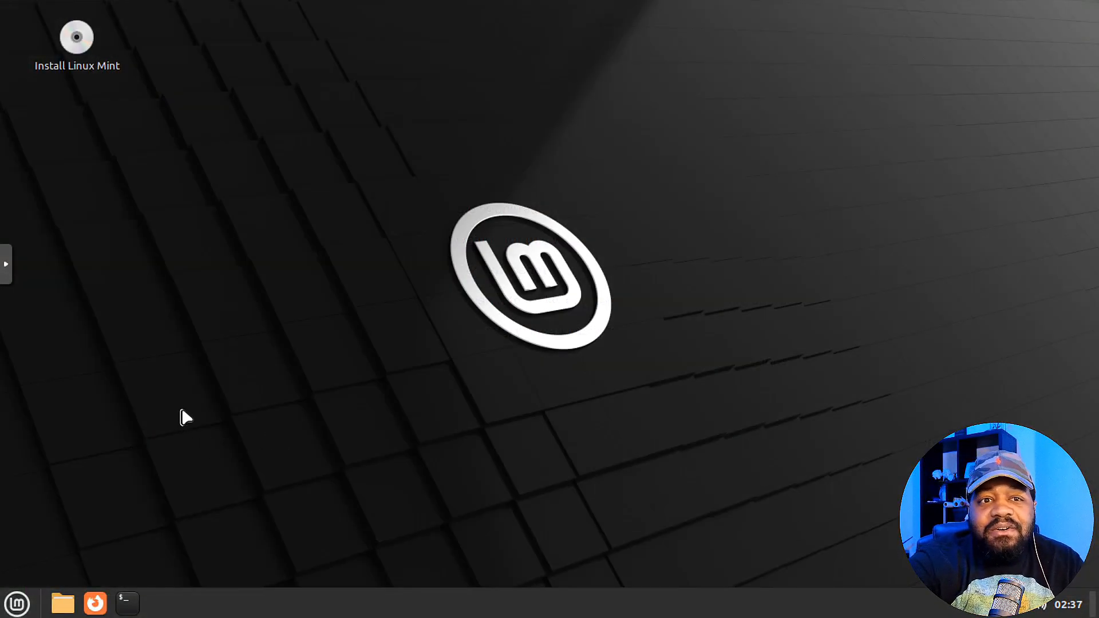
{"action": "mouse_move", "coordinate": [214, 400]}
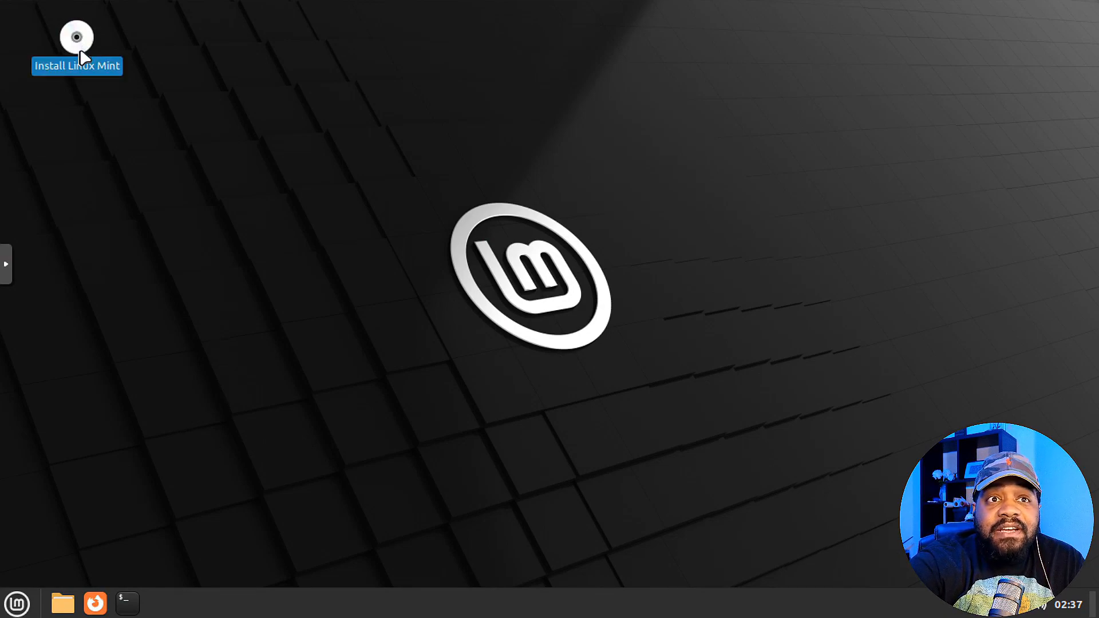
{"action": "mouse_move", "coordinate": [148, 56]}
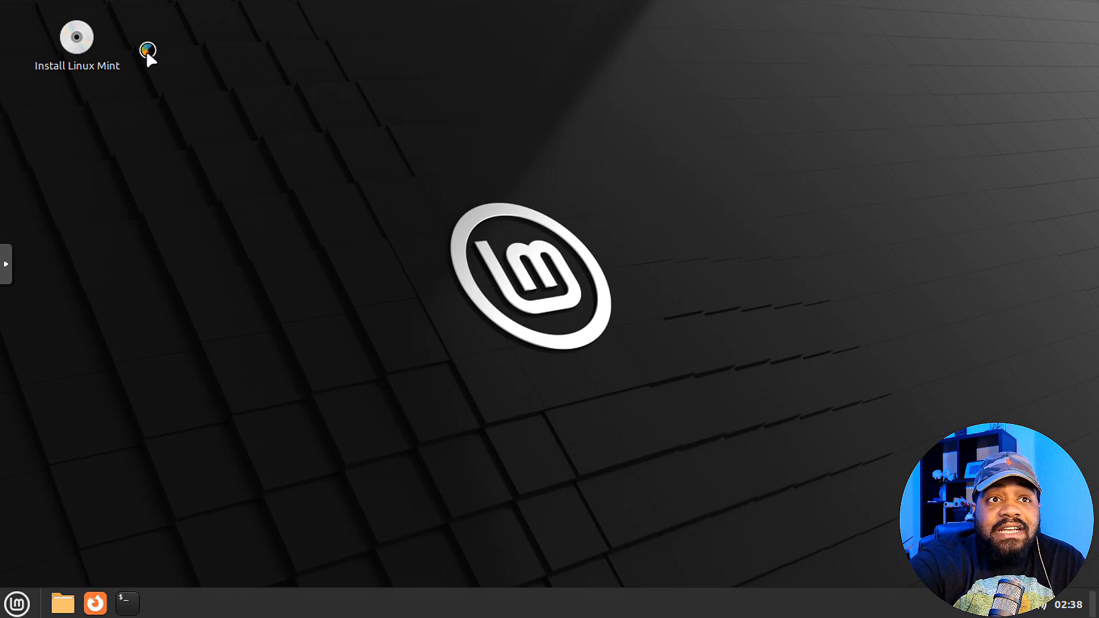
{"action": "mouse_move", "coordinate": [574, 224]}
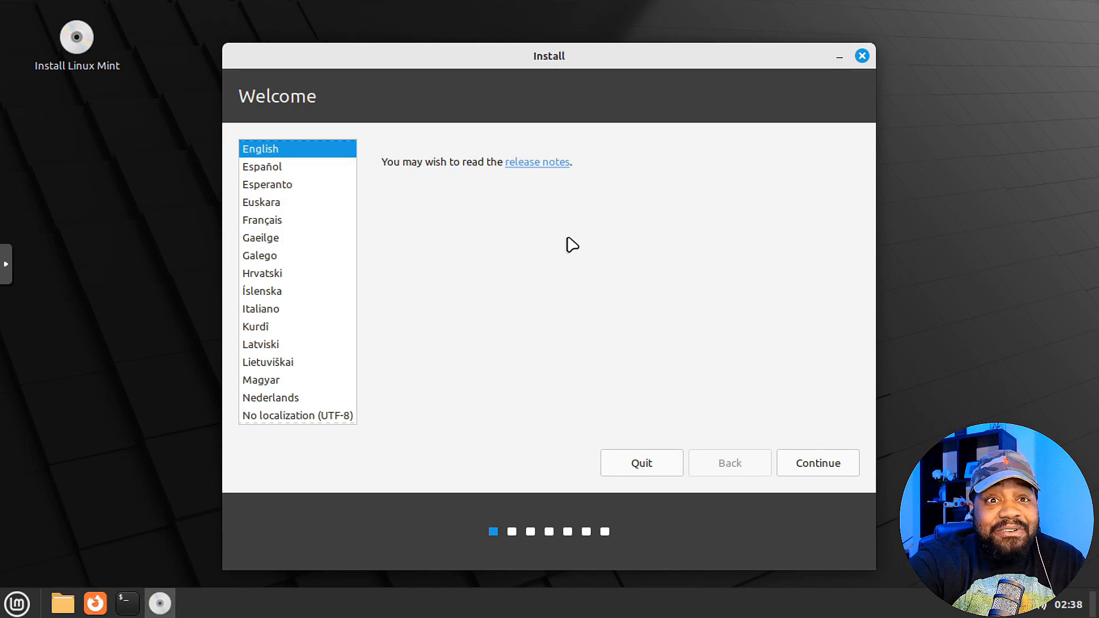
{"action": "mouse_move", "coordinate": [814, 435]}
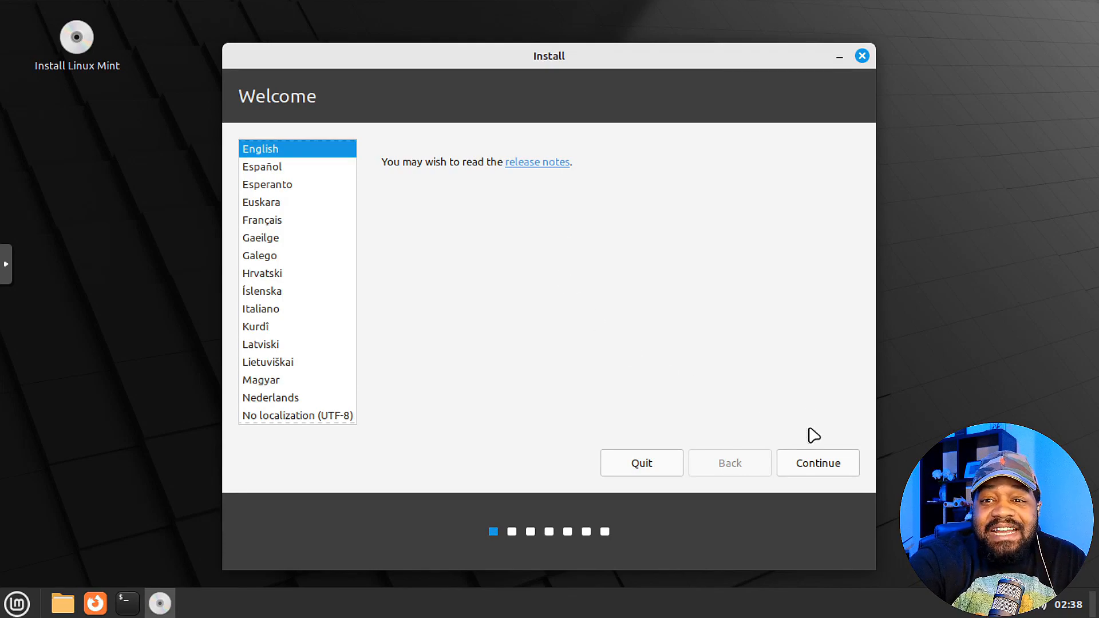
{"action": "mouse_move", "coordinate": [801, 400]}
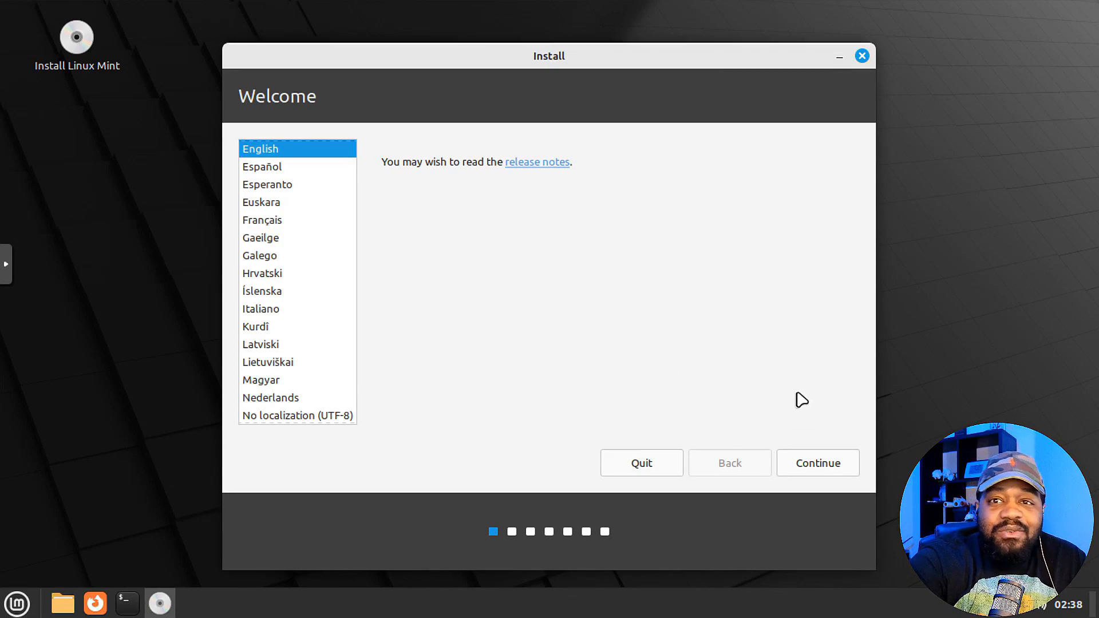
{"action": "mouse_move", "coordinate": [780, 408]}
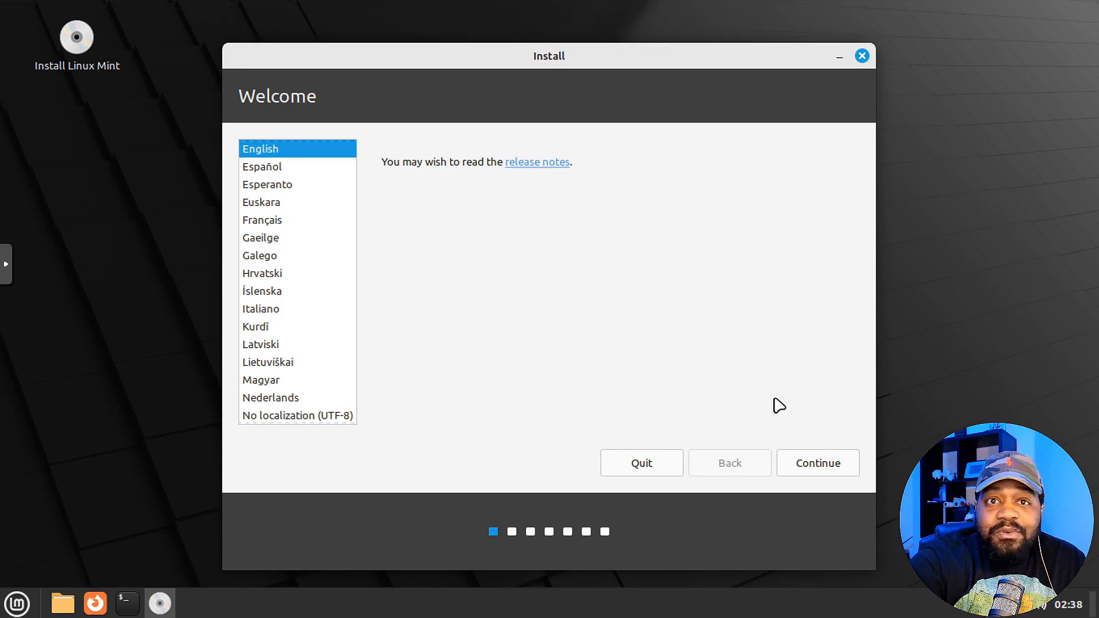
{"action": "mouse_move", "coordinate": [785, 402]}
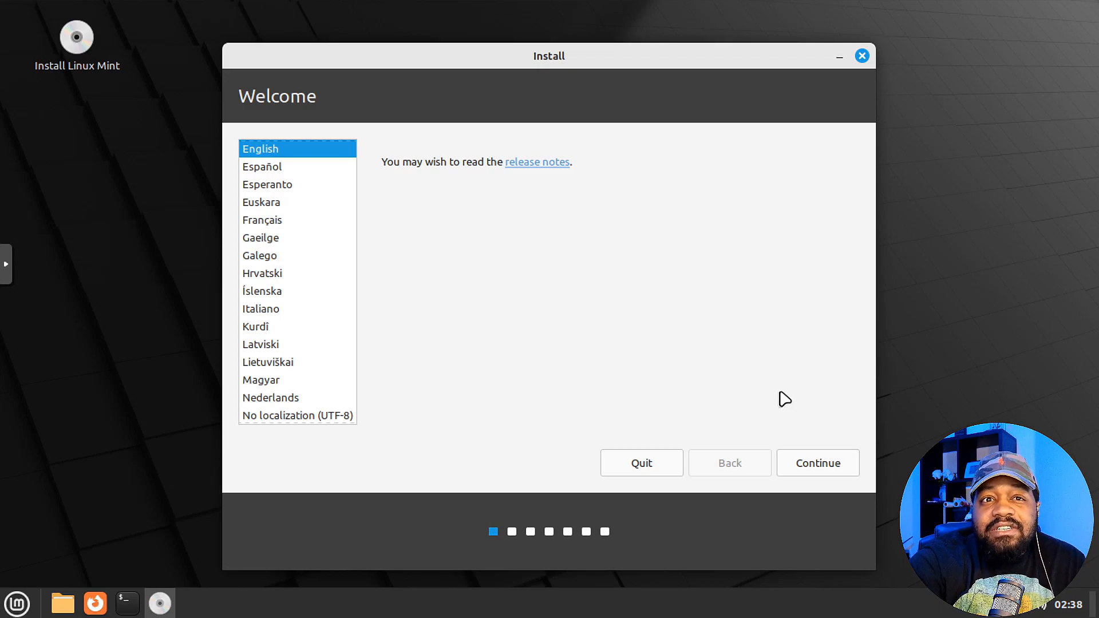
{"action": "mouse_move", "coordinate": [569, 389]}
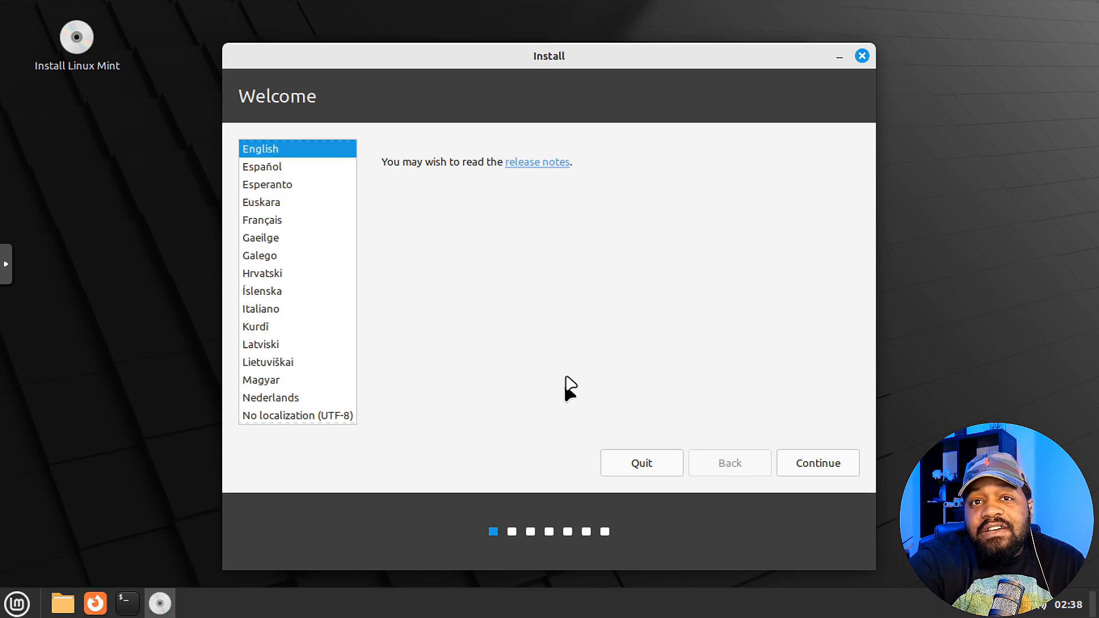
{"action": "mouse_move", "coordinate": [898, 479]}
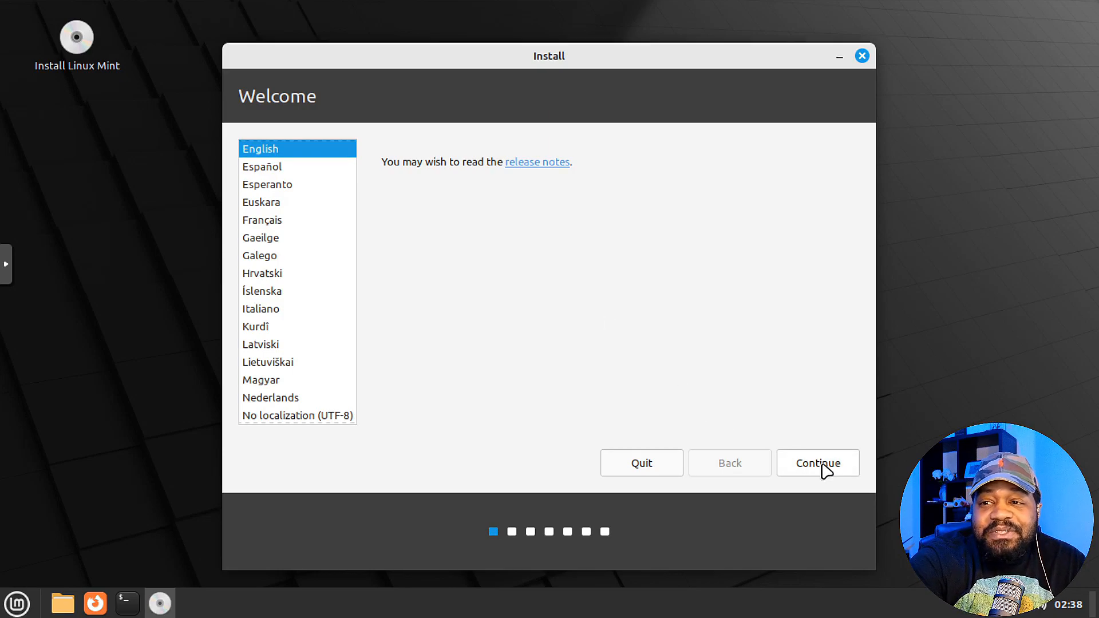
Keep English (US) keyboard, tick Install multimedia codecs and reach the installation type step
{"action": "left_click", "coordinate": [816, 462]}
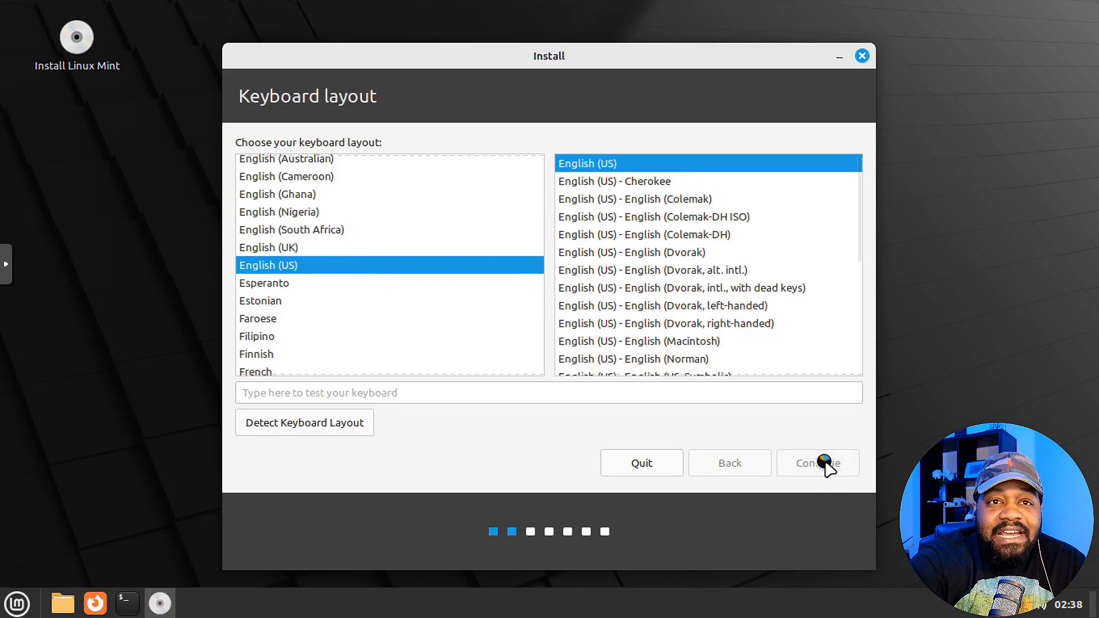
{"action": "left_click", "coordinate": [818, 462]}
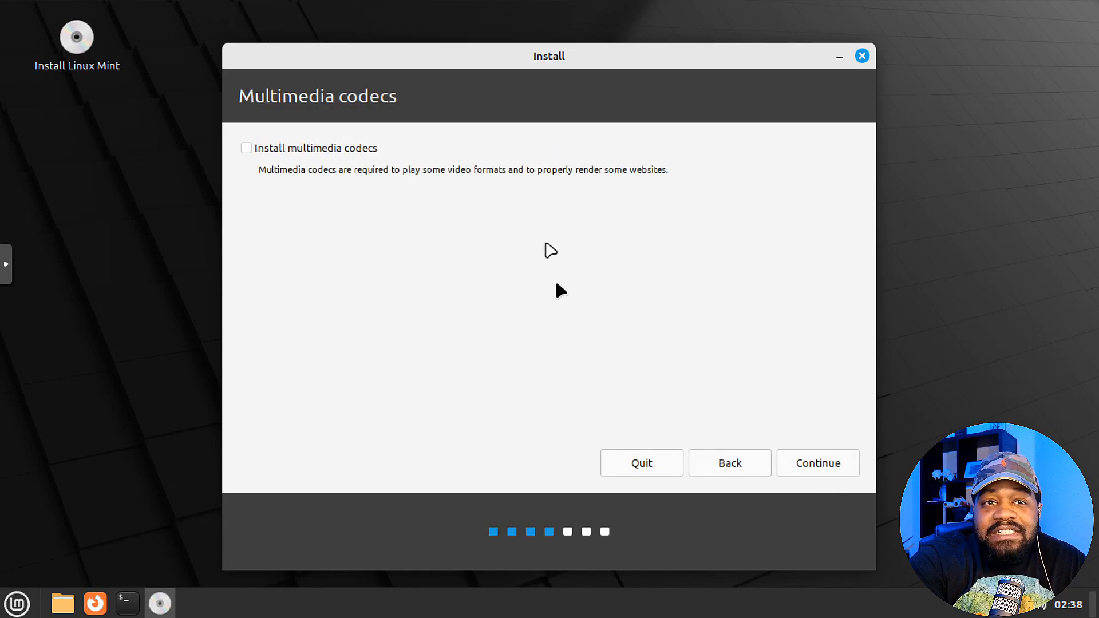
{"action": "left_click", "coordinate": [246, 147]}
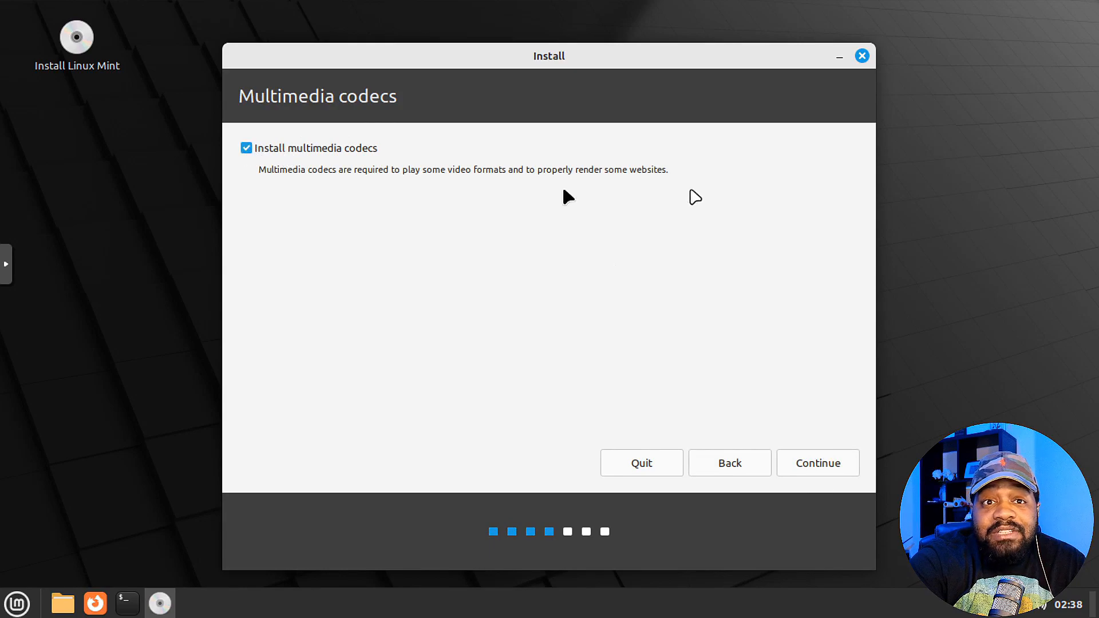
{"action": "left_click", "coordinate": [817, 462]}
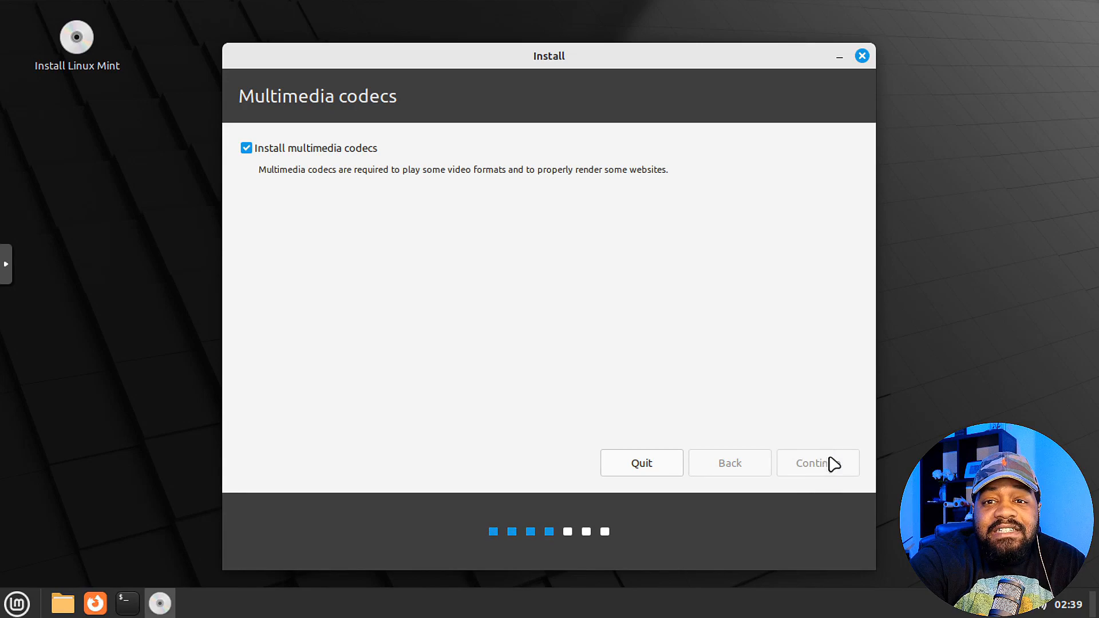
{"action": "left_click", "coordinate": [818, 462]}
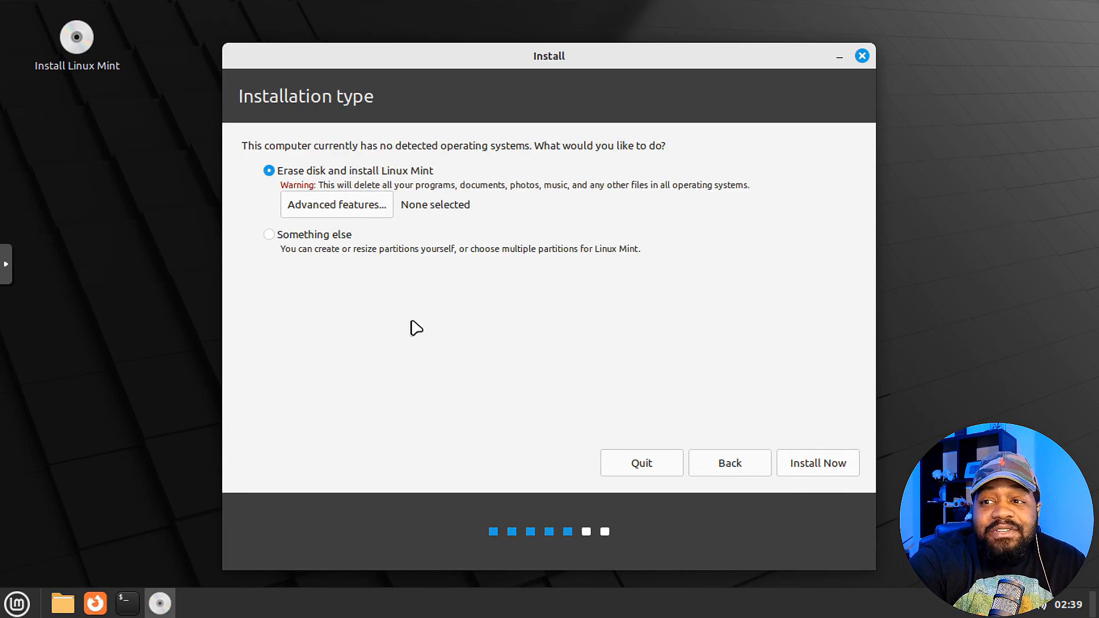
{"action": "mouse_move", "coordinate": [275, 186]}
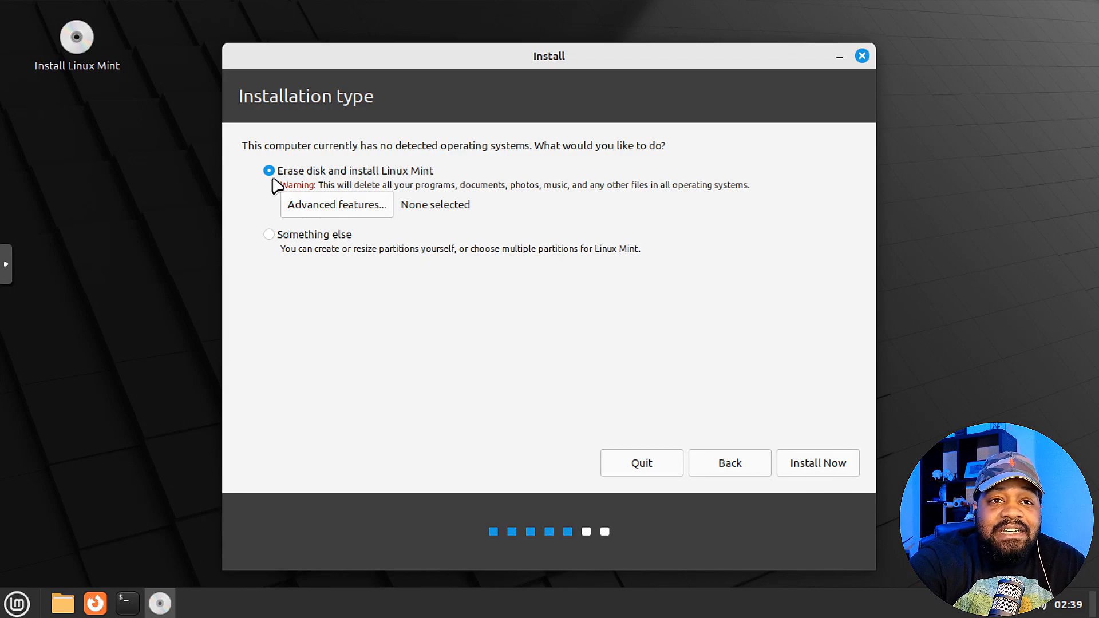
{"action": "mouse_move", "coordinate": [432, 174]}
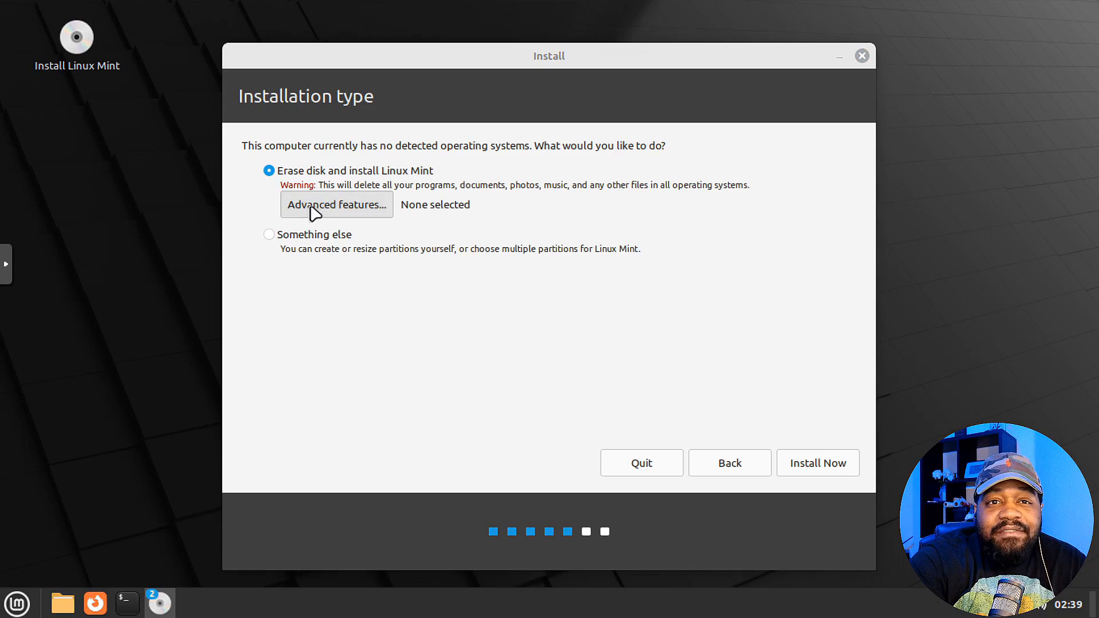
Choose Erase disk with advanced features set to None (after trying LVM), Install Now and accept Los Angeles
{"action": "left_click", "coordinate": [336, 203]}
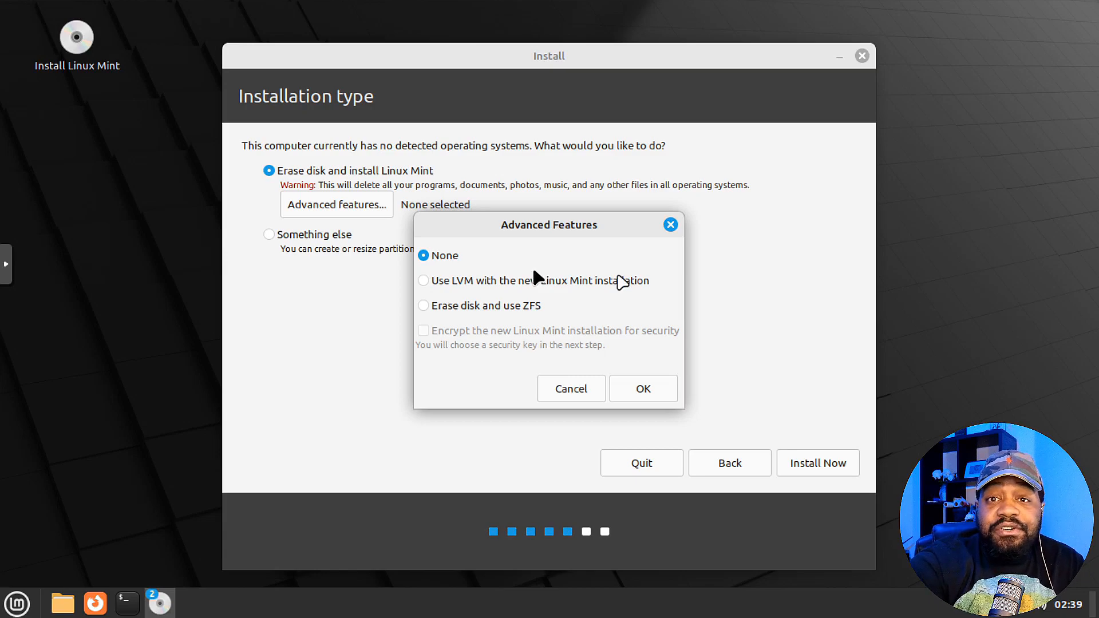
{"action": "mouse_move", "coordinate": [467, 317]}
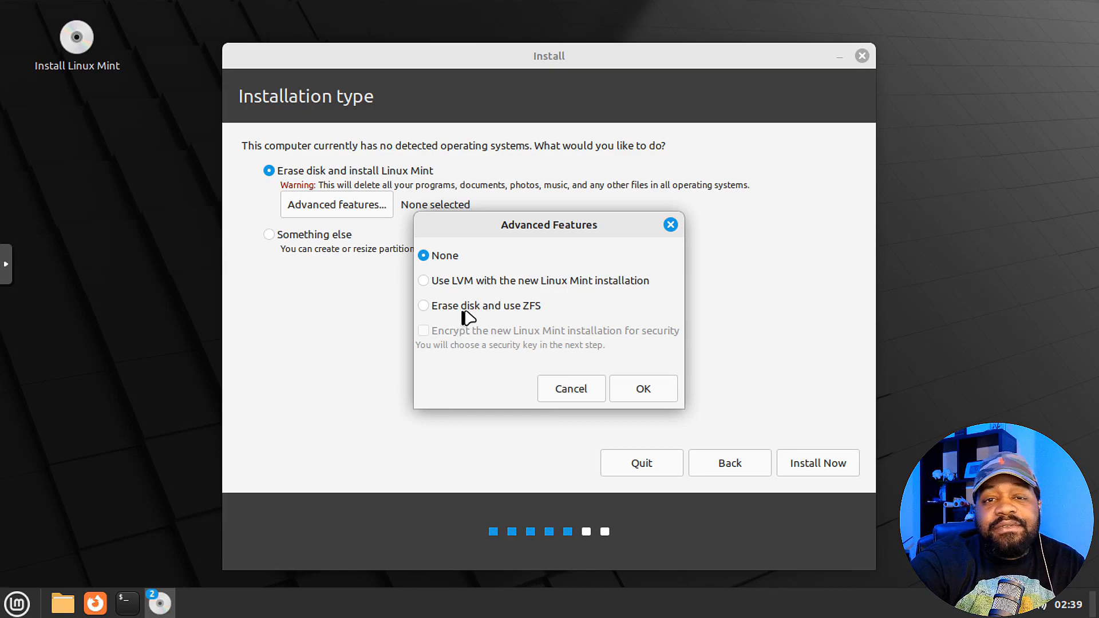
{"action": "mouse_move", "coordinate": [435, 266]}
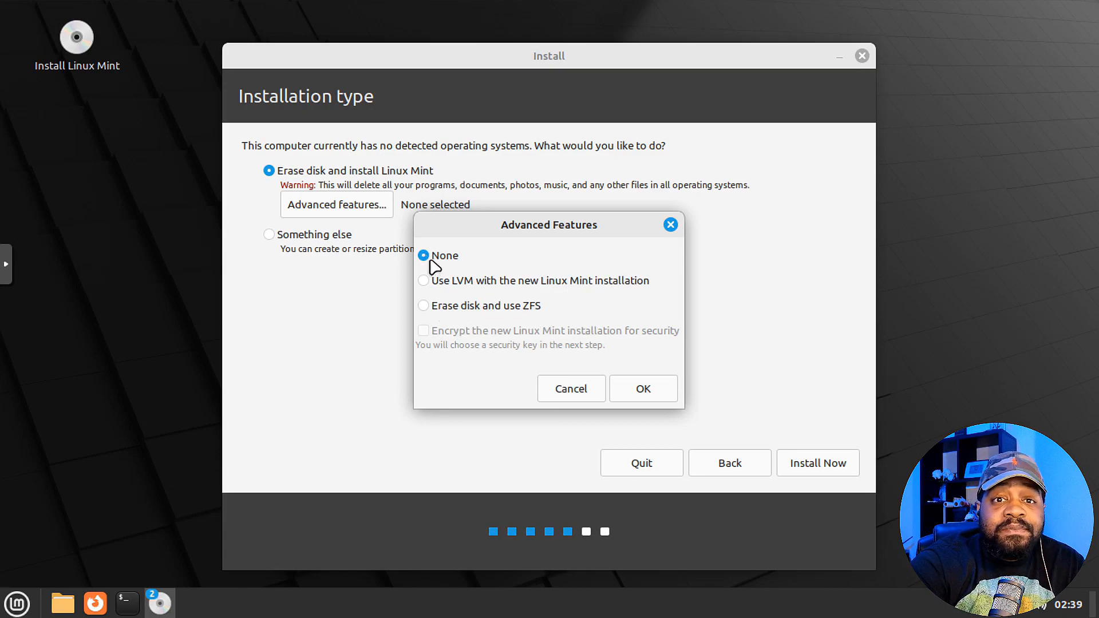
{"action": "mouse_move", "coordinate": [430, 285]}
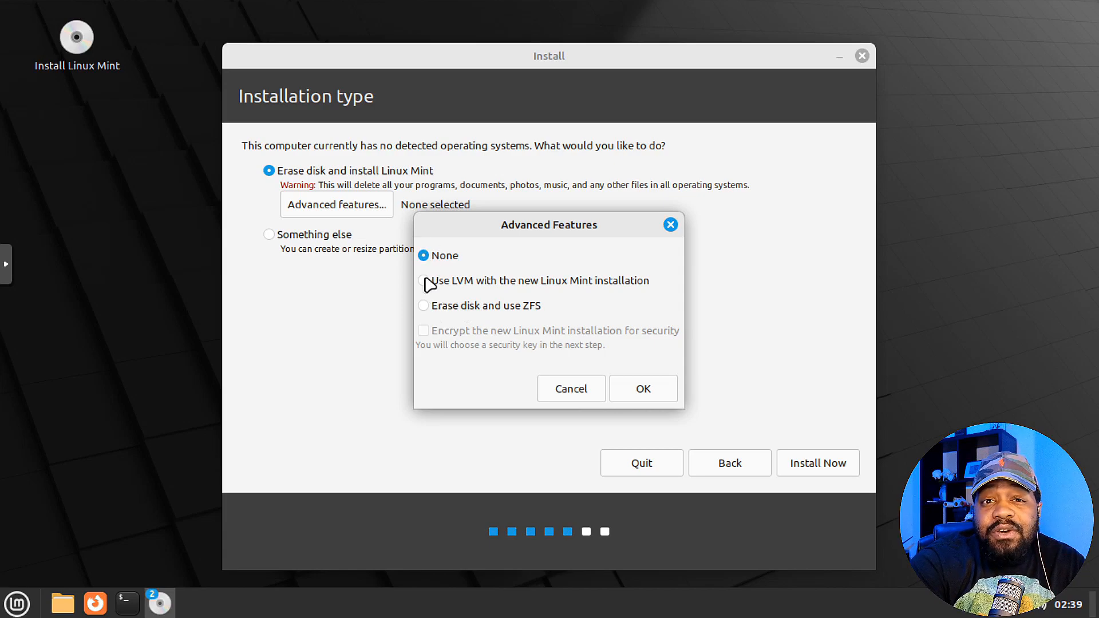
{"action": "left_click", "coordinate": [423, 281]}
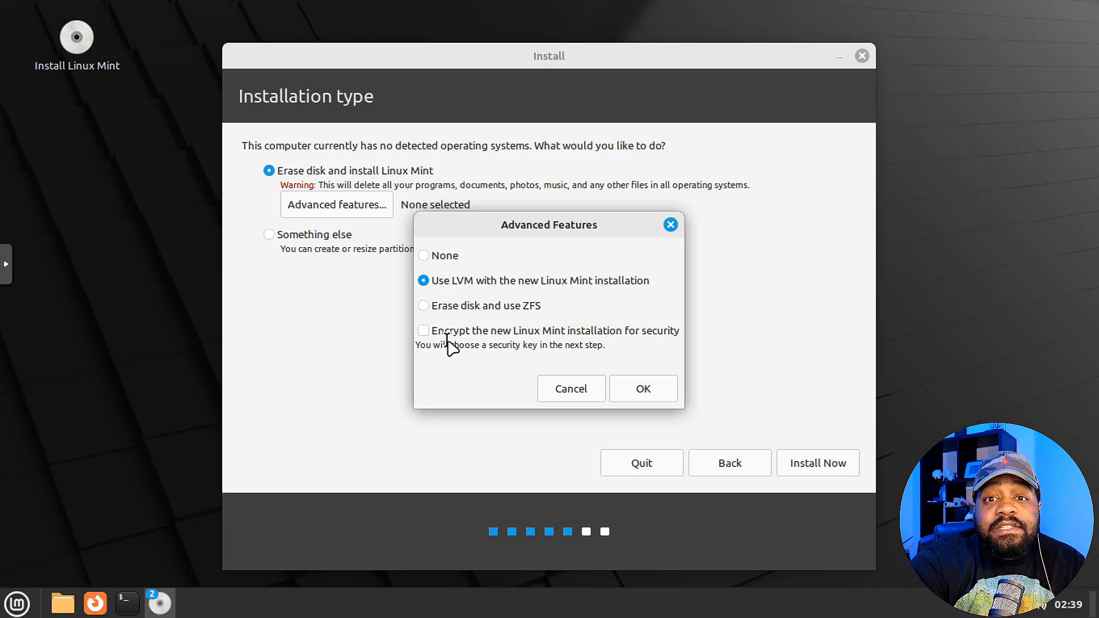
{"action": "mouse_move", "coordinate": [455, 310]}
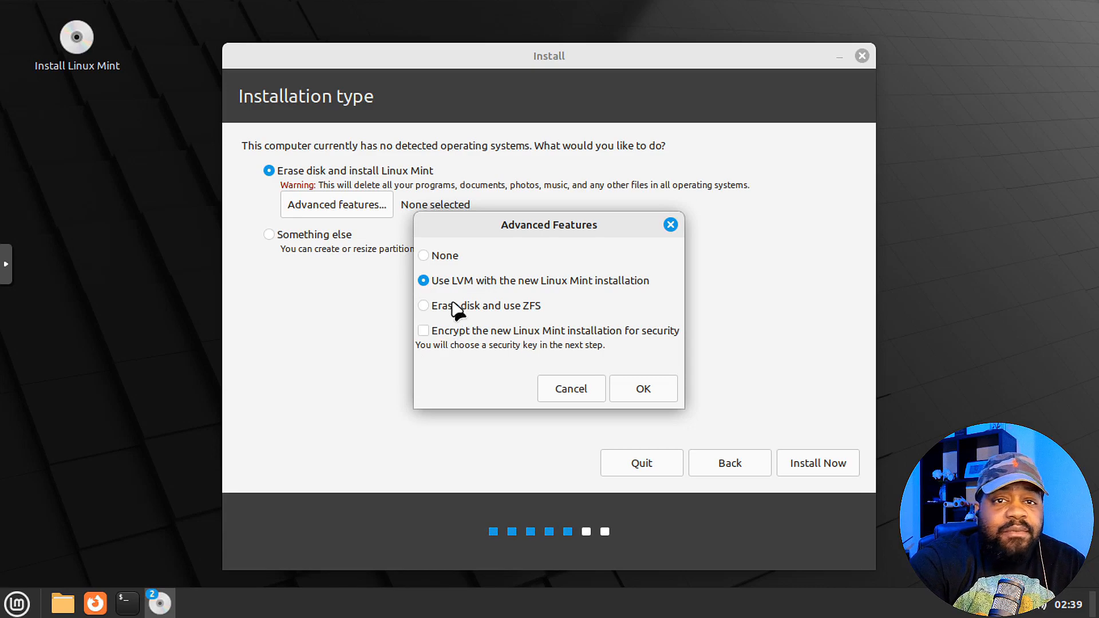
{"action": "left_click", "coordinate": [423, 255]}
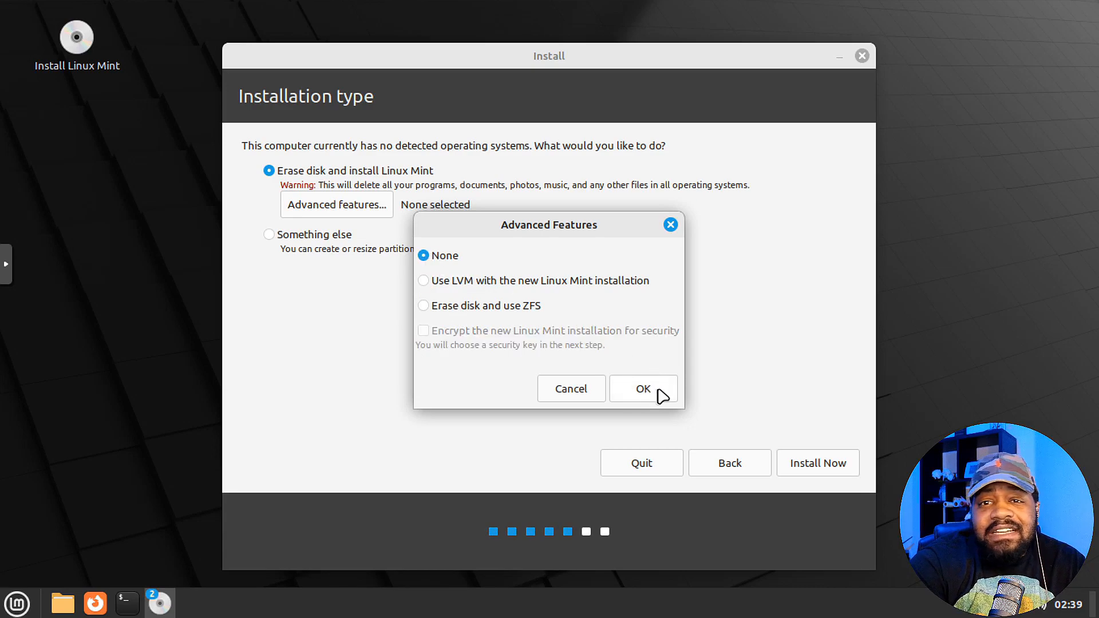
{"action": "left_click", "coordinate": [642, 388]}
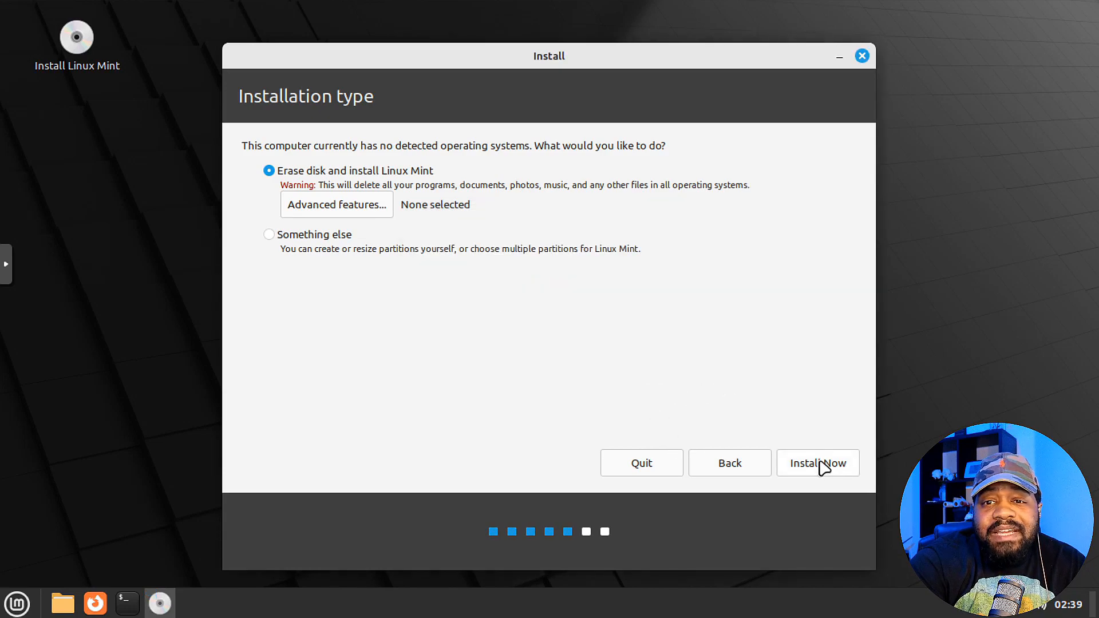
{"action": "left_click", "coordinate": [817, 462]}
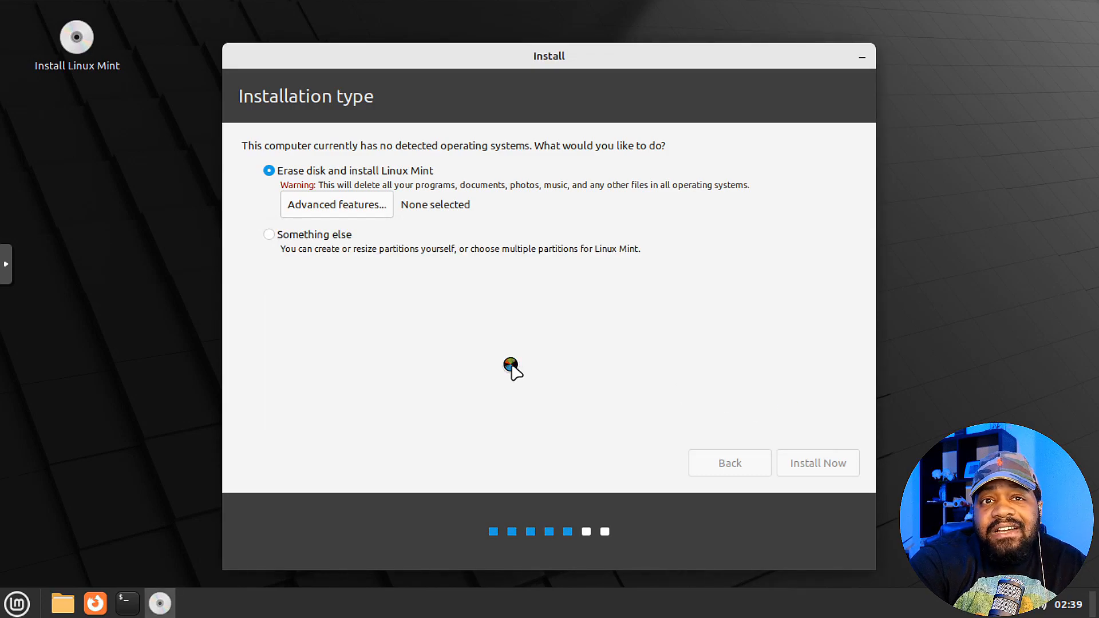
{"action": "left_click", "coordinate": [816, 462]}
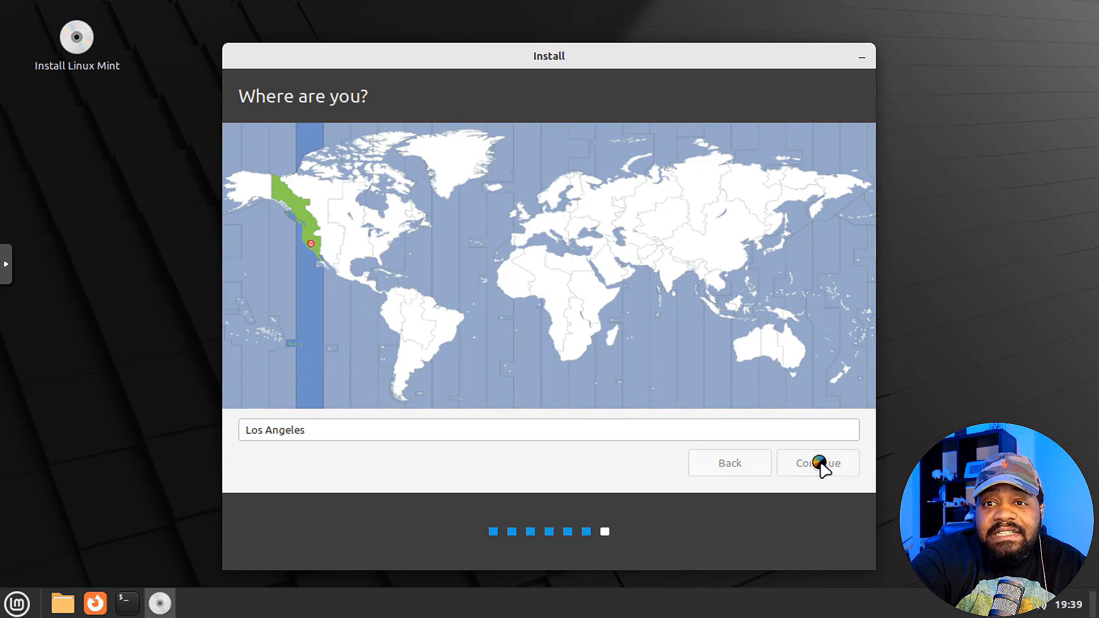
Fill the account page with name josh and computer name mint21, then continue installing
{"action": "left_click", "coordinate": [817, 462]}
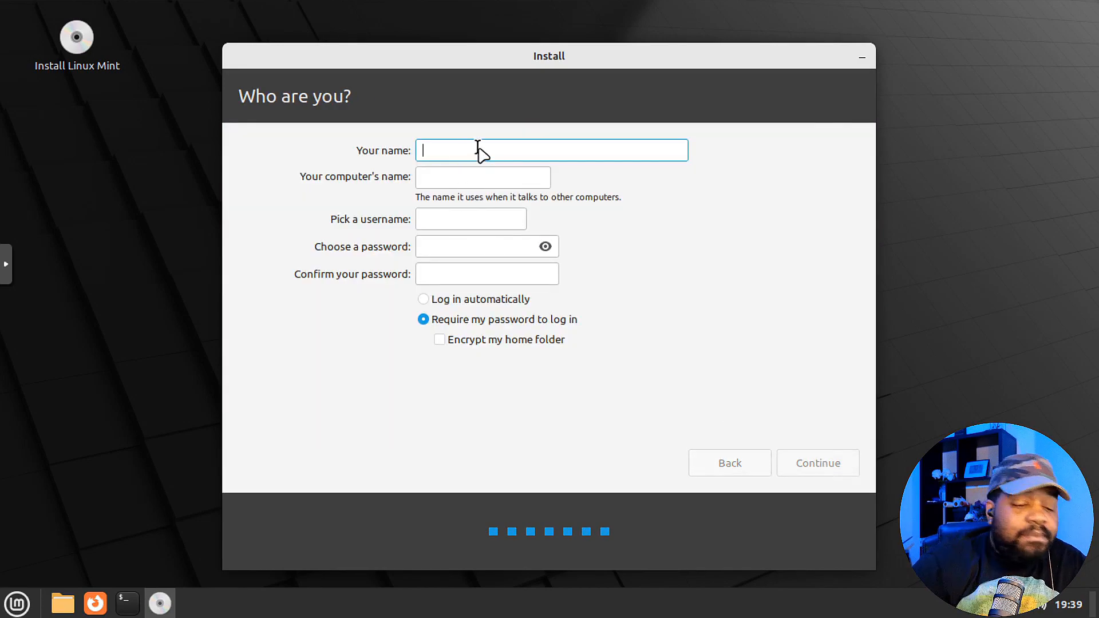
{"action": "type", "text": "josh"}
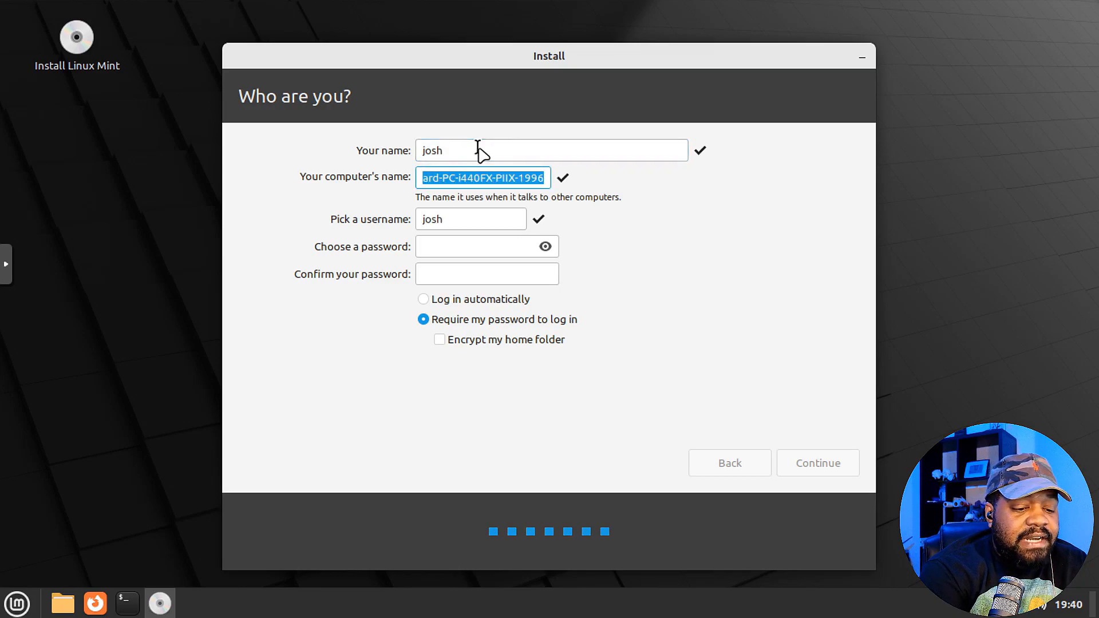
{"action": "type", "text": "mint21"}
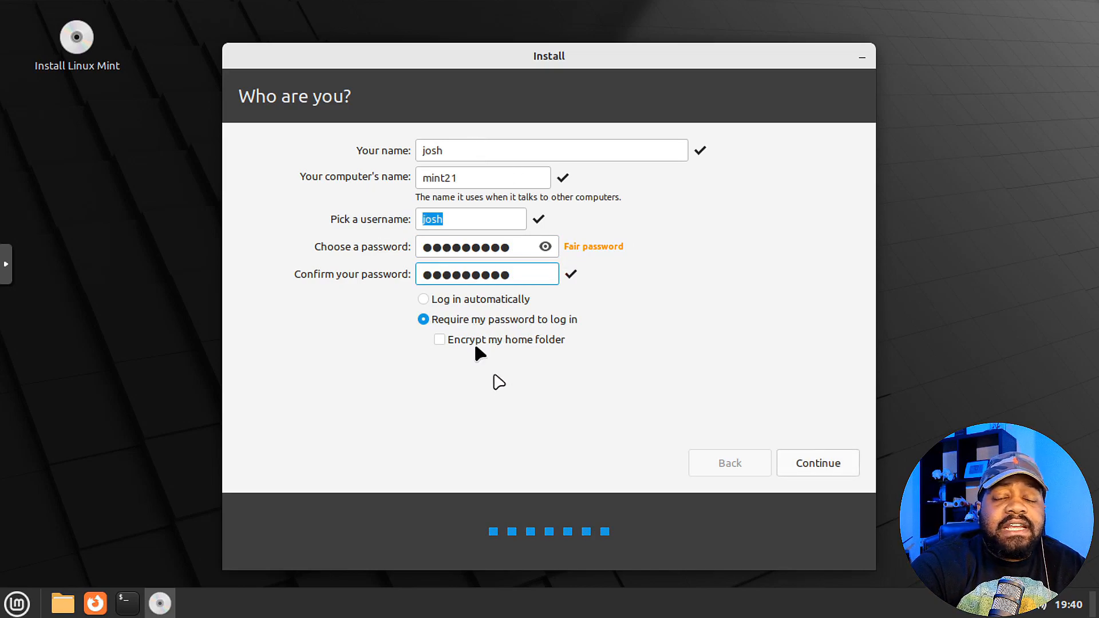
{"action": "mouse_move", "coordinate": [449, 375]}
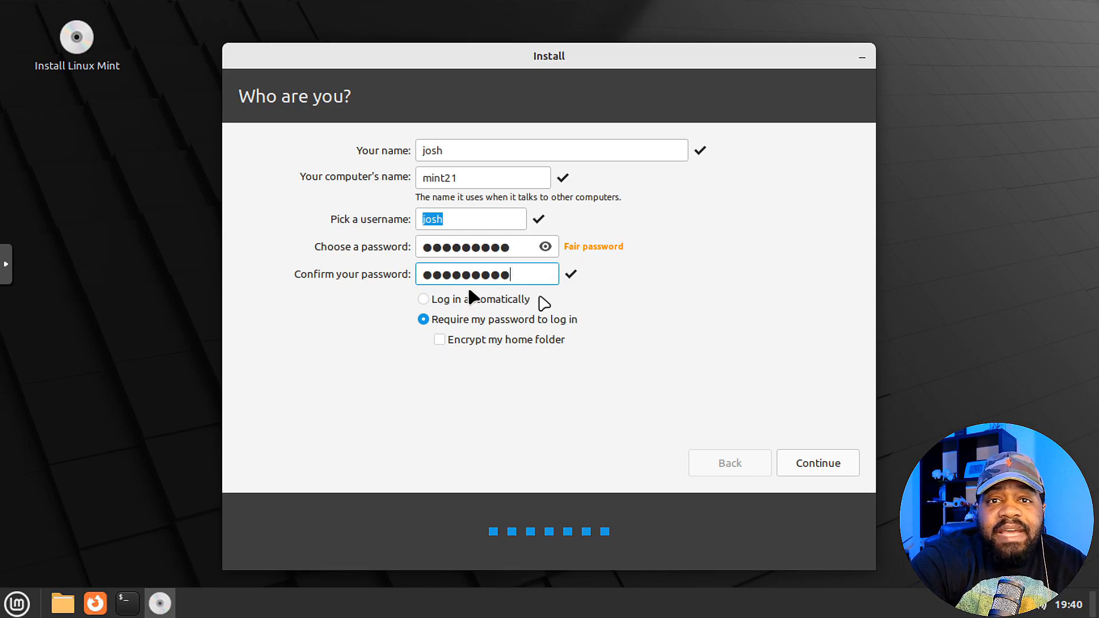
{"action": "mouse_move", "coordinate": [512, 426]}
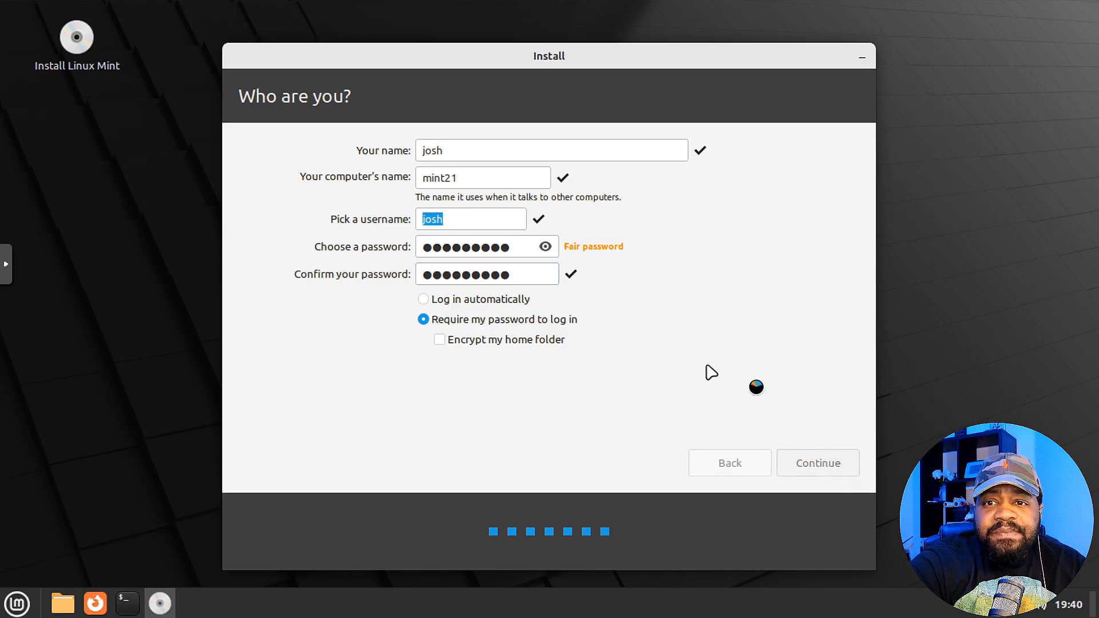
{"action": "left_click", "coordinate": [816, 463]}
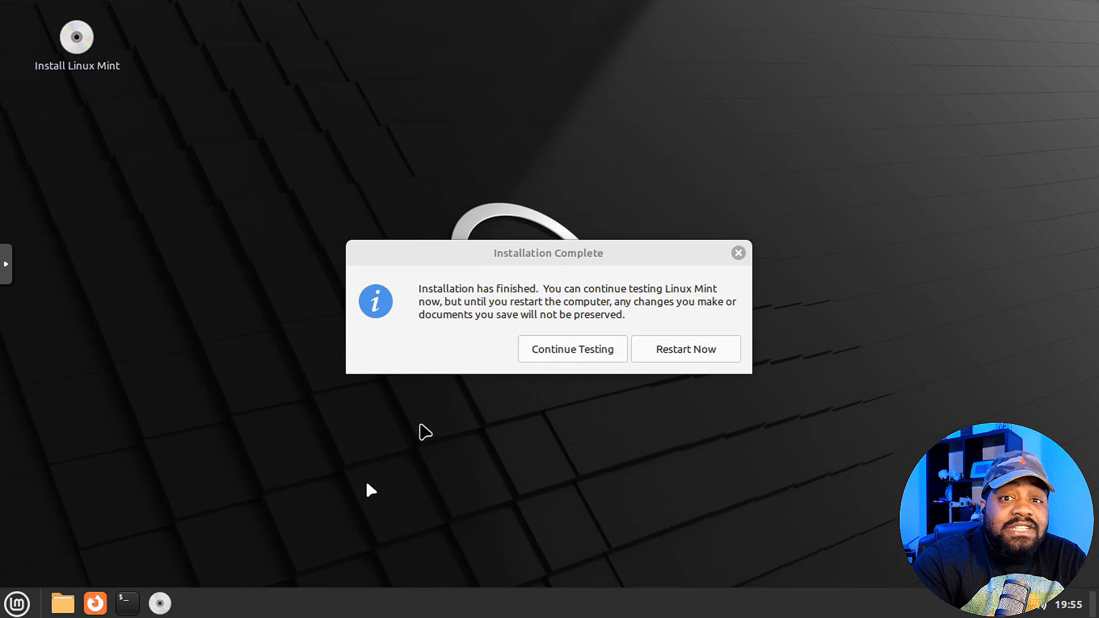
{"action": "mouse_move", "coordinate": [566, 475]}
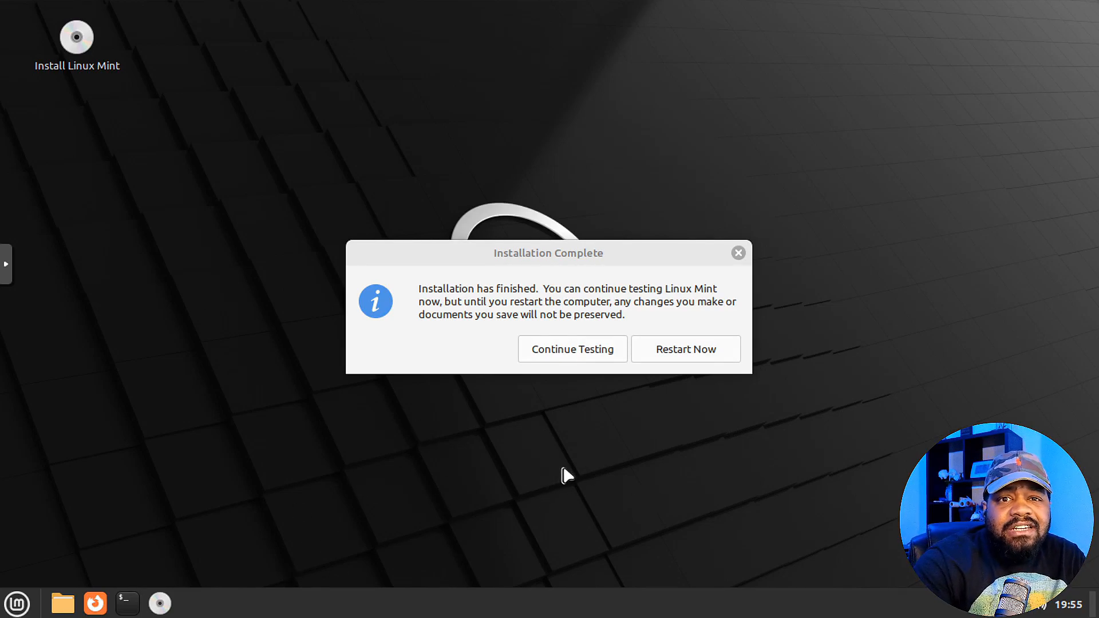
{"action": "mouse_move", "coordinate": [697, 362]}
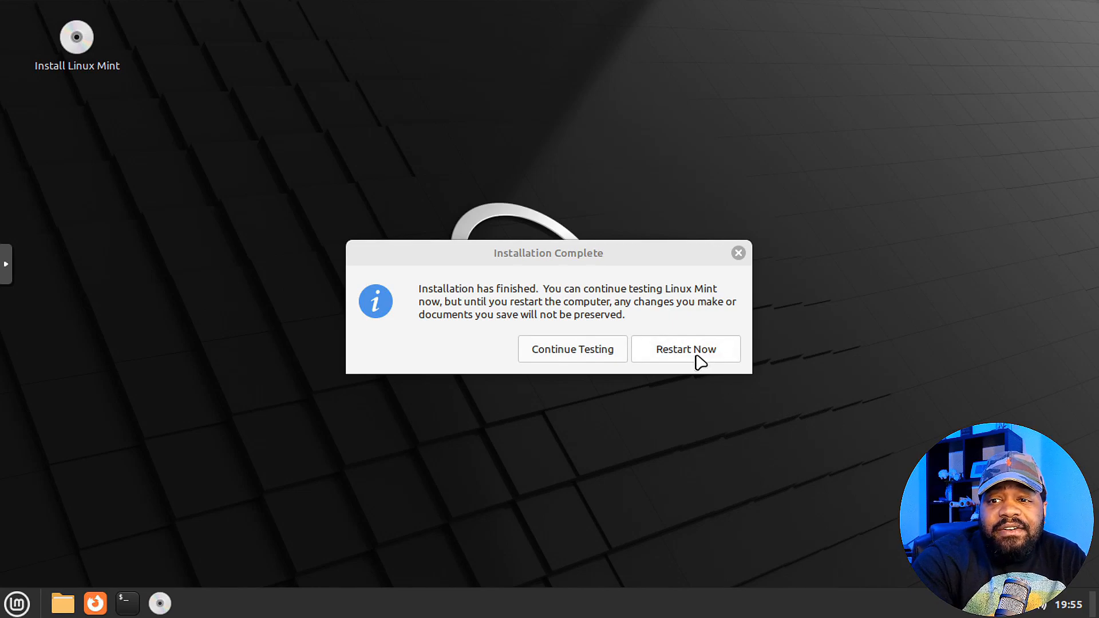
Choose Restart Now to boot into the newly installed system
{"action": "left_click", "coordinate": [684, 349]}
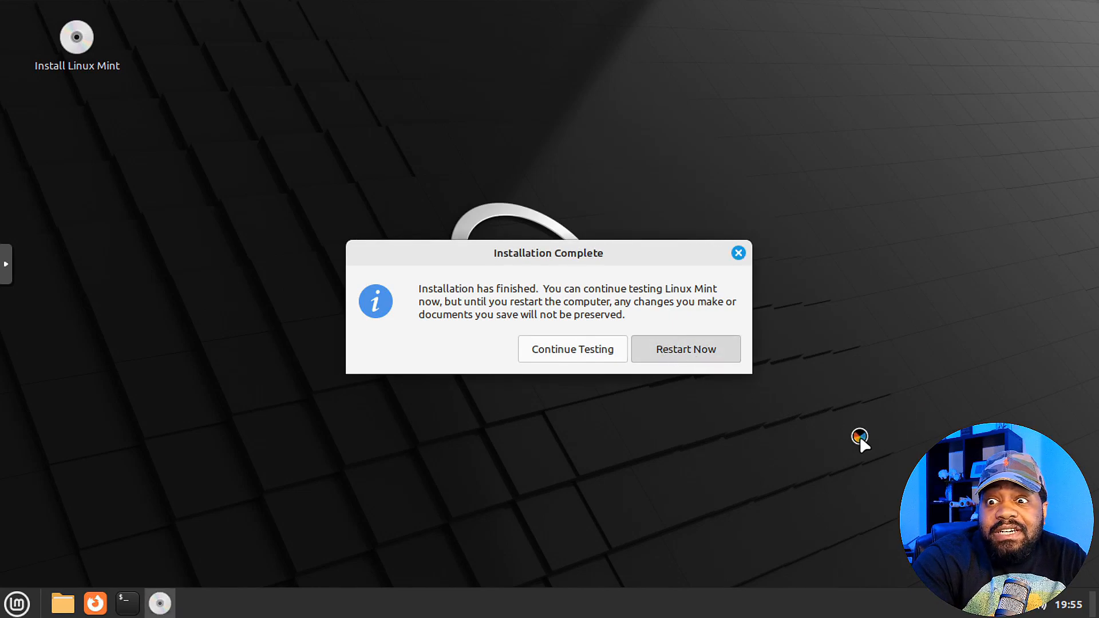
{"action": "left_click", "coordinate": [685, 349]}
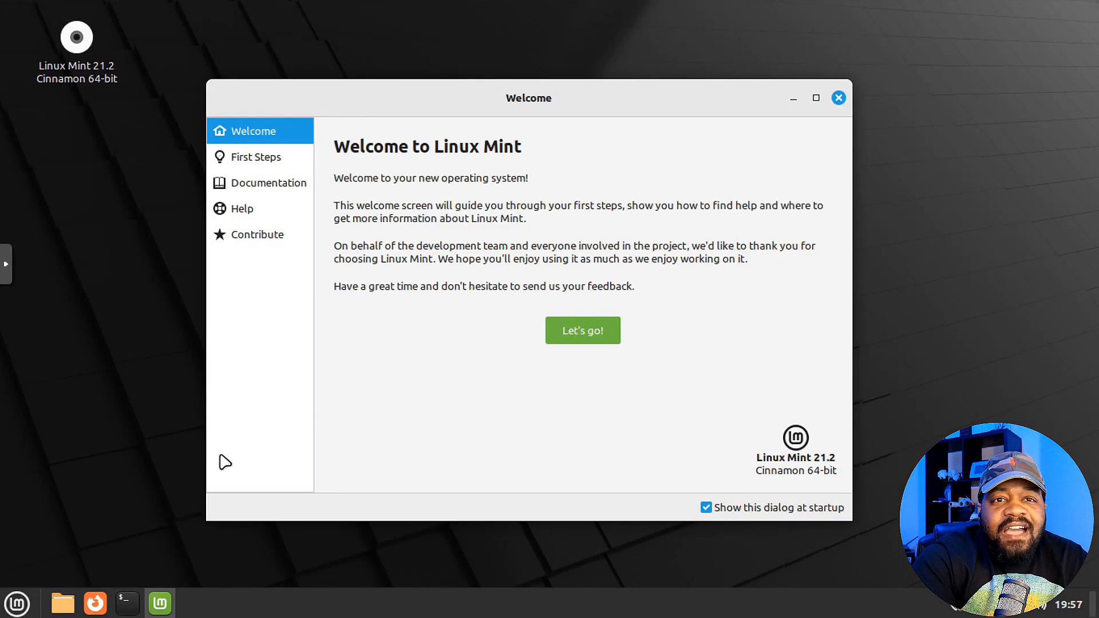
{"action": "mouse_move", "coordinate": [62, 405]}
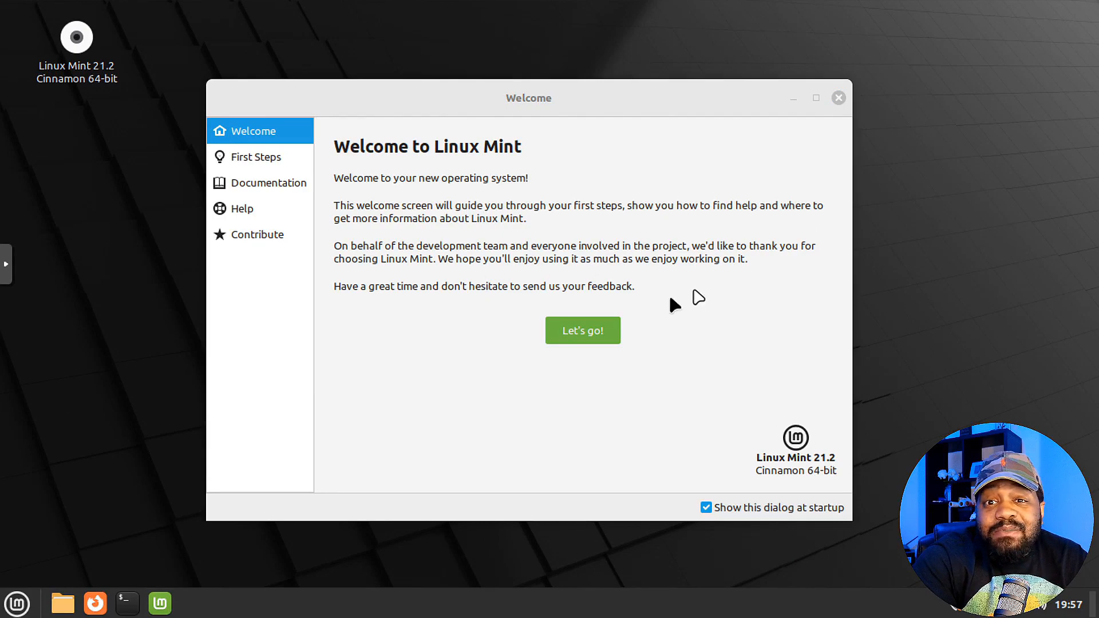
{"action": "mouse_move", "coordinate": [594, 442]}
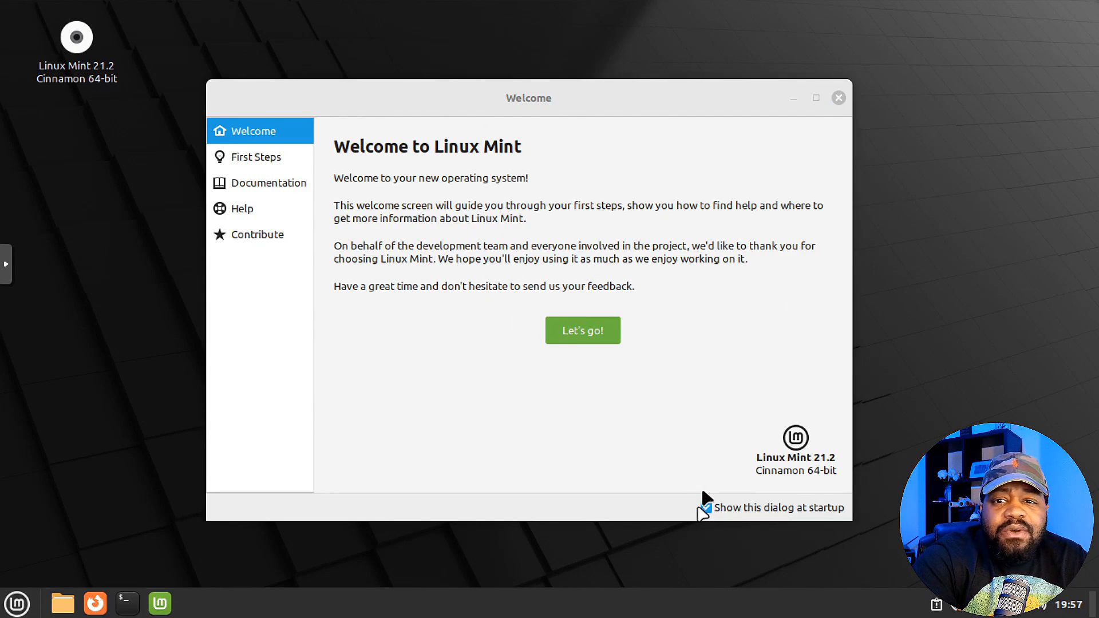
Start the Welcome screen with Let's go! to reach the First Steps guide
{"action": "left_click", "coordinate": [705, 507]}
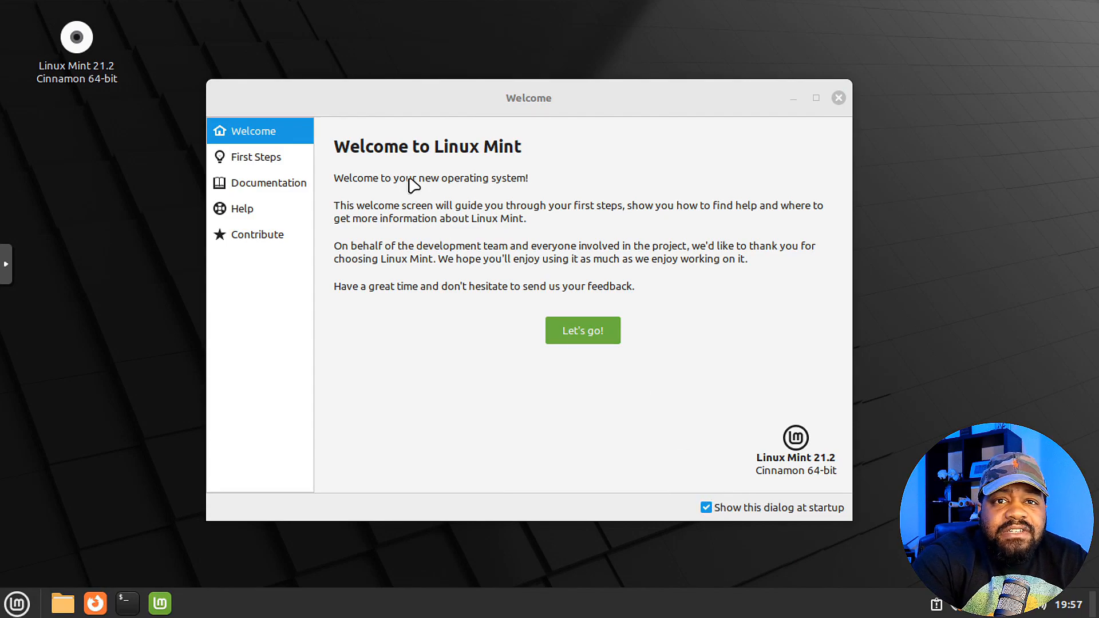
{"action": "mouse_move", "coordinate": [365, 226]}
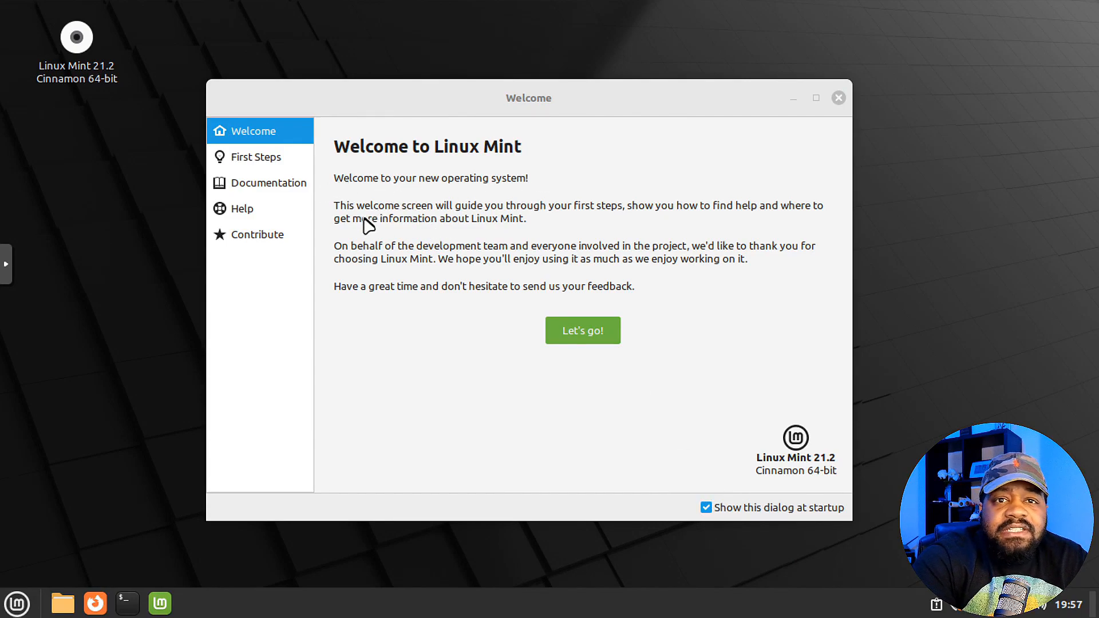
{"action": "mouse_move", "coordinate": [575, 222]}
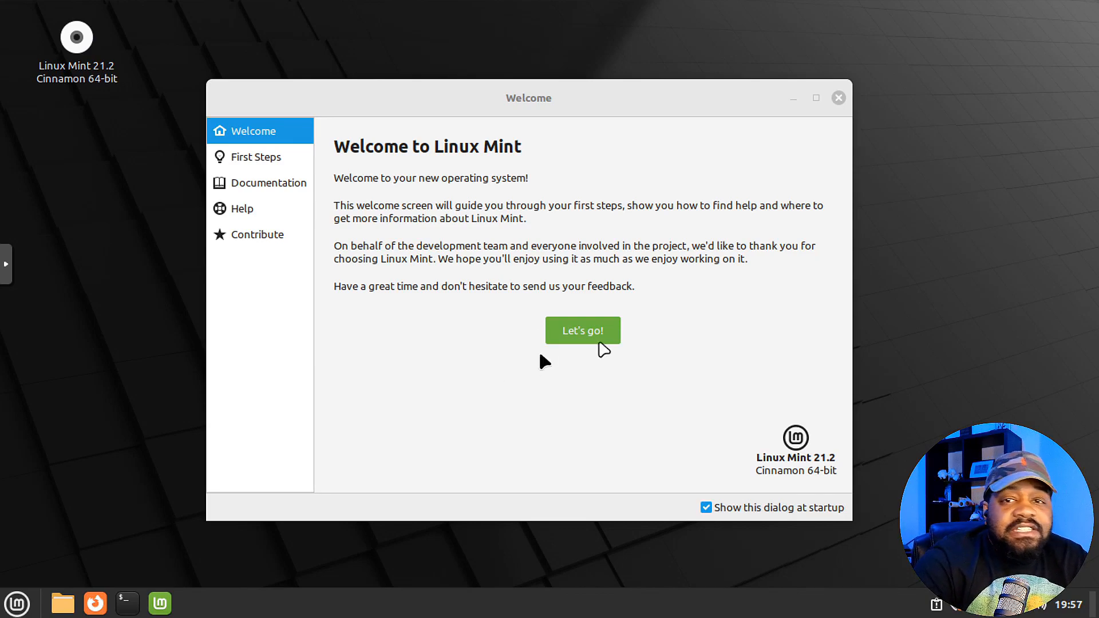
{"action": "left_click", "coordinate": [582, 330]}
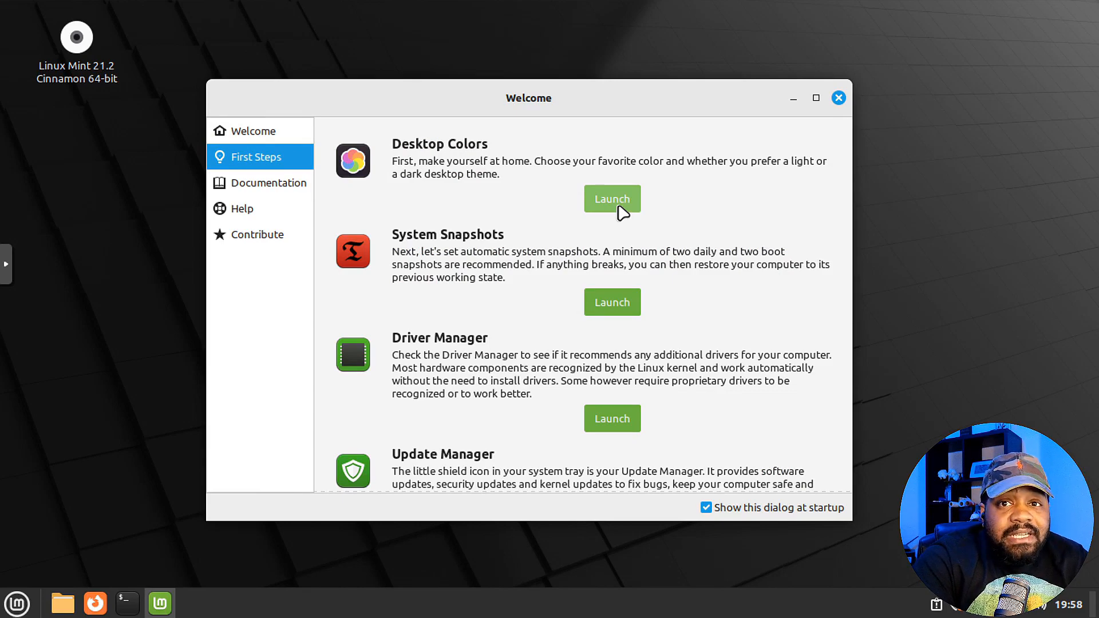
In Desktop Colors choose the Dark appearance with the Mint-Y style after trying Mint-X
{"action": "left_click", "coordinate": [610, 198]}
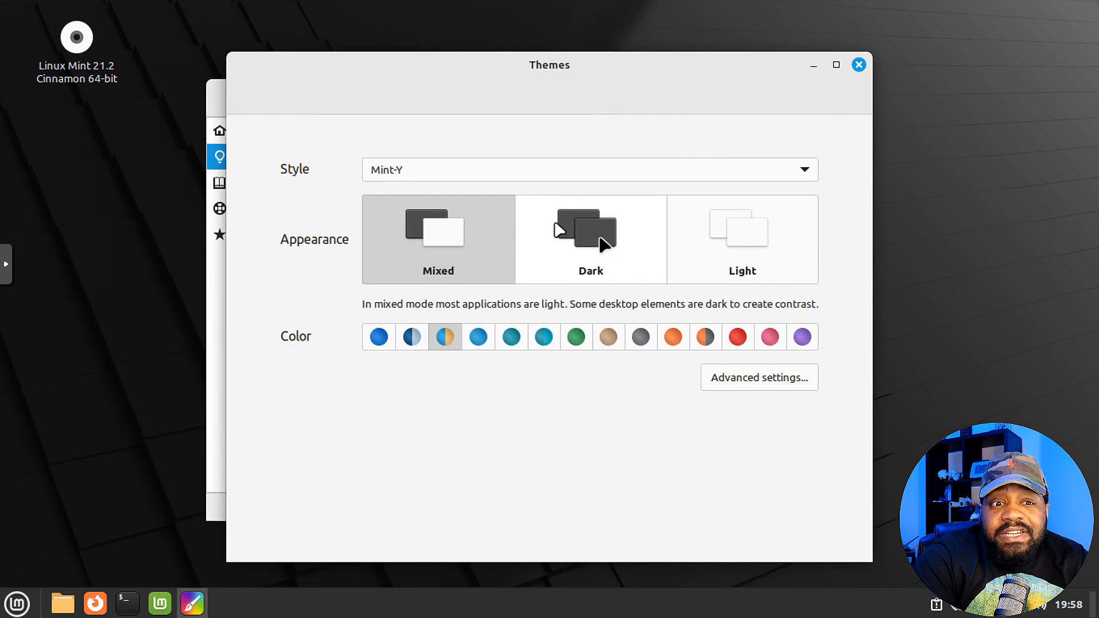
{"action": "left_click", "coordinate": [589, 238]}
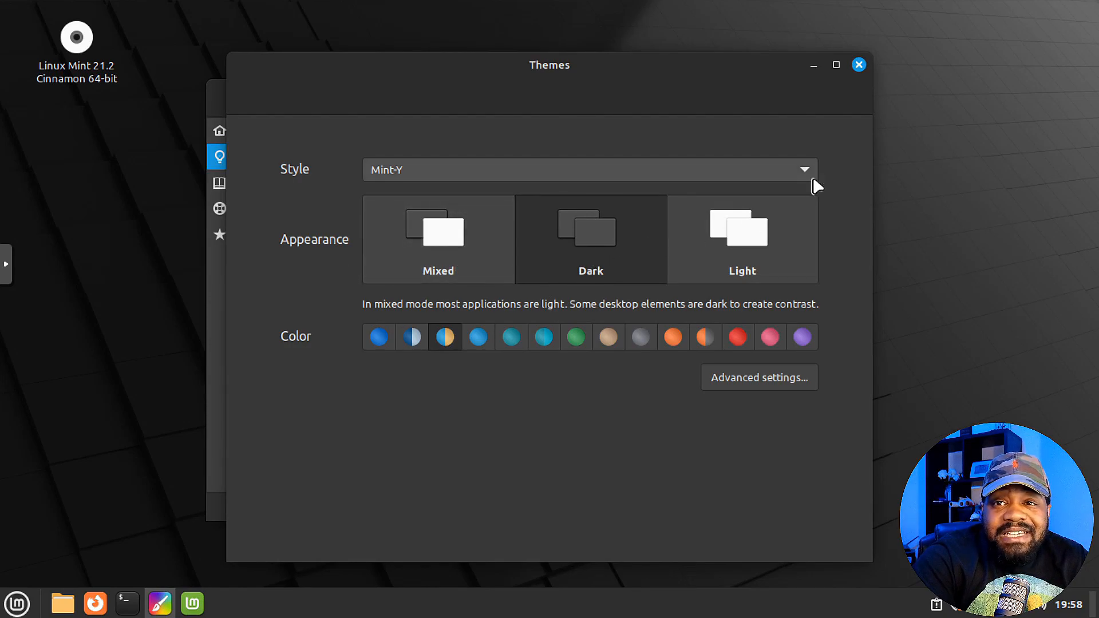
{"action": "left_click", "coordinate": [589, 169]}
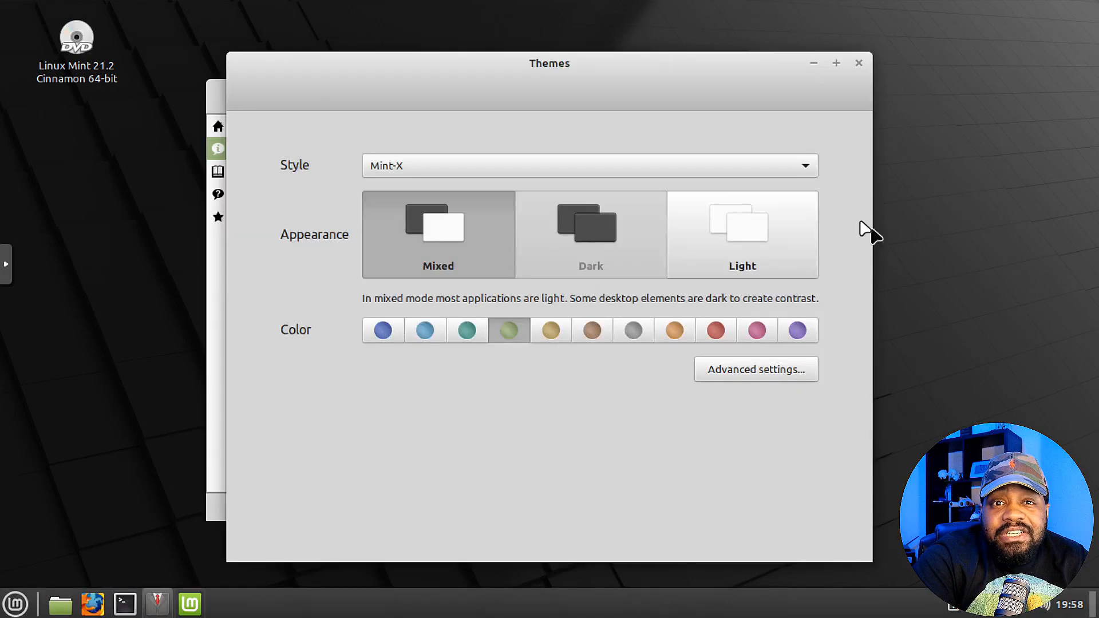
{"action": "left_click", "coordinate": [588, 165]}
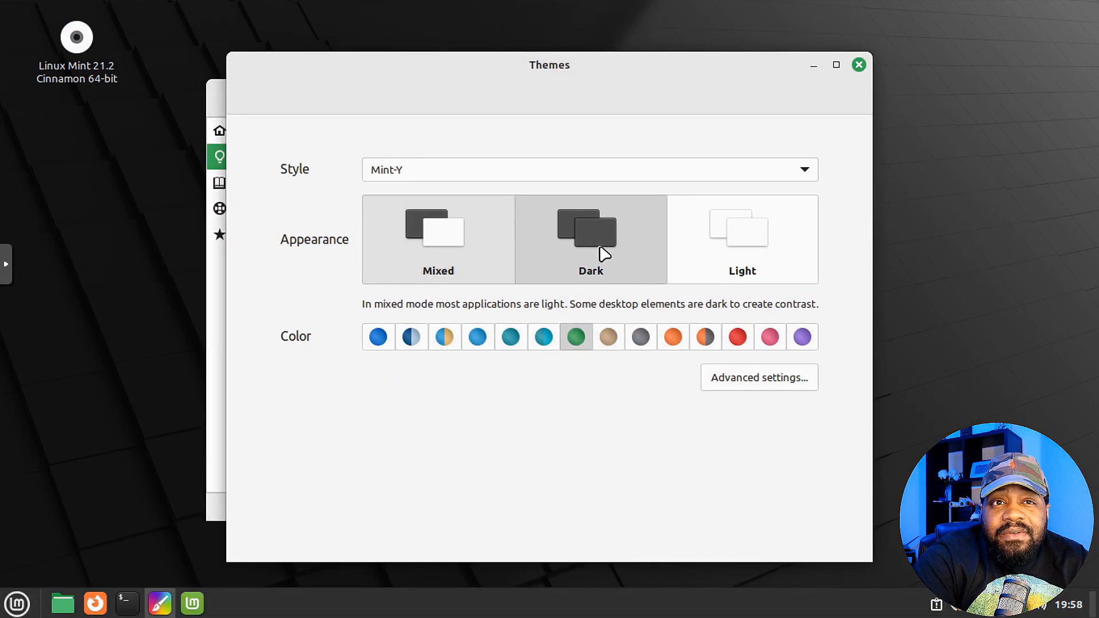
{"action": "left_click", "coordinate": [589, 238]}
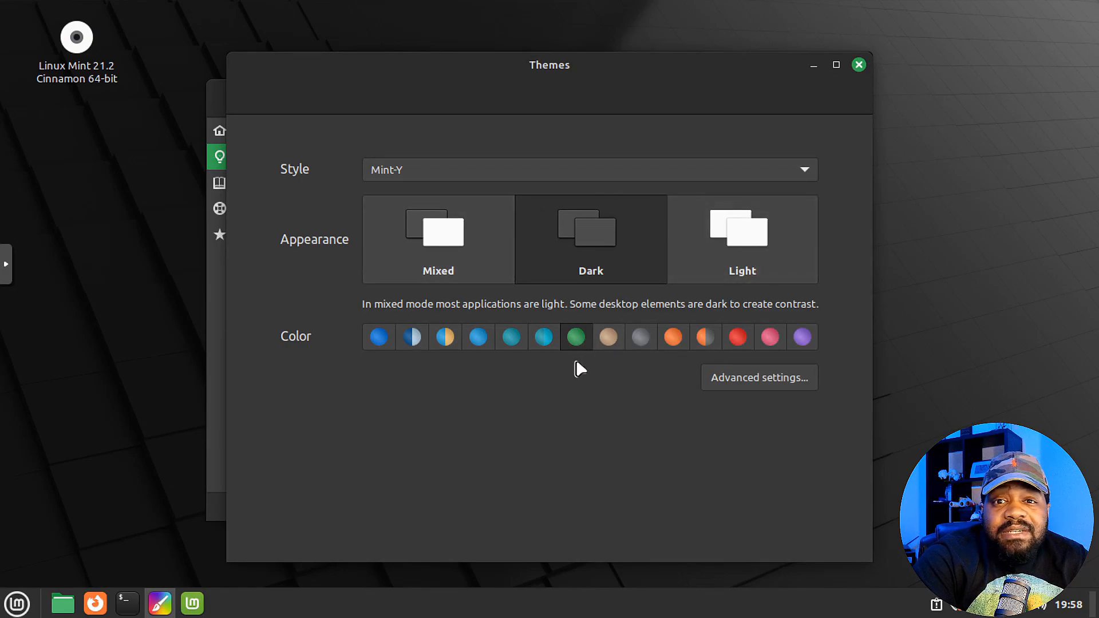
Try colour swatches including a red accent, then close the Themes window
{"action": "left_click", "coordinate": [379, 337]}
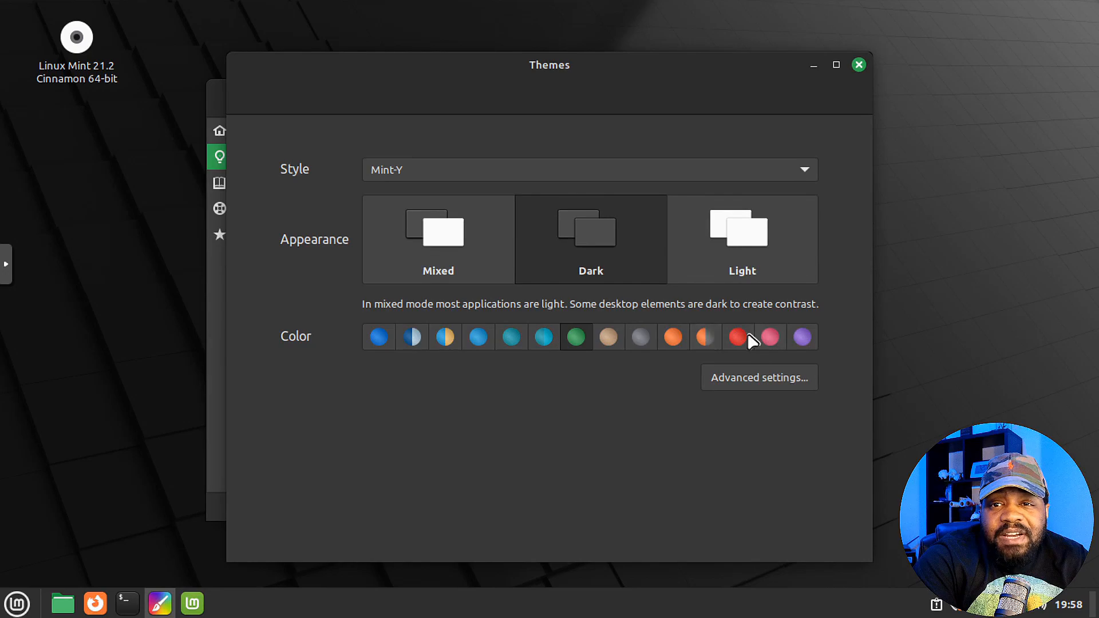
{"action": "left_click", "coordinate": [737, 336]}
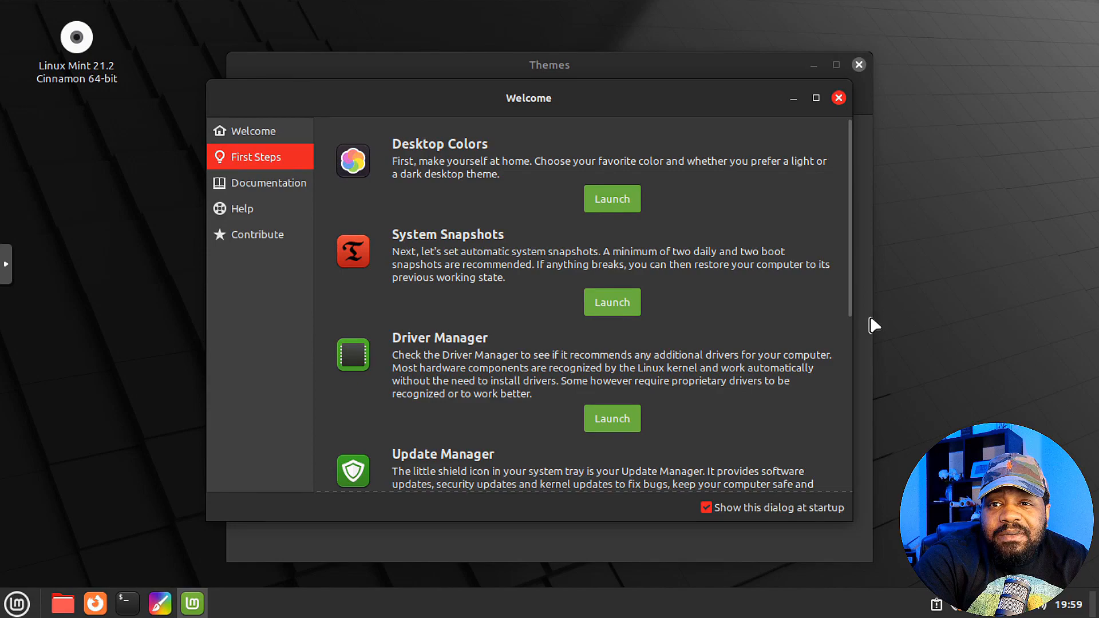
{"action": "left_click", "coordinate": [610, 198]}
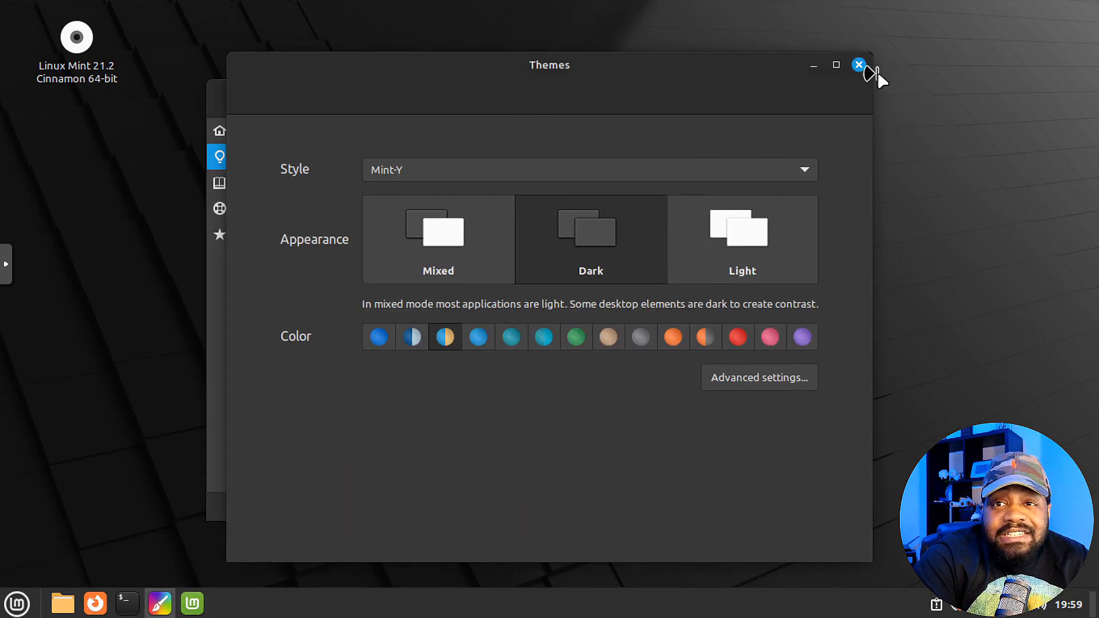
{"action": "left_click", "coordinate": [857, 64]}
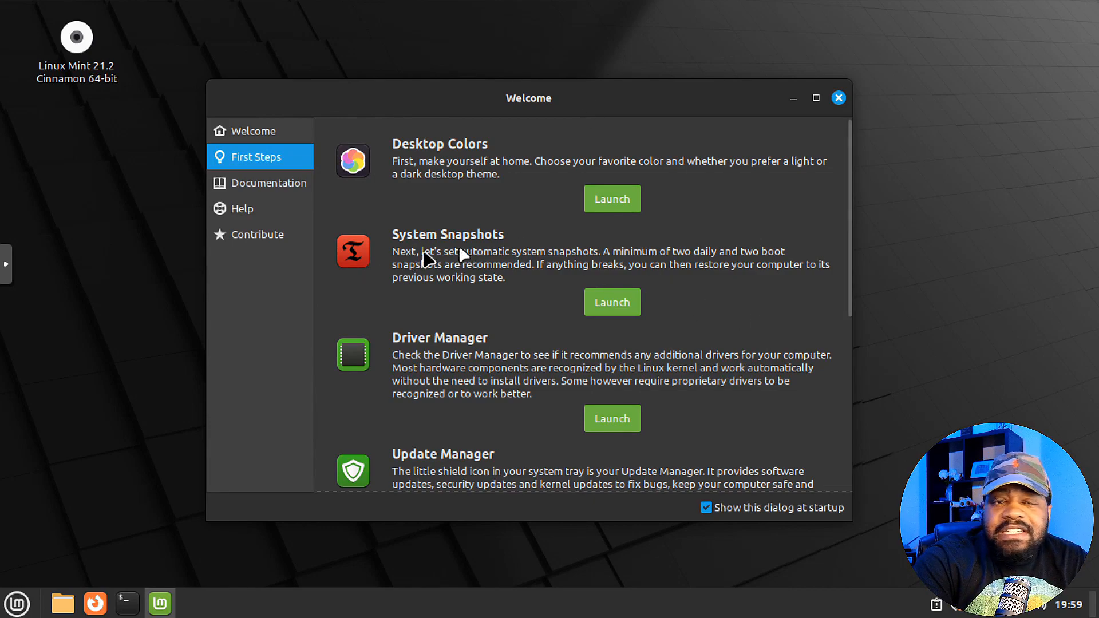
{"action": "mouse_move", "coordinate": [477, 256]}
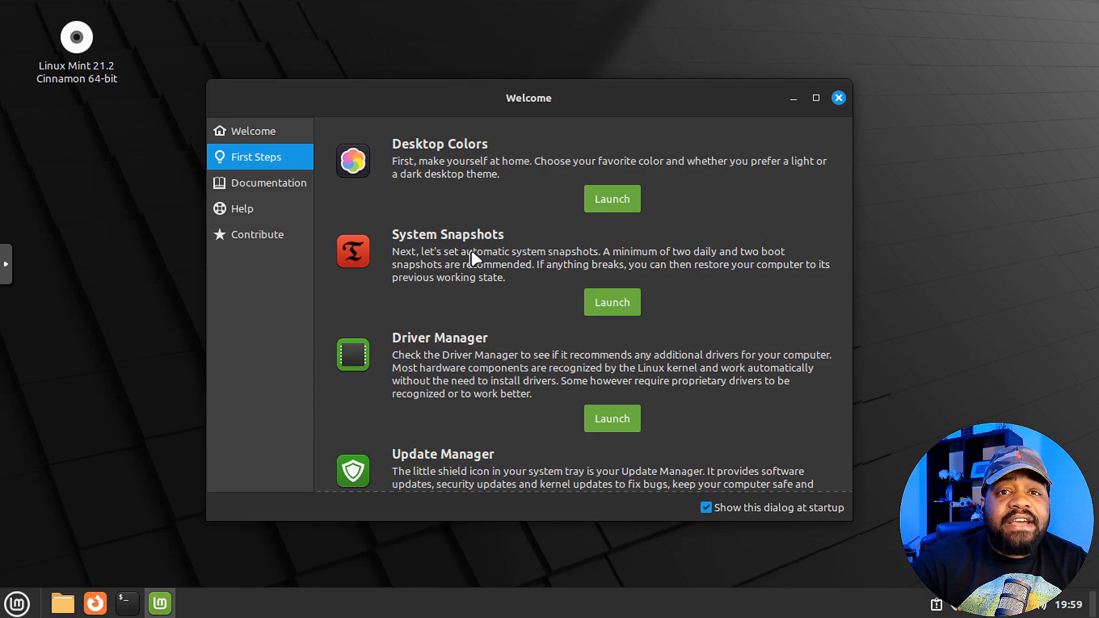
{"action": "mouse_move", "coordinate": [507, 256]}
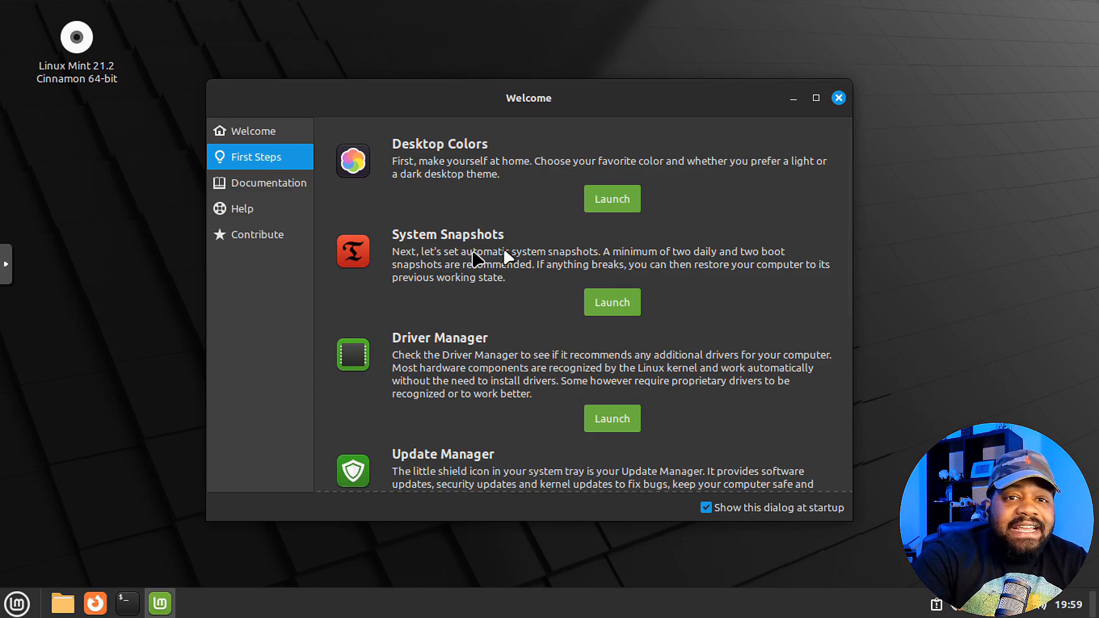
{"action": "scroll", "scroll_direction": "down", "scroll_amount": 3}
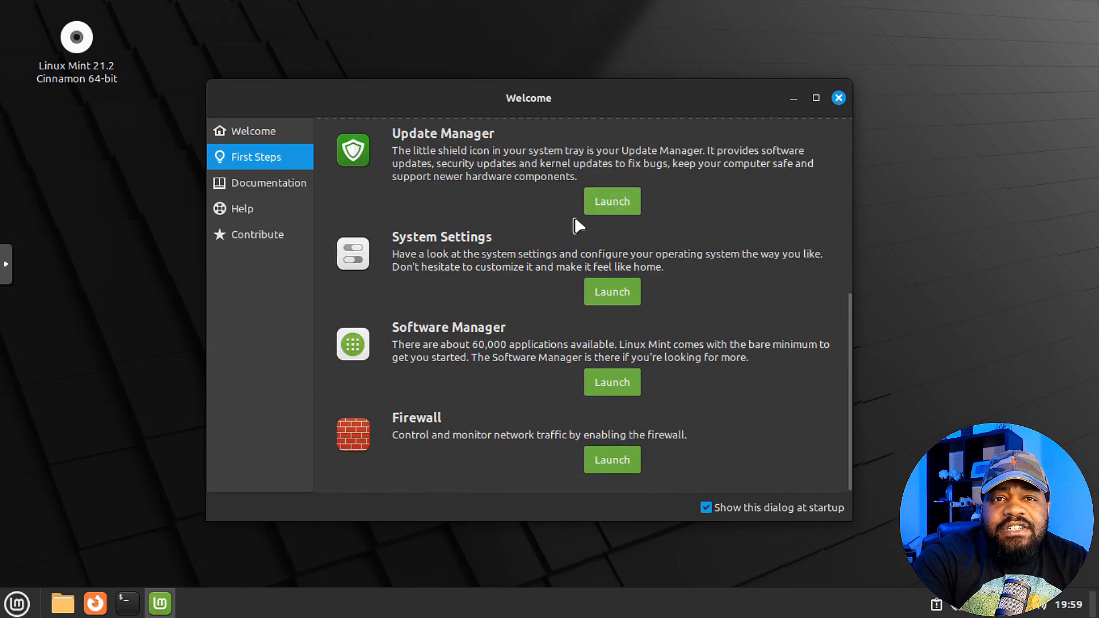
{"action": "scroll", "scroll_direction": "up", "scroll_amount": 3}
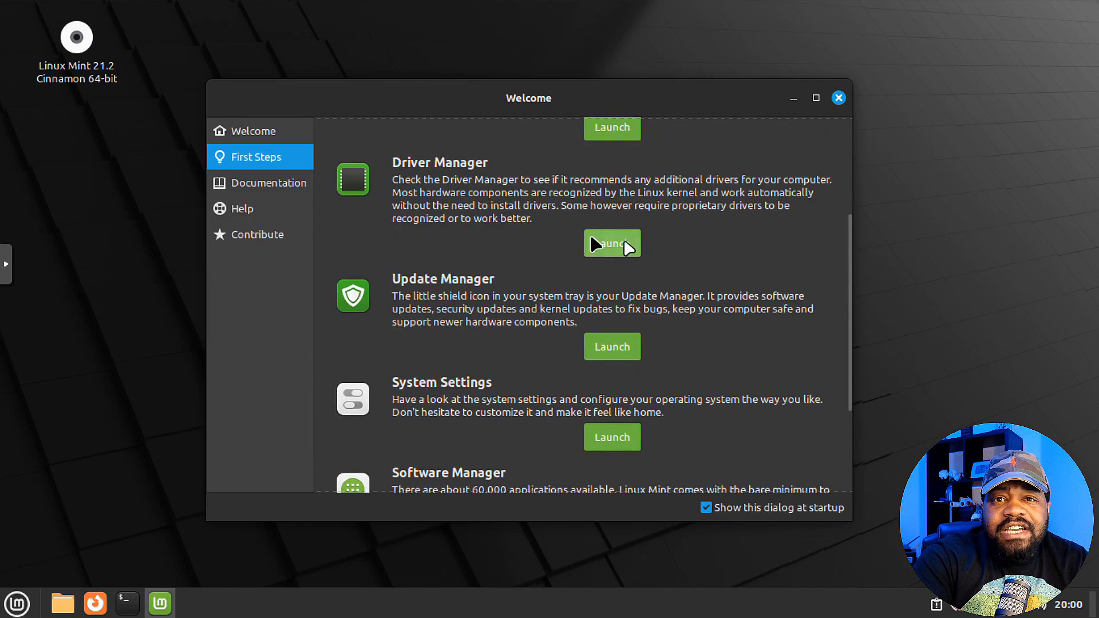
{"action": "left_click", "coordinate": [611, 242]}
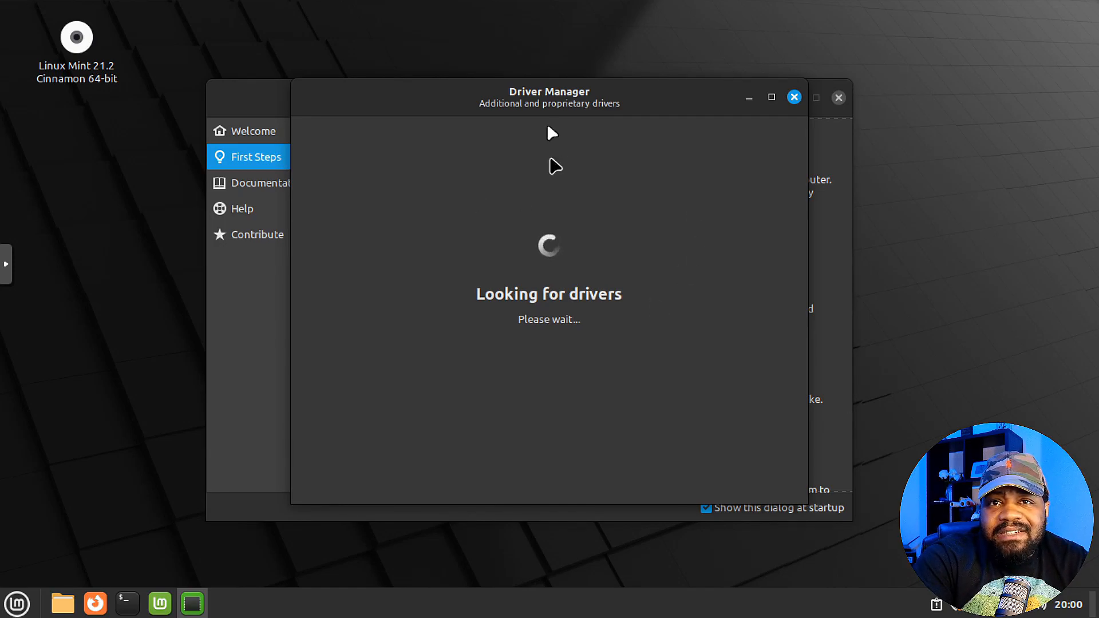
{"action": "mouse_move", "coordinate": [666, 298]}
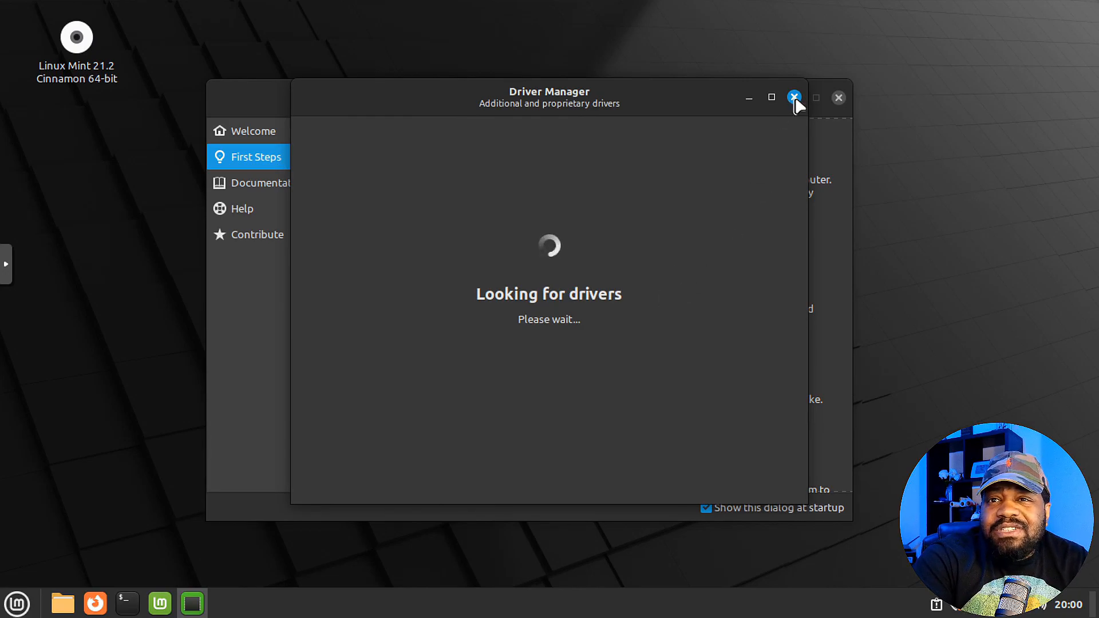
{"action": "left_click", "coordinate": [794, 98]}
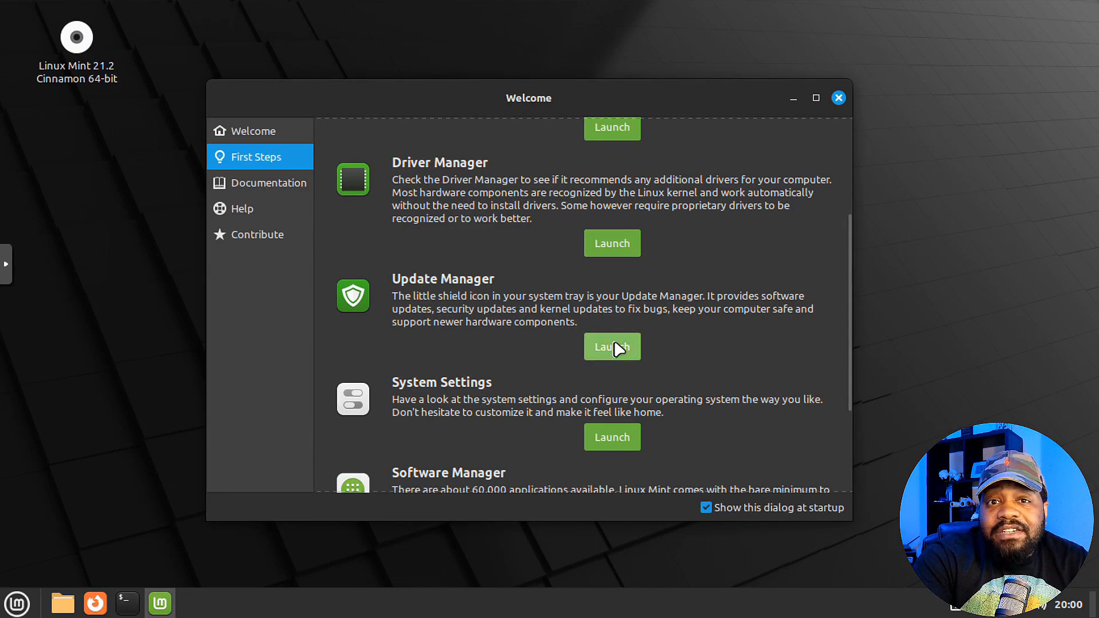
Launch Update Manager, dismiss its introduction and refresh to find mint-upgrade-info 1.2.2 available
{"action": "left_click", "coordinate": [612, 346]}
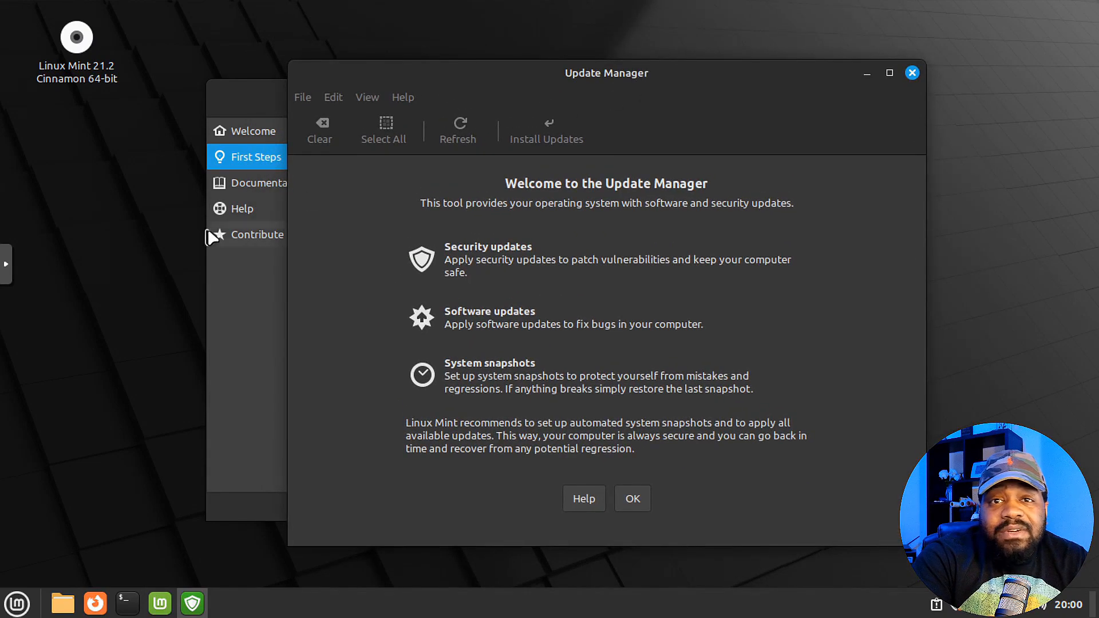
{"action": "mouse_move", "coordinate": [709, 492]}
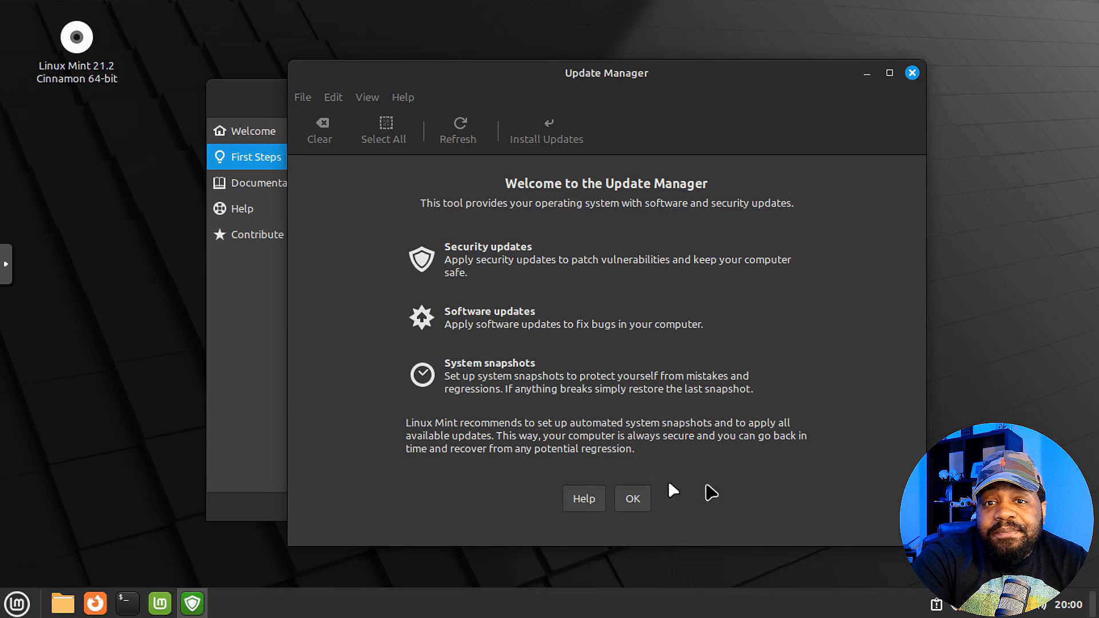
{"action": "left_click", "coordinate": [632, 498]}
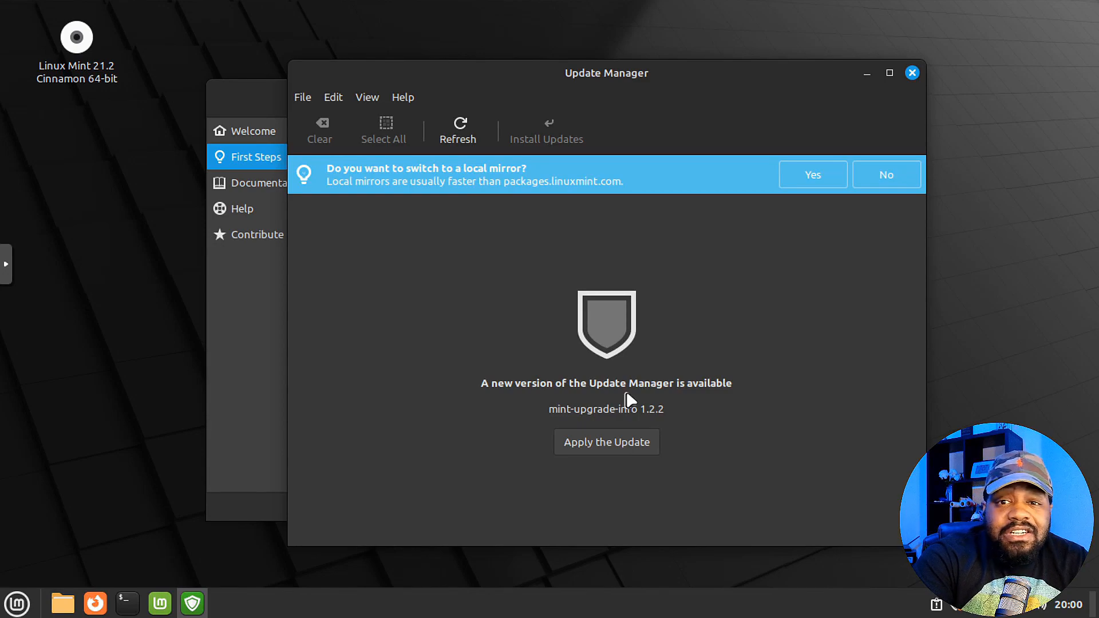
{"action": "mouse_move", "coordinate": [451, 258]}
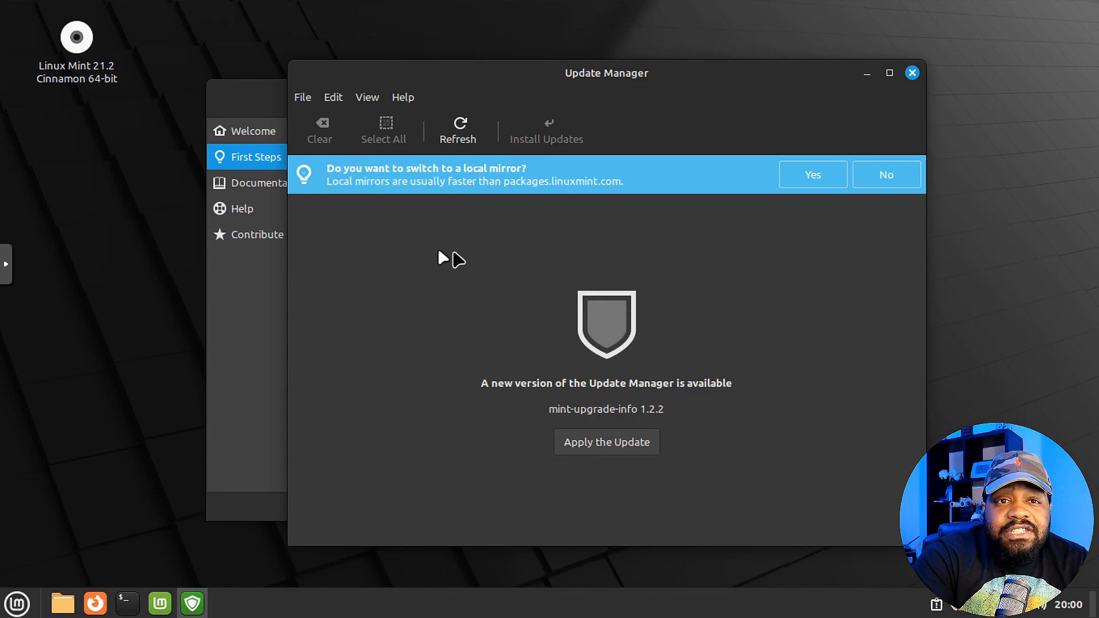
{"action": "mouse_move", "coordinate": [698, 198]}
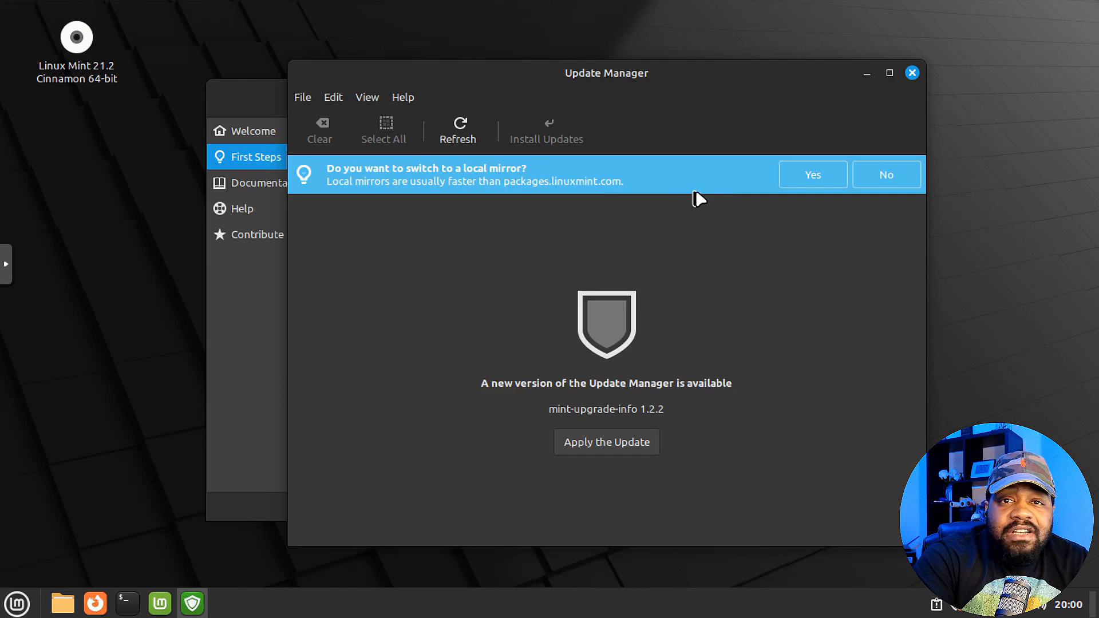
{"action": "mouse_move", "coordinate": [754, 223]}
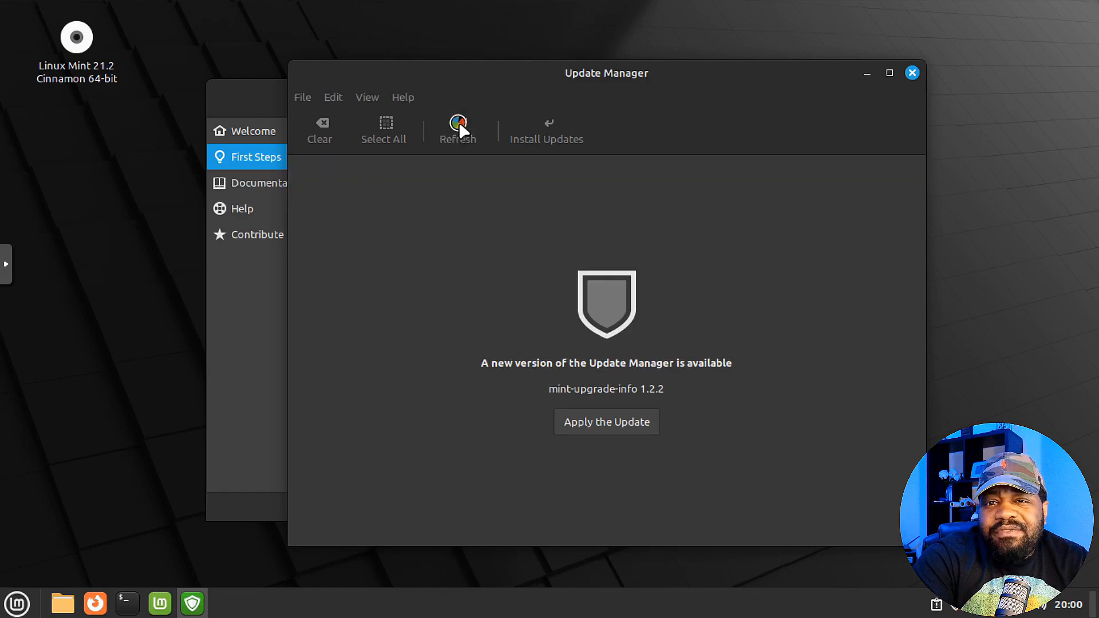
{"action": "left_click", "coordinate": [458, 127]}
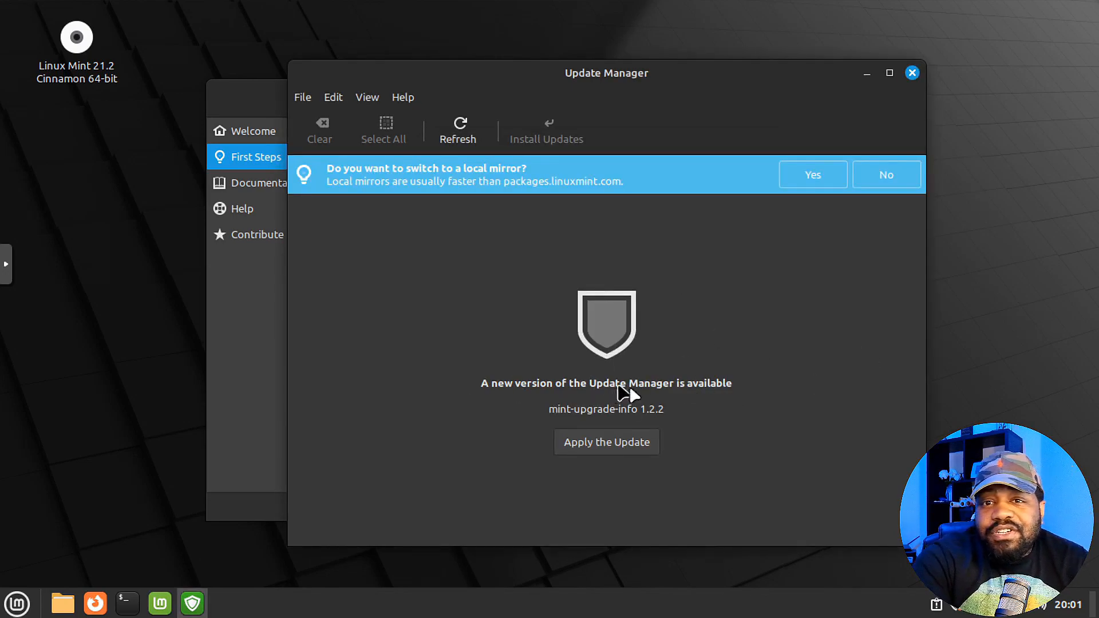
{"action": "mouse_move", "coordinate": [720, 479]}
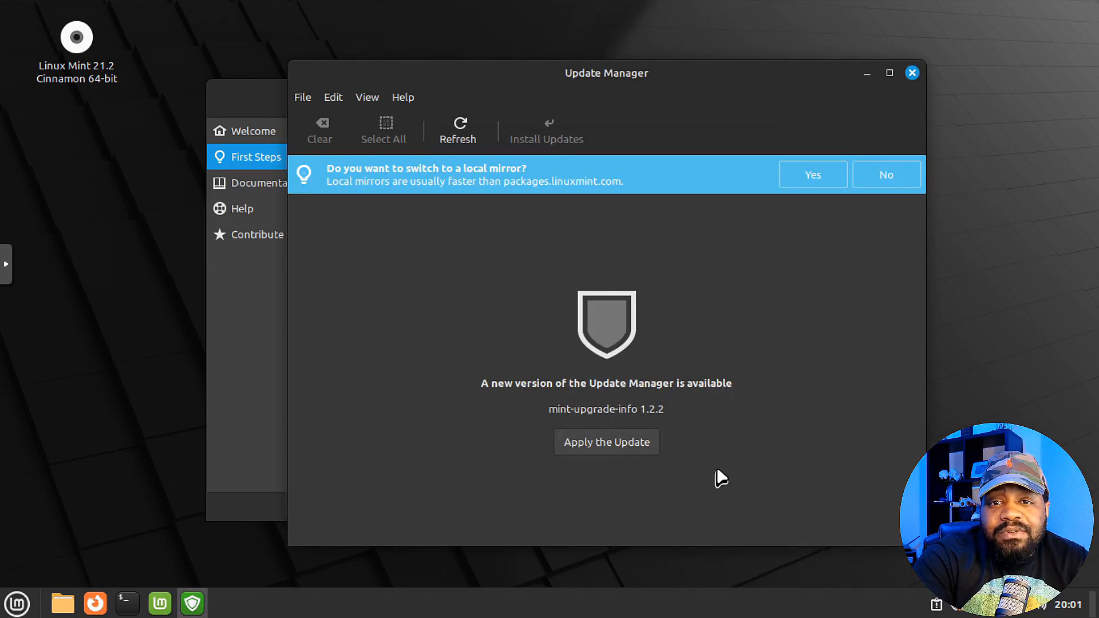
{"action": "mouse_move", "coordinate": [912, 73]}
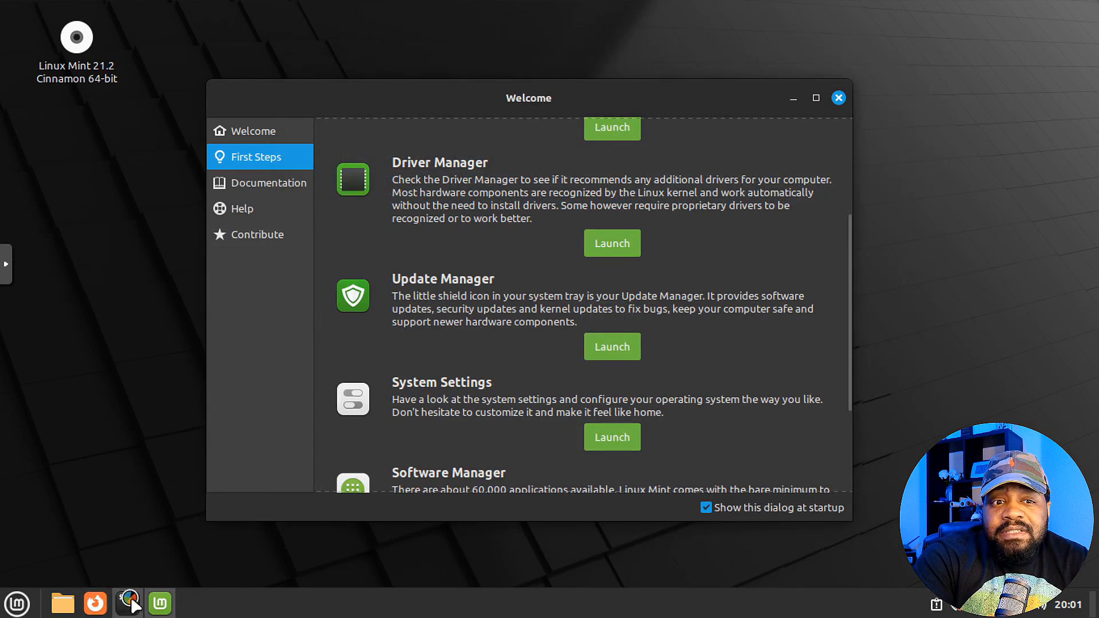
Run uname in a terminal to show kernel 5.15.0-76-generic, then exit the terminal
{"action": "left_click", "coordinate": [128, 603]}
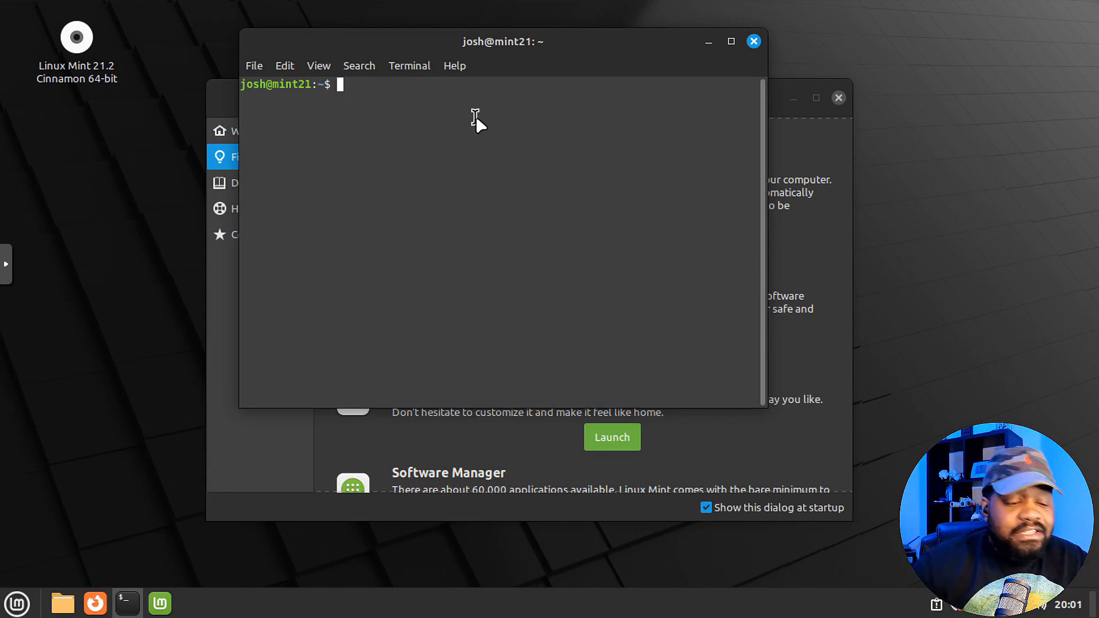
{"action": "type", "text": "unam"}
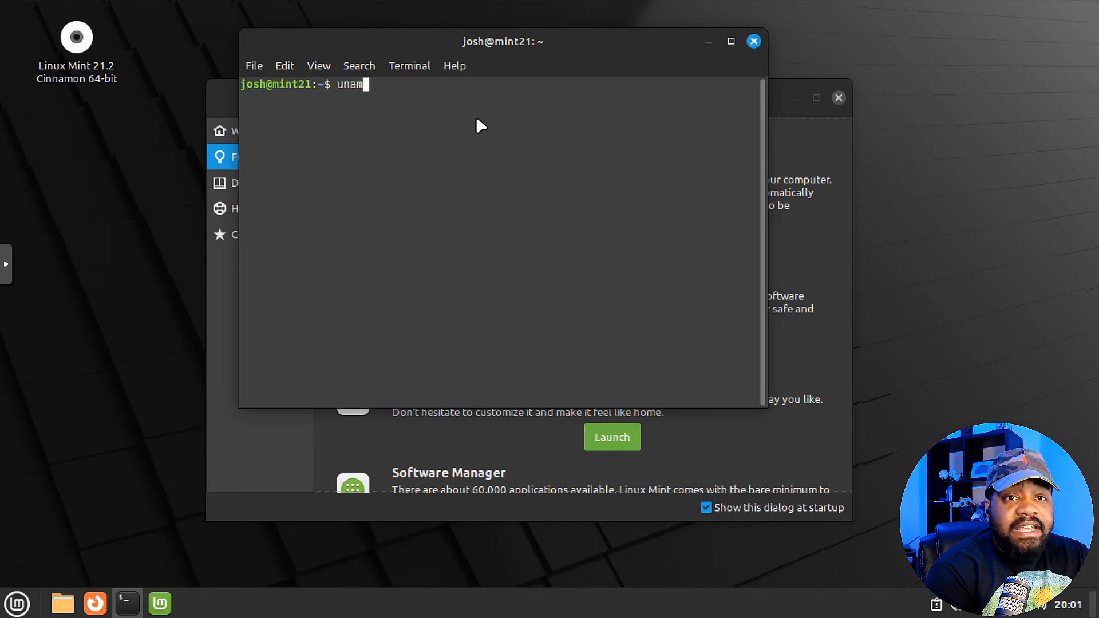
{"action": "type", "text": "e -s"}
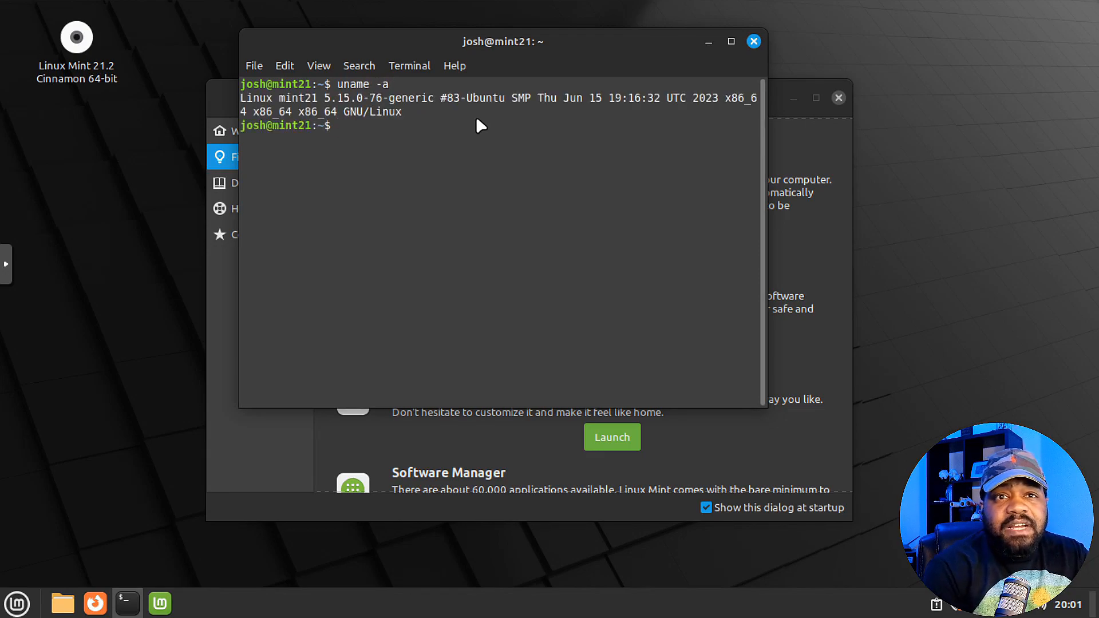
{"action": "mouse_move", "coordinate": [340, 106]}
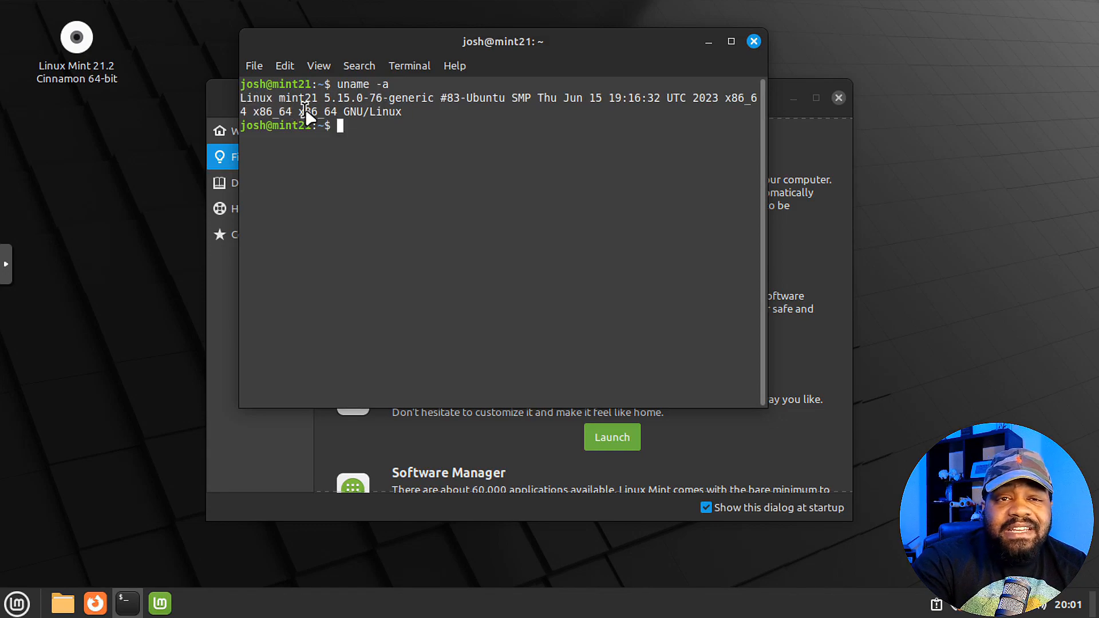
{"action": "mouse_move", "coordinate": [376, 139]}
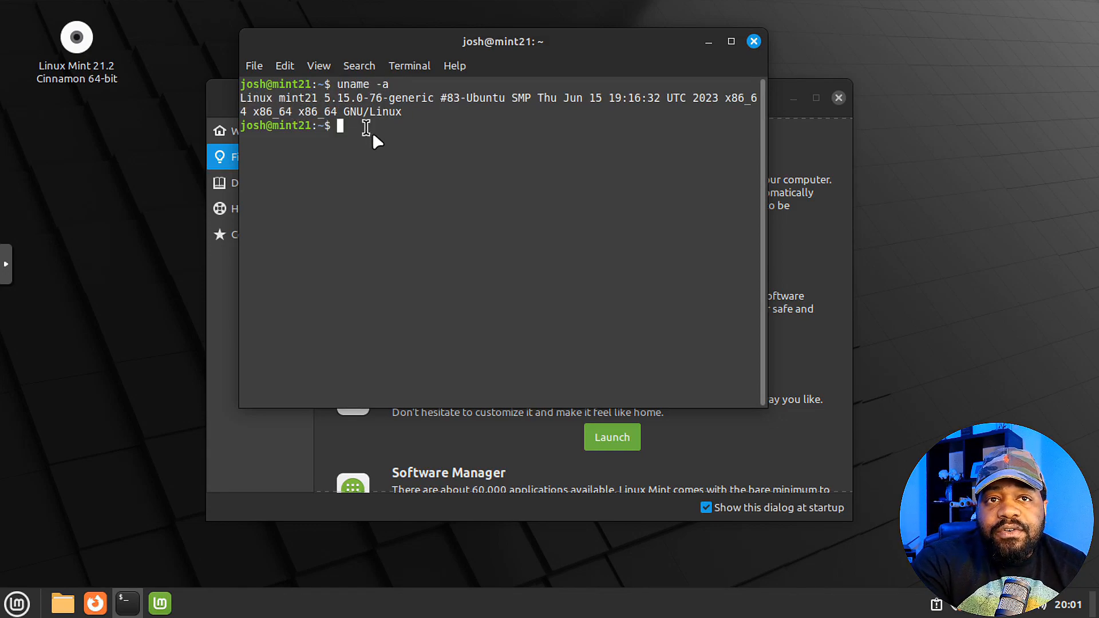
{"action": "mouse_move", "coordinate": [447, 133]}
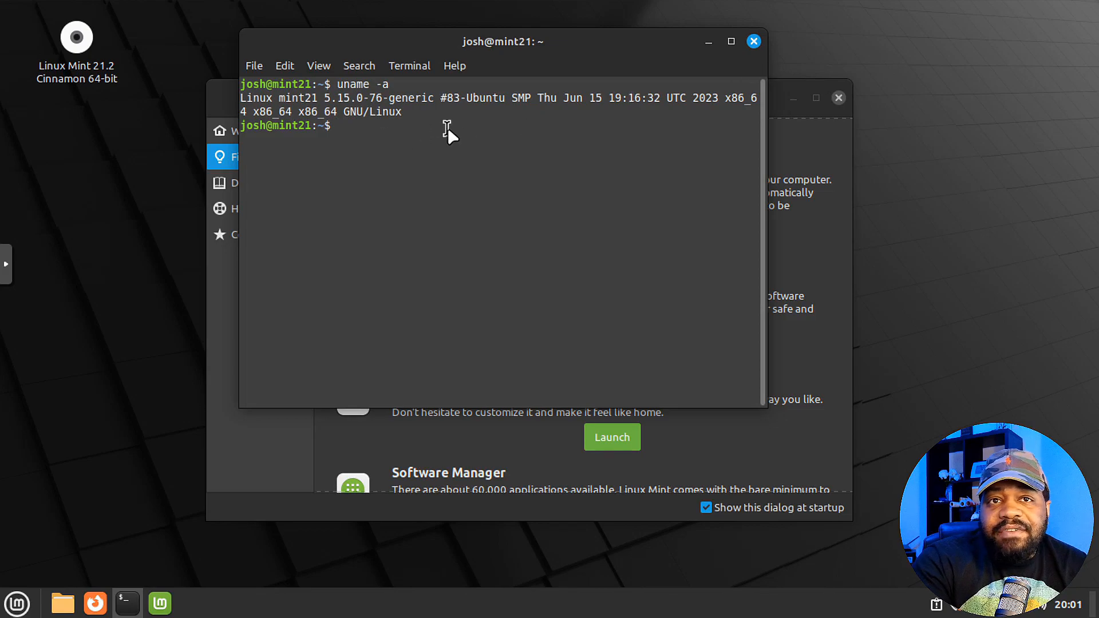
{"action": "type", "text": "exit"}
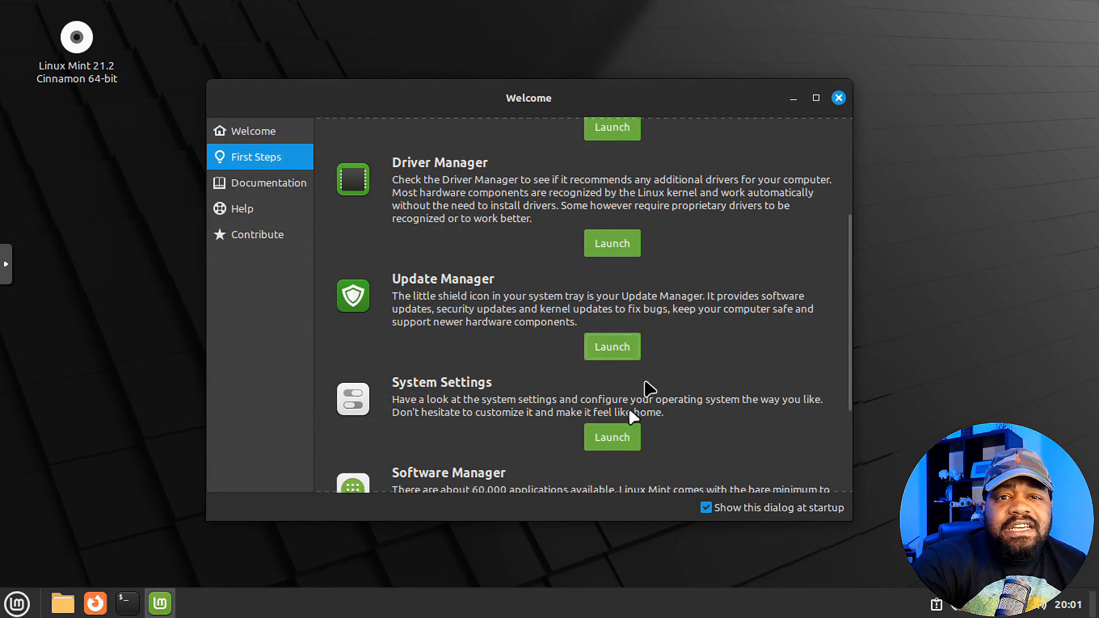
{"action": "left_click", "coordinate": [611, 436]}
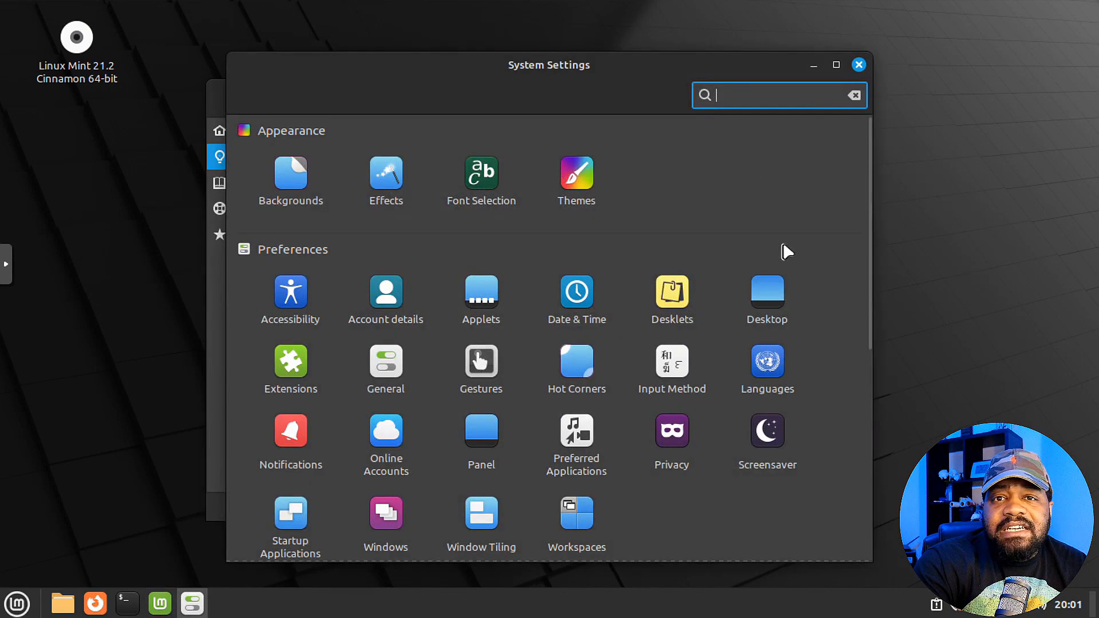
{"action": "mouse_move", "coordinate": [592, 52]}
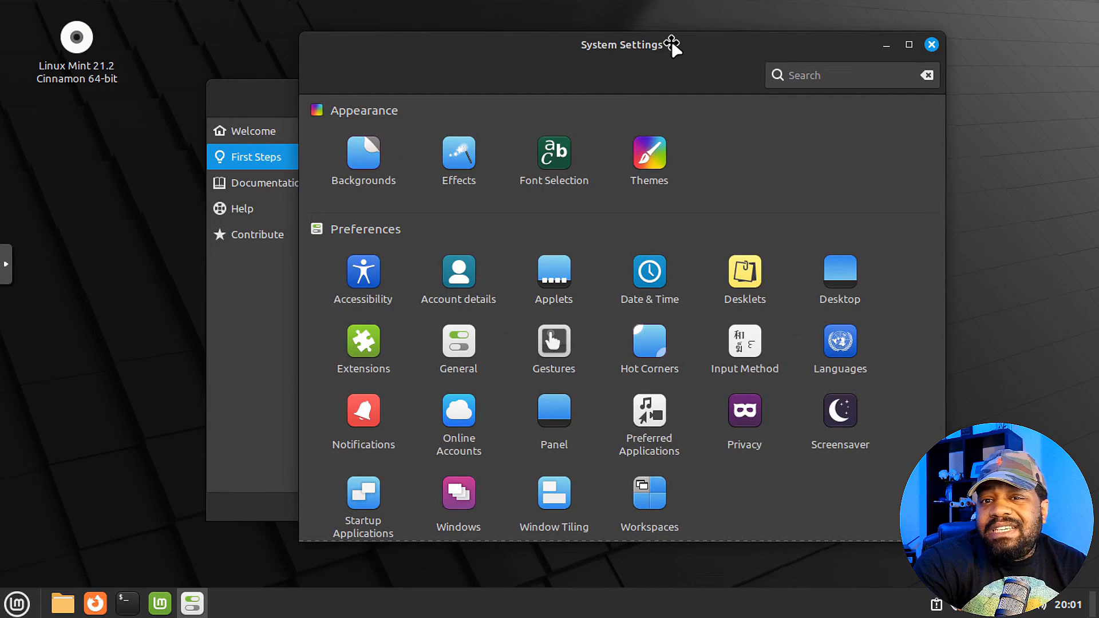
{"action": "scroll", "scroll_direction": "down", "scroll_amount": 3}
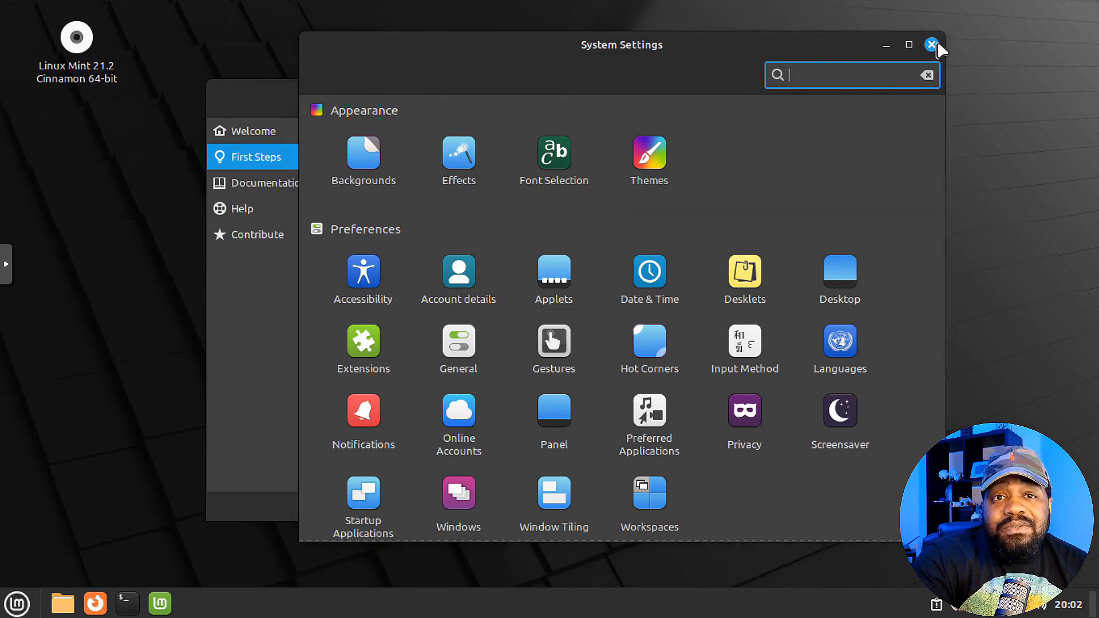
{"action": "left_click", "coordinate": [932, 45]}
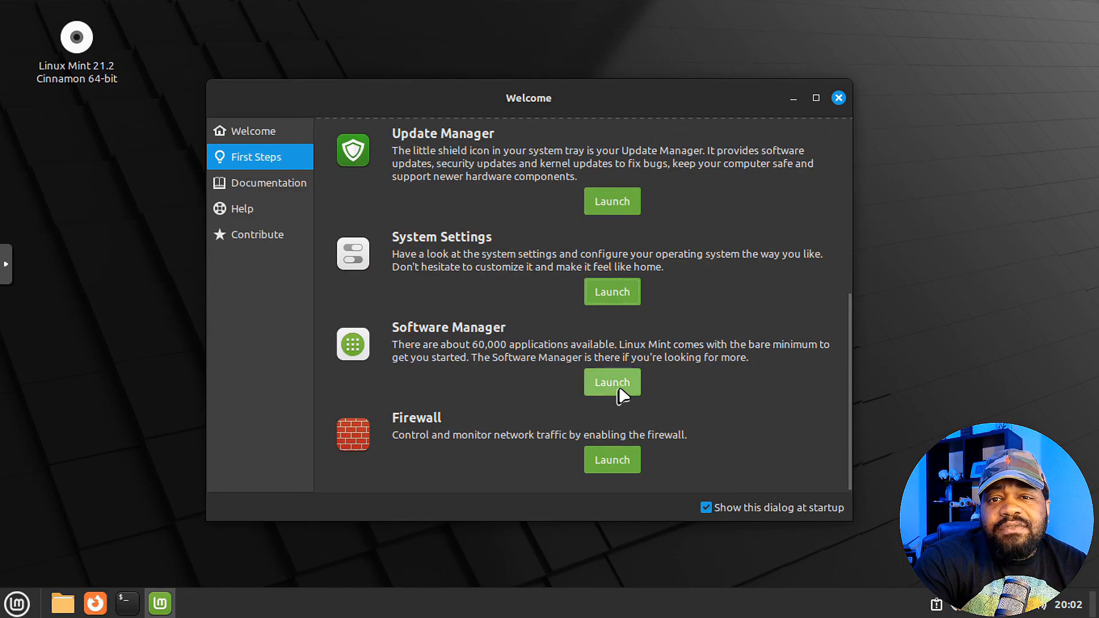
{"action": "left_click", "coordinate": [612, 382]}
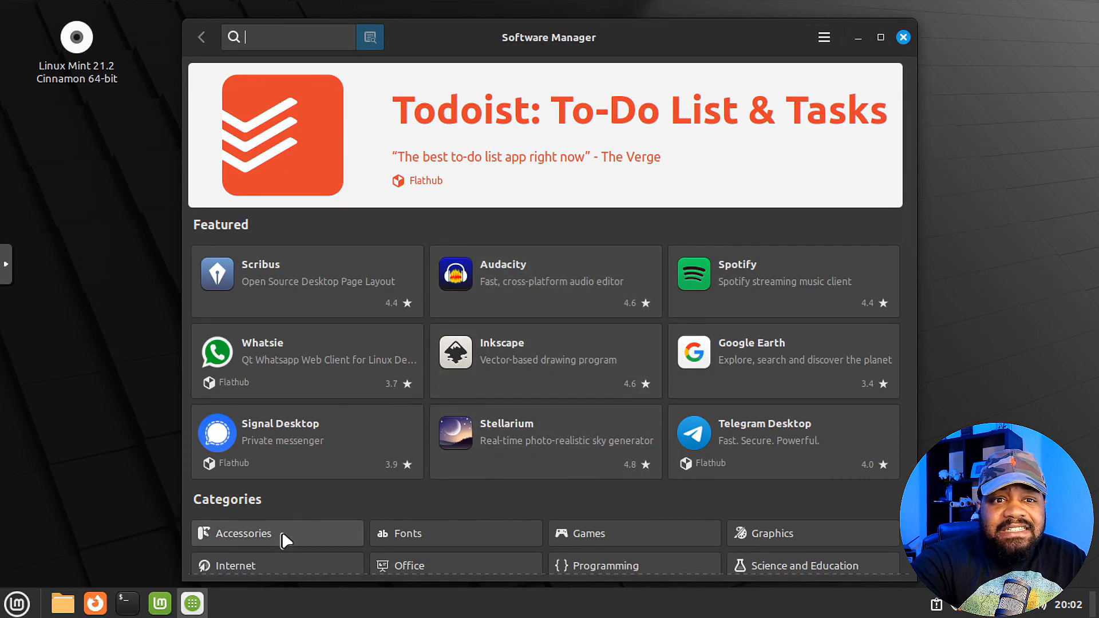
{"action": "left_click", "coordinate": [244, 533]}
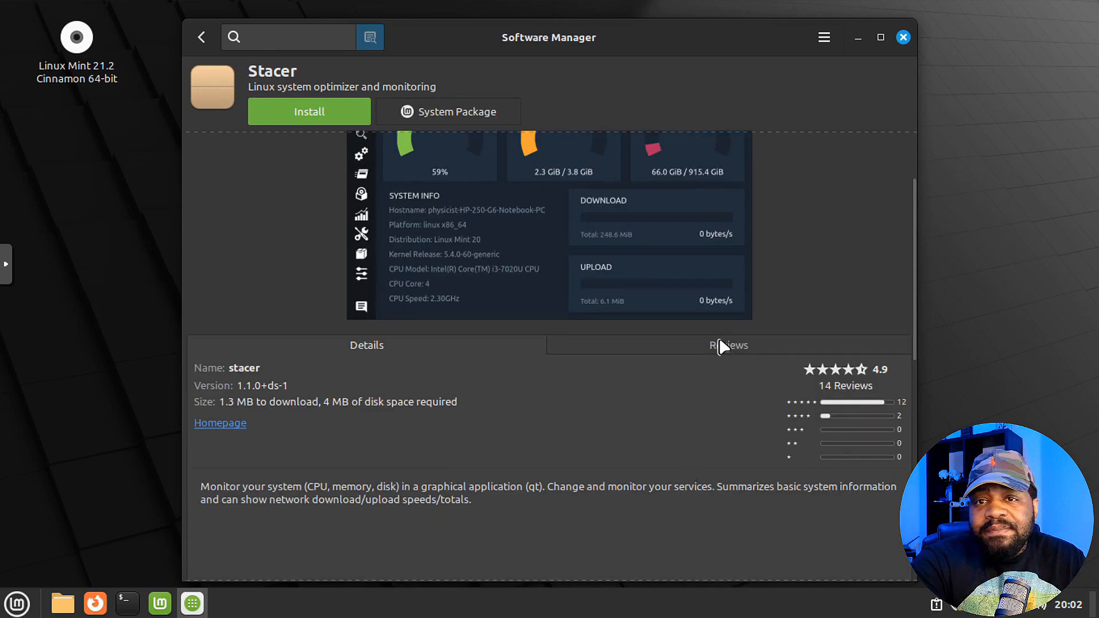
{"action": "left_click", "coordinate": [728, 344]}
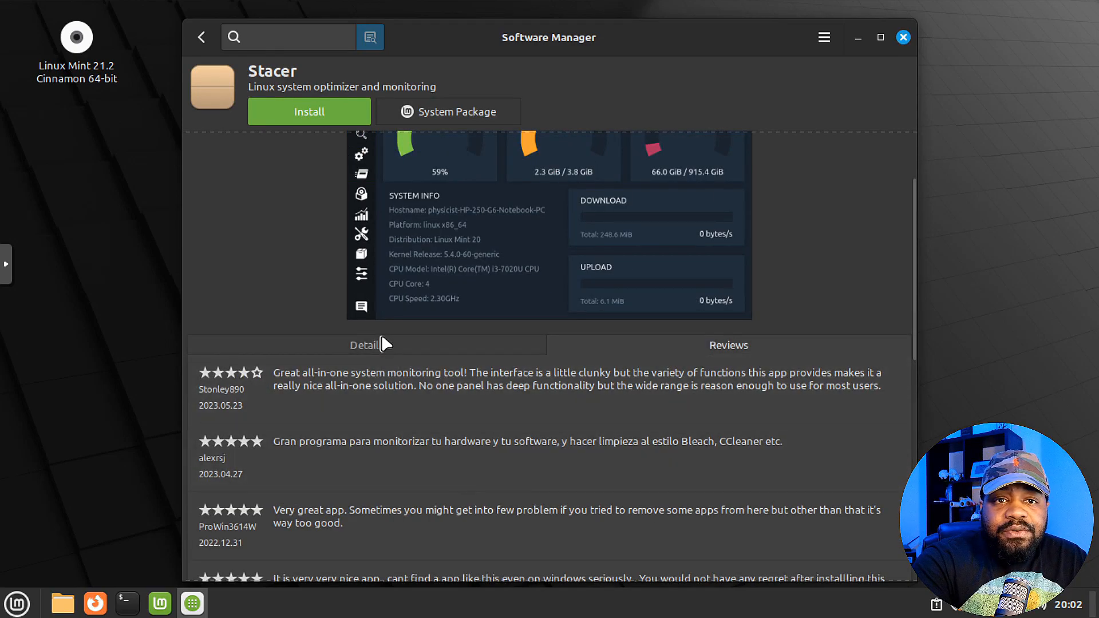
{"action": "left_click", "coordinate": [366, 344]}
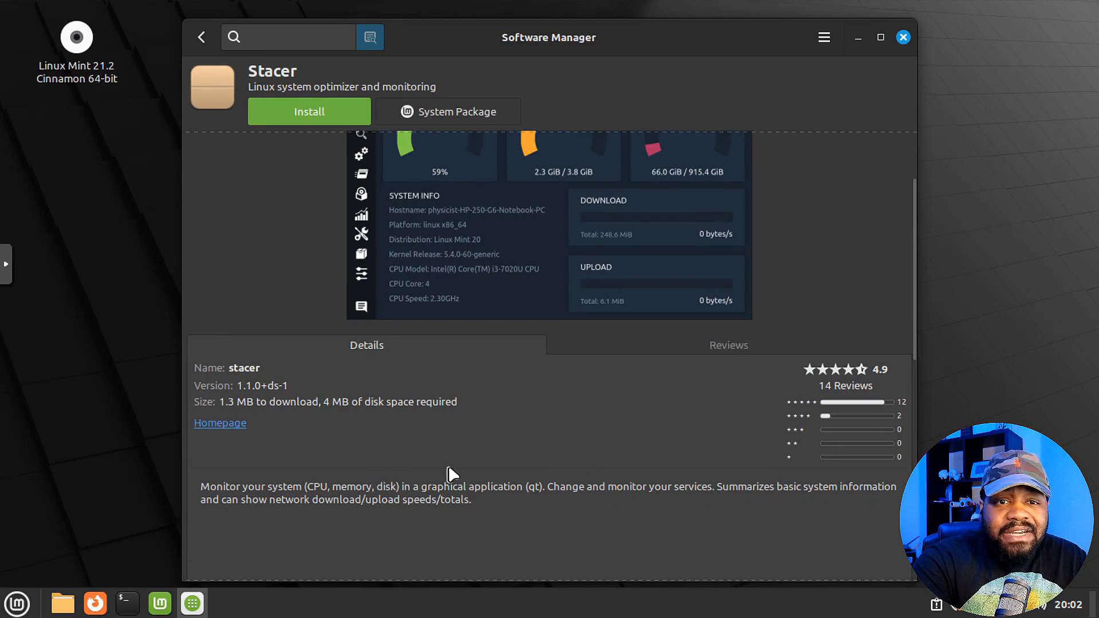
{"action": "scroll", "scroll_direction": "down", "scroll_amount": 3}
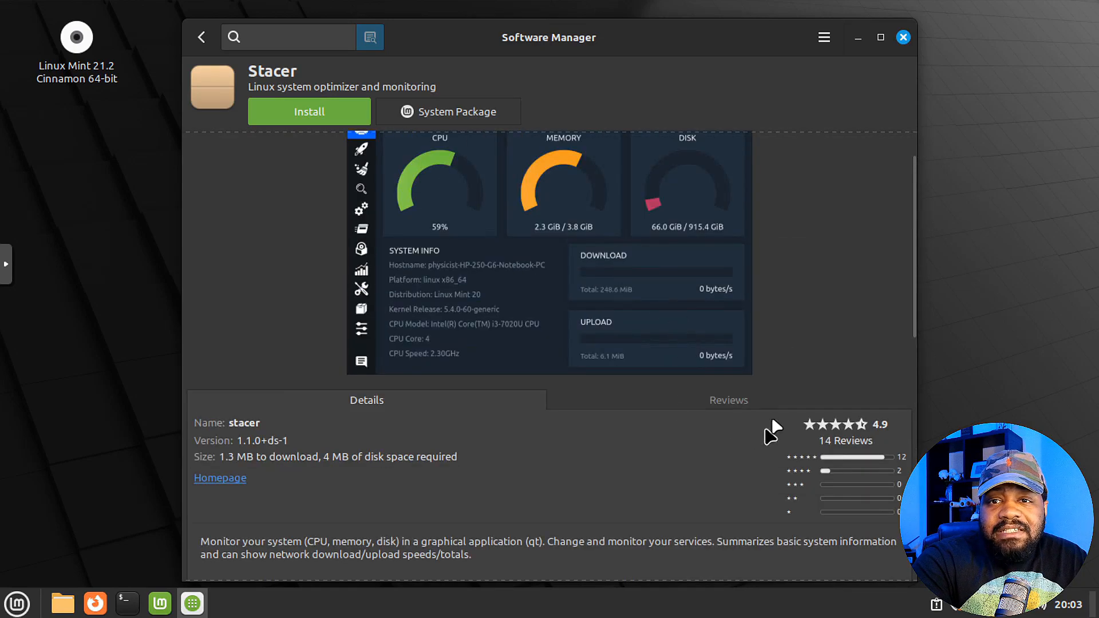
{"action": "left_click", "coordinate": [728, 400]}
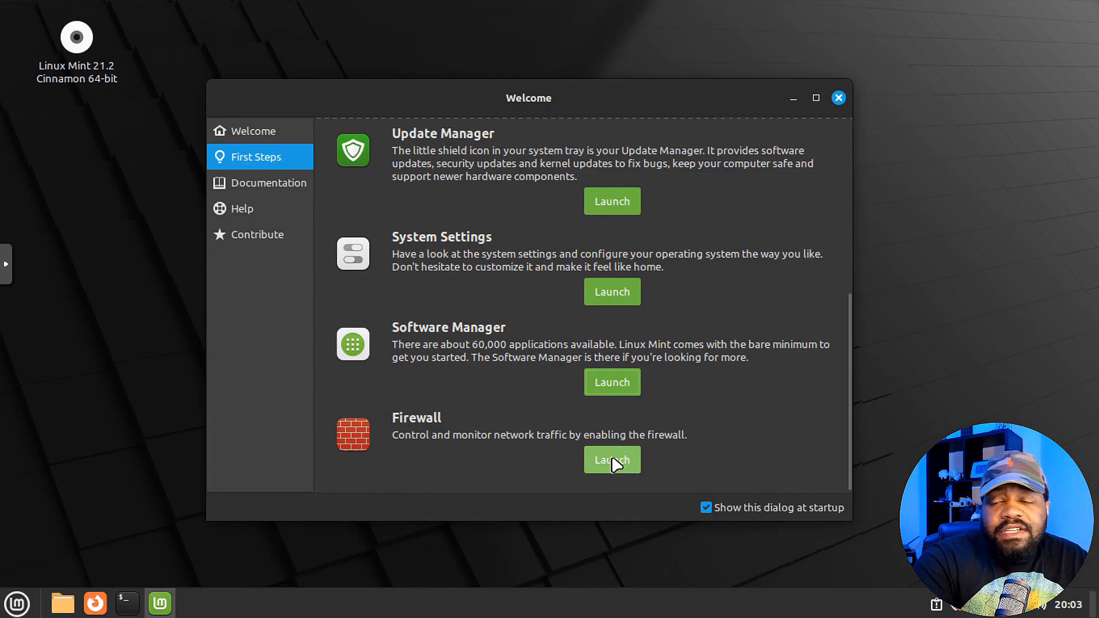
Launch Gufw Firewall with the password and move its window over the Welcome screen
{"action": "left_click", "coordinate": [611, 459]}
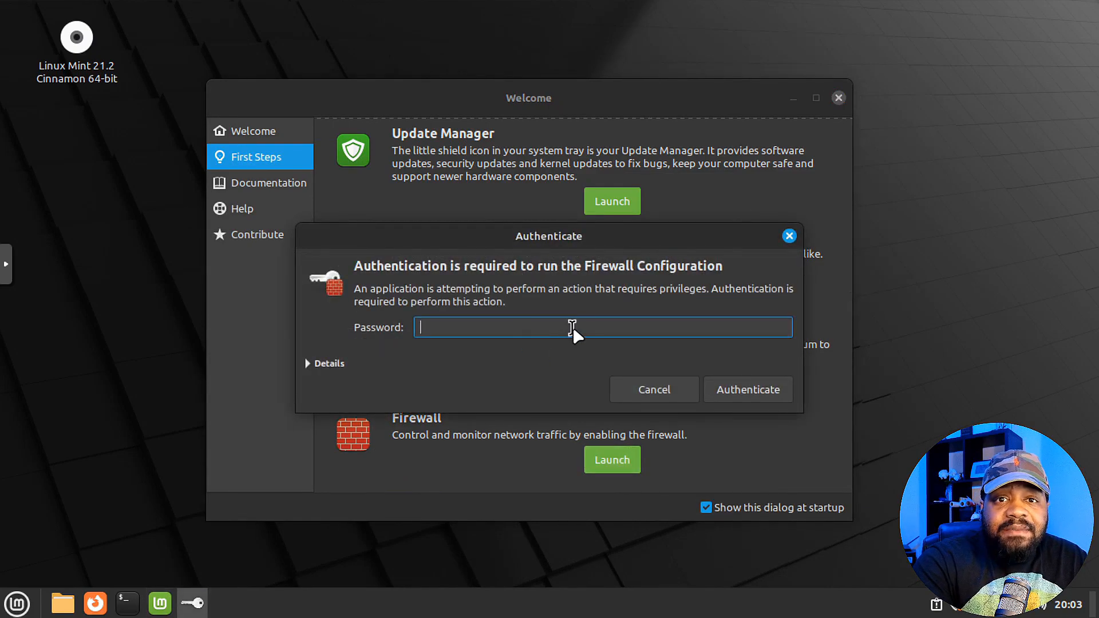
{"action": "type", "text": "password"}
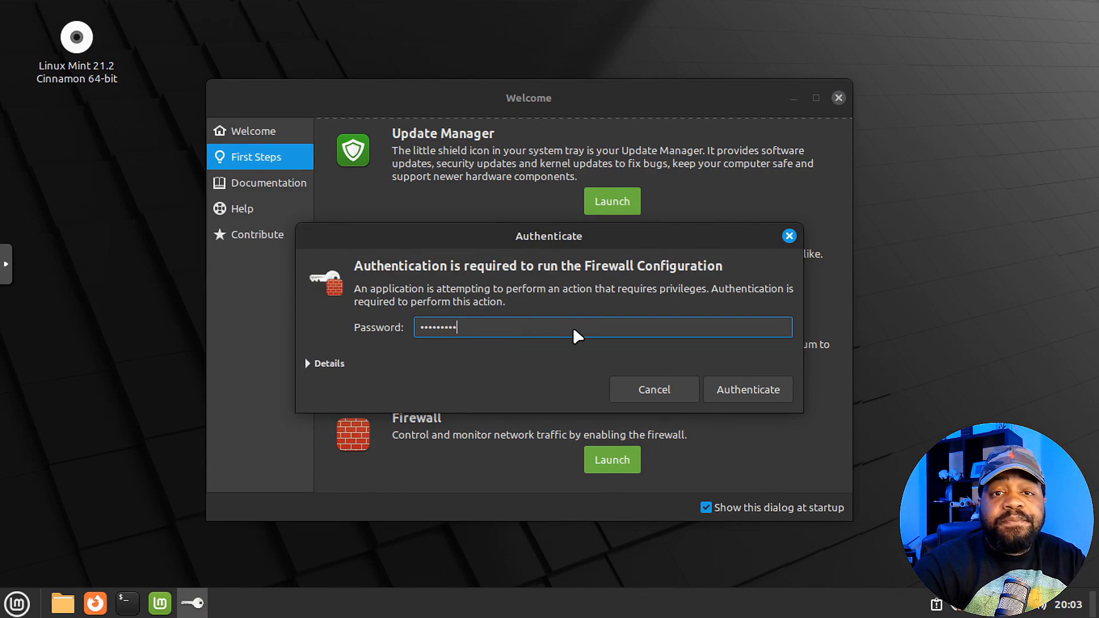
{"action": "left_click", "coordinate": [747, 390]}
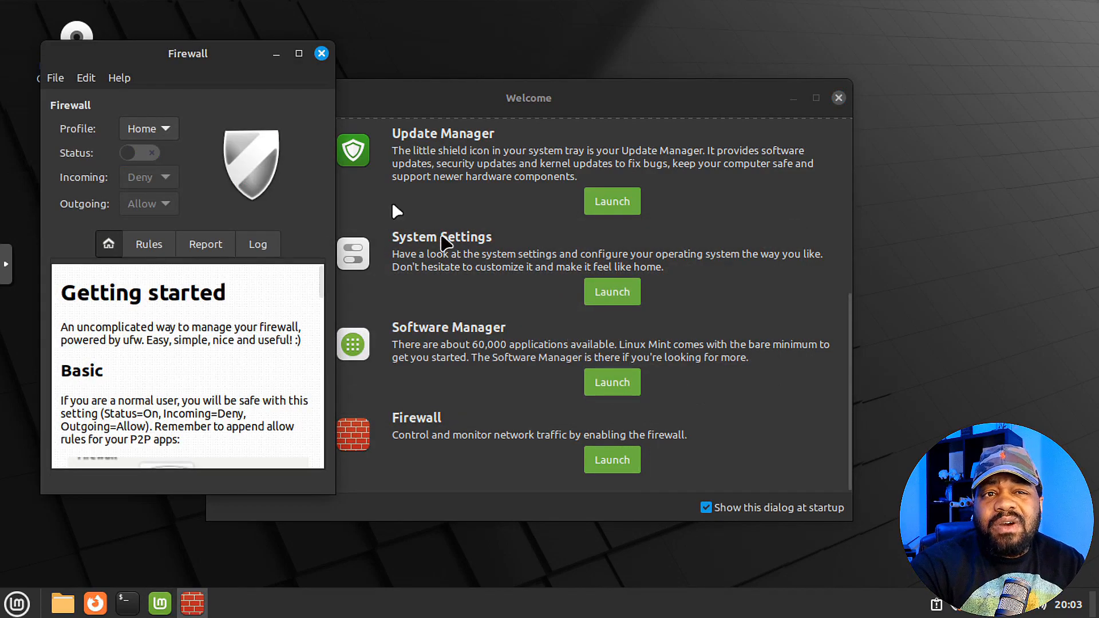
{"action": "left_click_drag", "start_coordinate": [187, 54], "coordinate": [601, 32]}
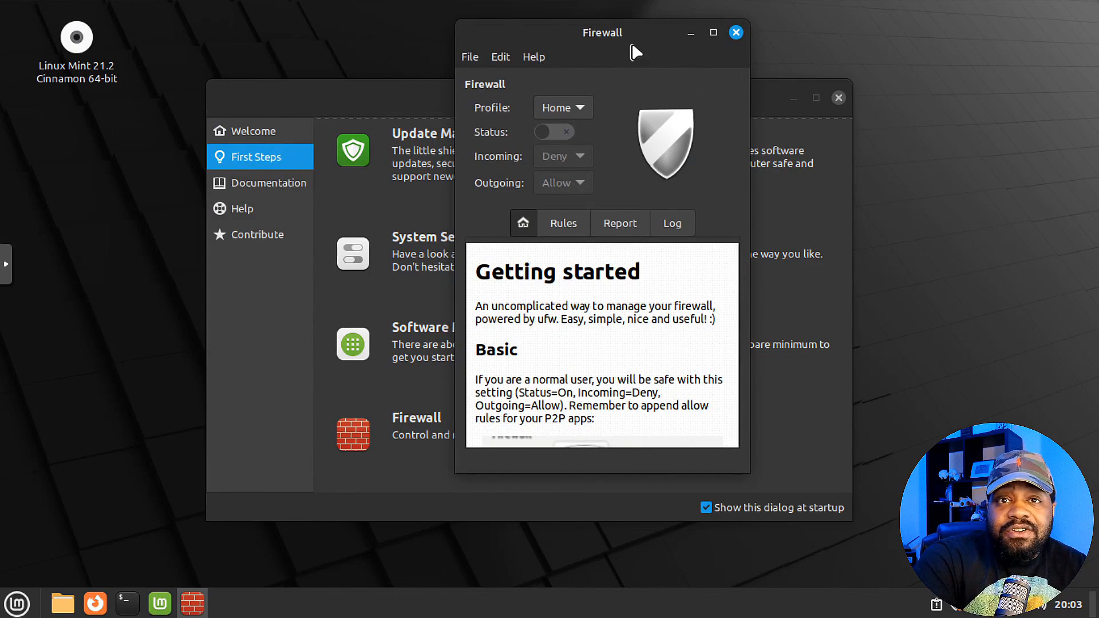
{"action": "mouse_move", "coordinate": [616, 58]}
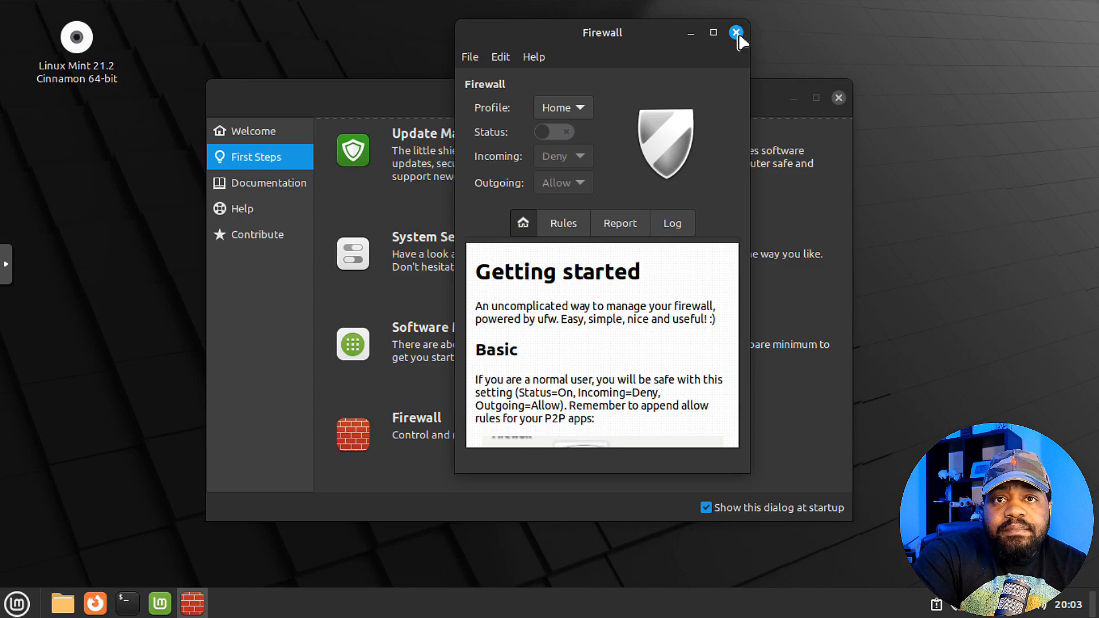
{"action": "mouse_move", "coordinate": [735, 41]}
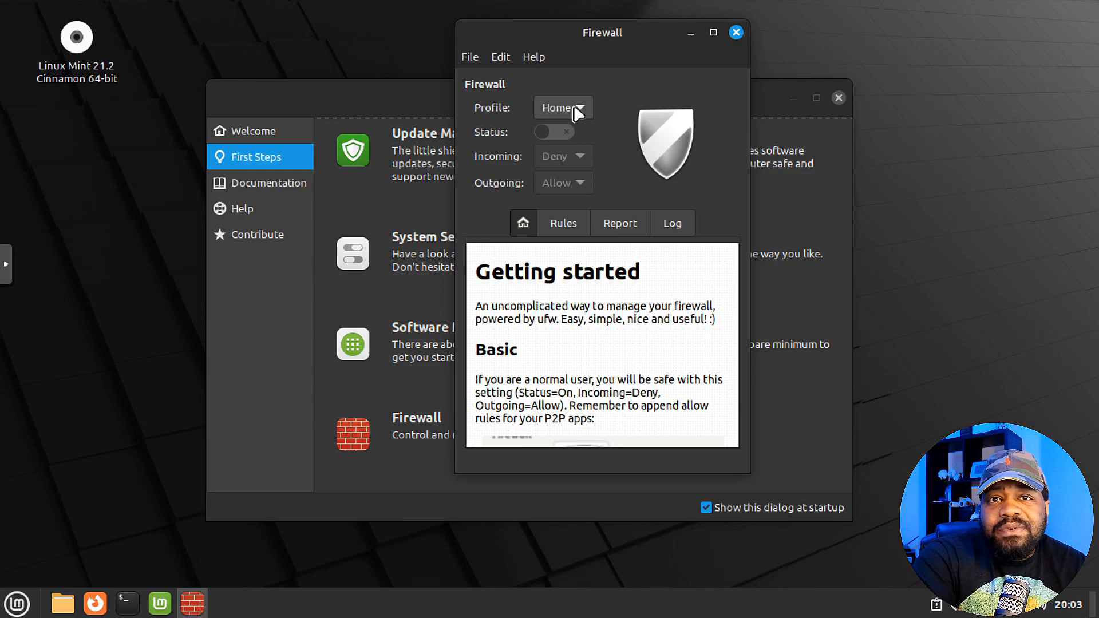
{"action": "mouse_move", "coordinate": [582, 112]}
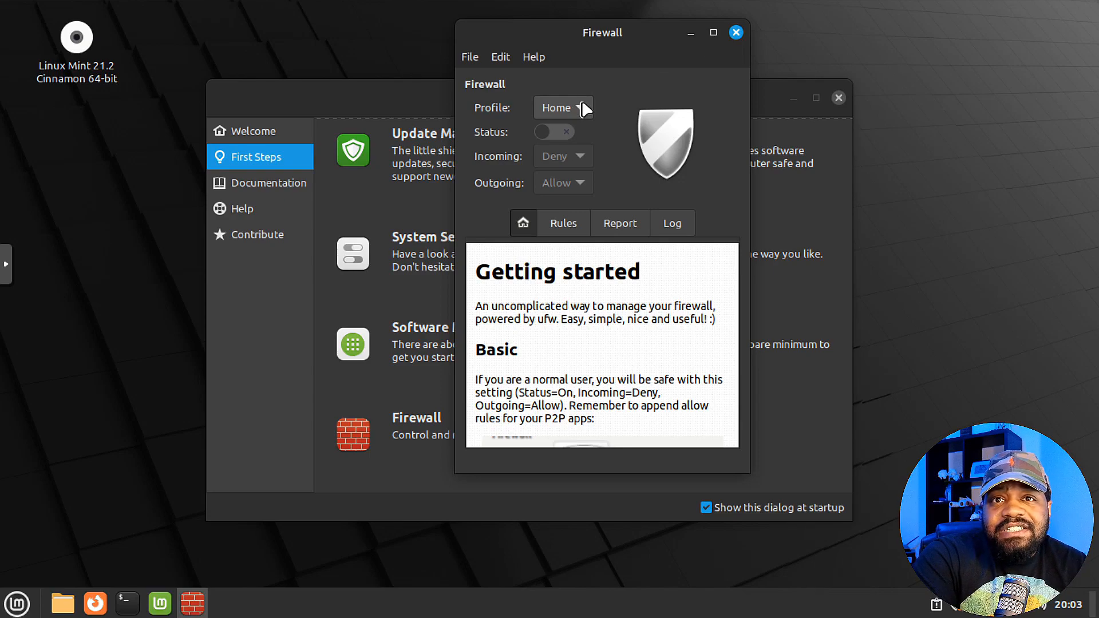
{"action": "mouse_move", "coordinate": [653, 120]}
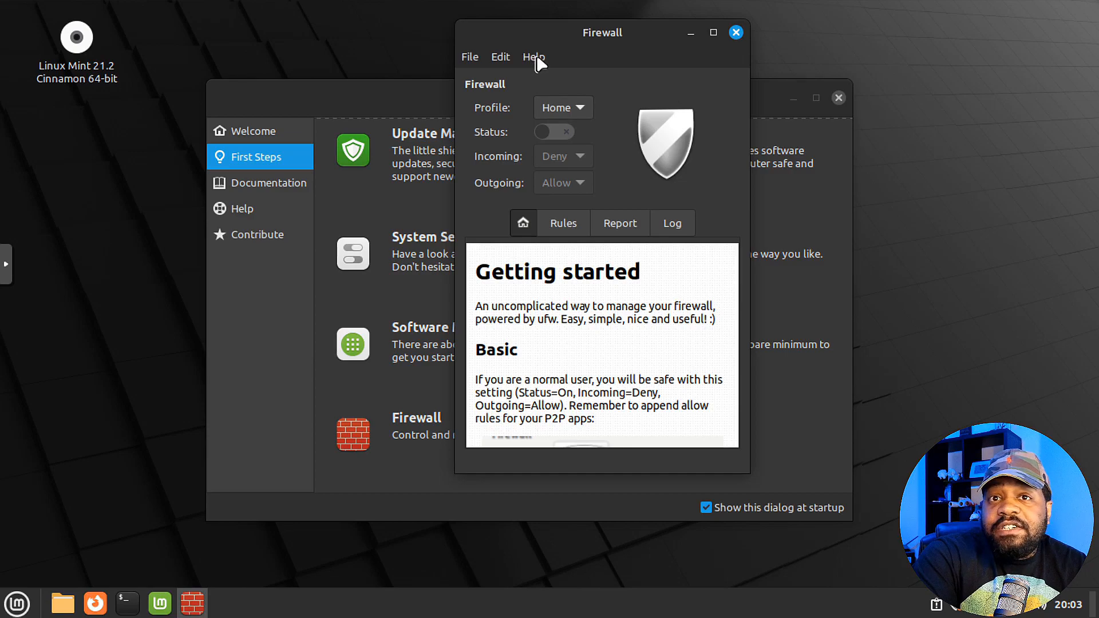
View Help > About showing Gufw 22.04.0, dismiss it and close the Firewall window
{"action": "left_click", "coordinate": [533, 57]}
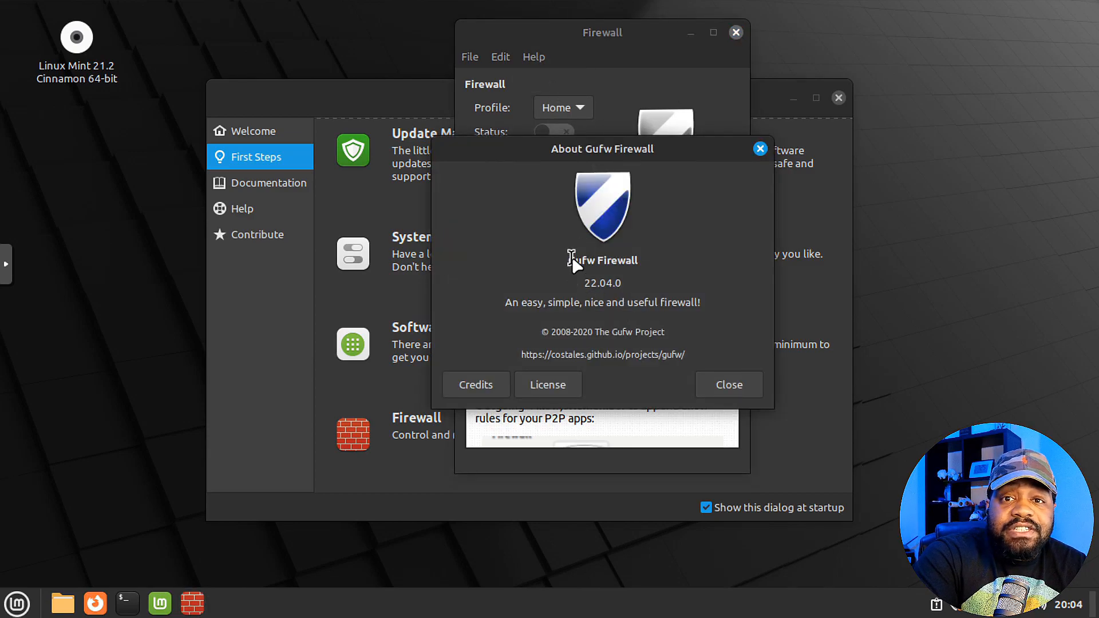
{"action": "double_click", "coordinate": [602, 259]}
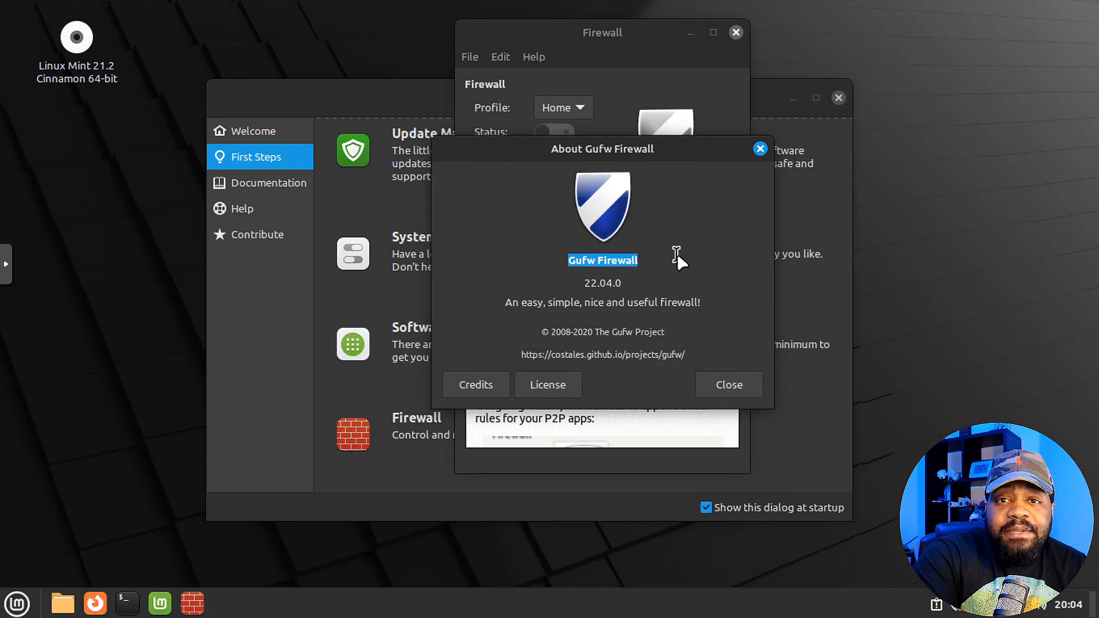
{"action": "left_click", "coordinate": [728, 384]}
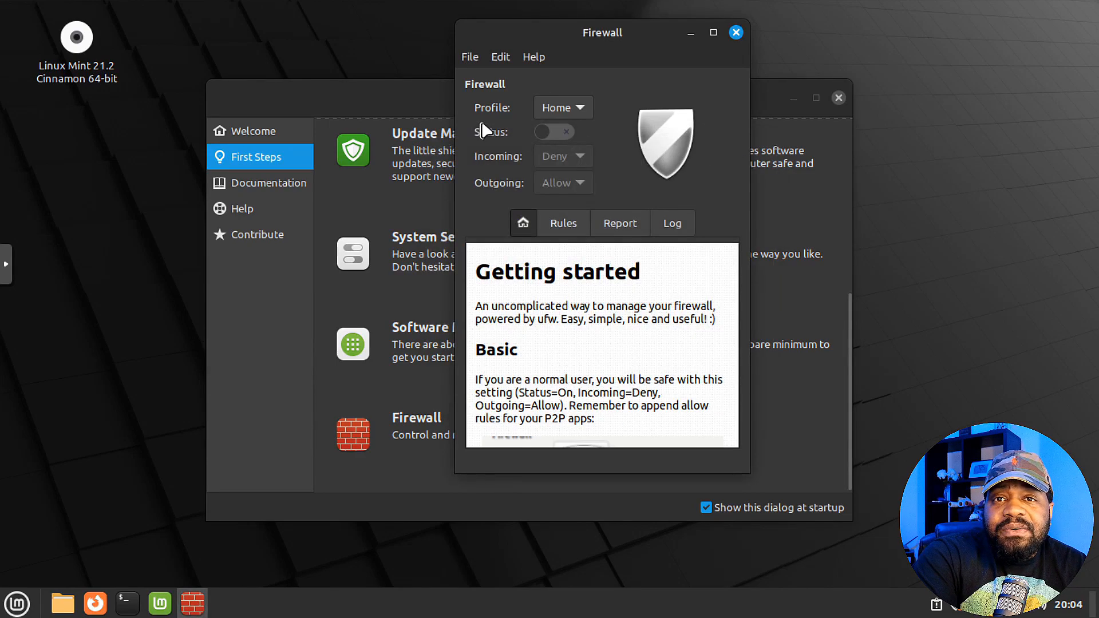
{"action": "mouse_move", "coordinate": [614, 98]}
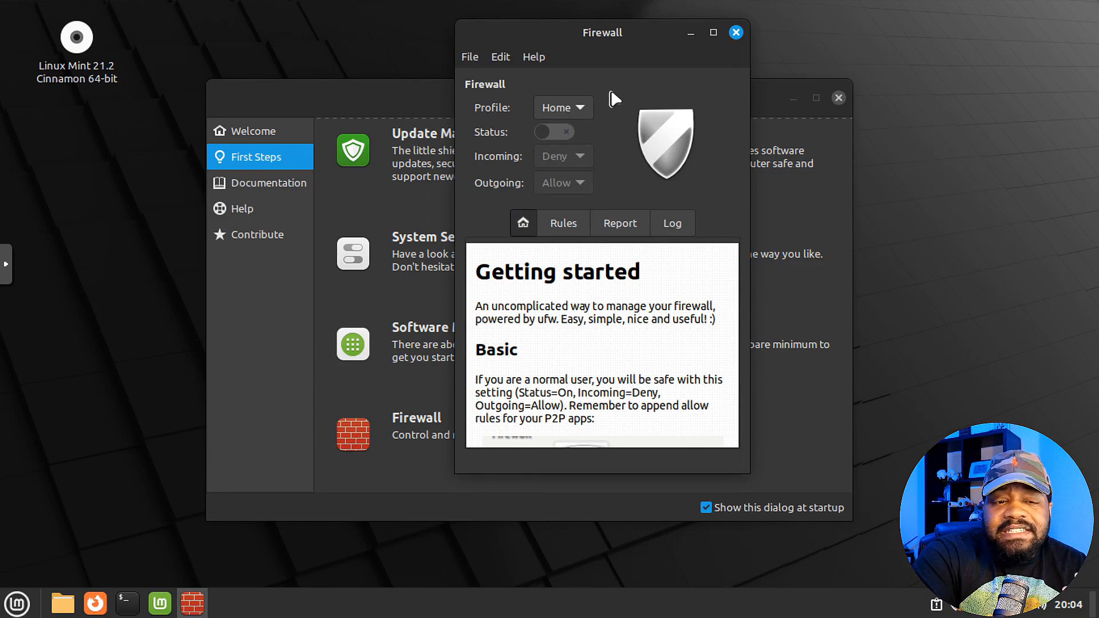
{"action": "mouse_move", "coordinate": [618, 89]}
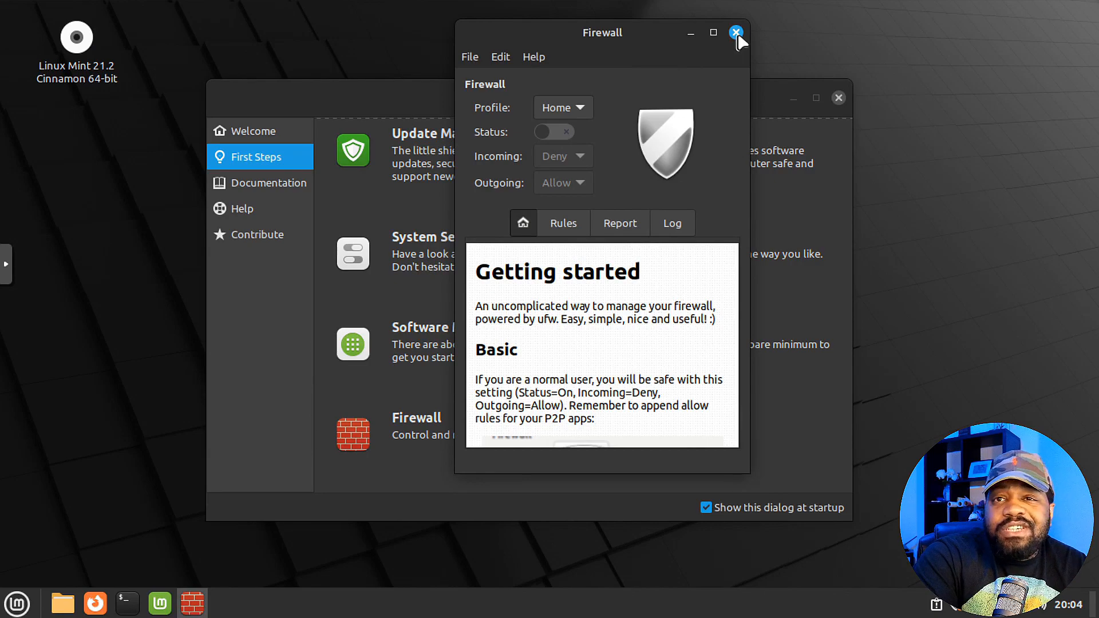
{"action": "left_click", "coordinate": [736, 32]}
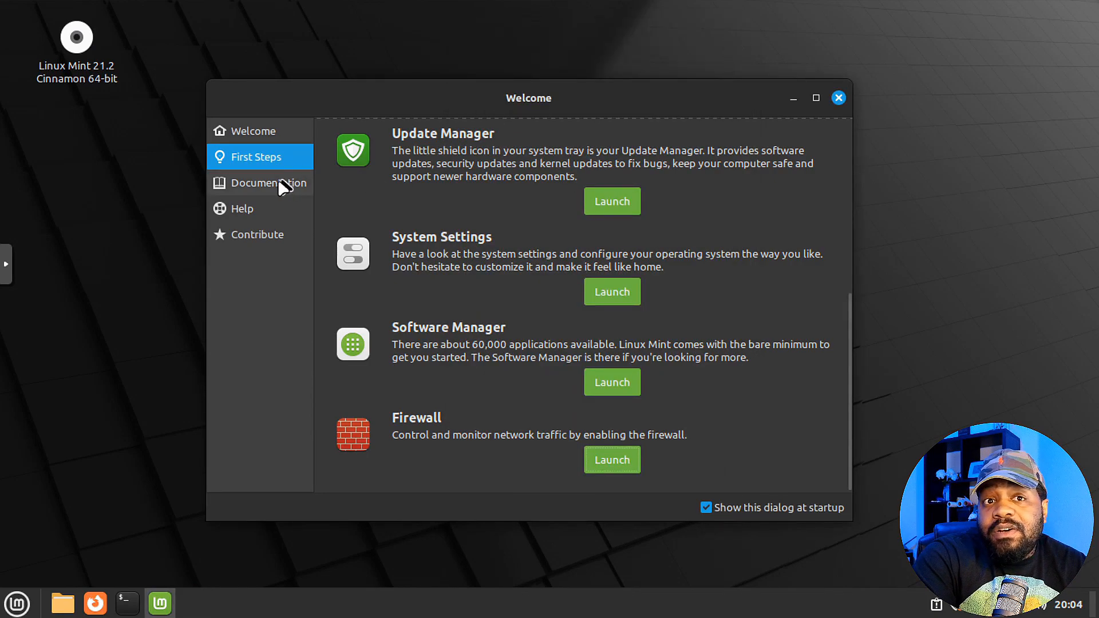
View the Documentation, Help and Contribute pages from the Welcome sidebar in turn
{"action": "left_click", "coordinate": [259, 183]}
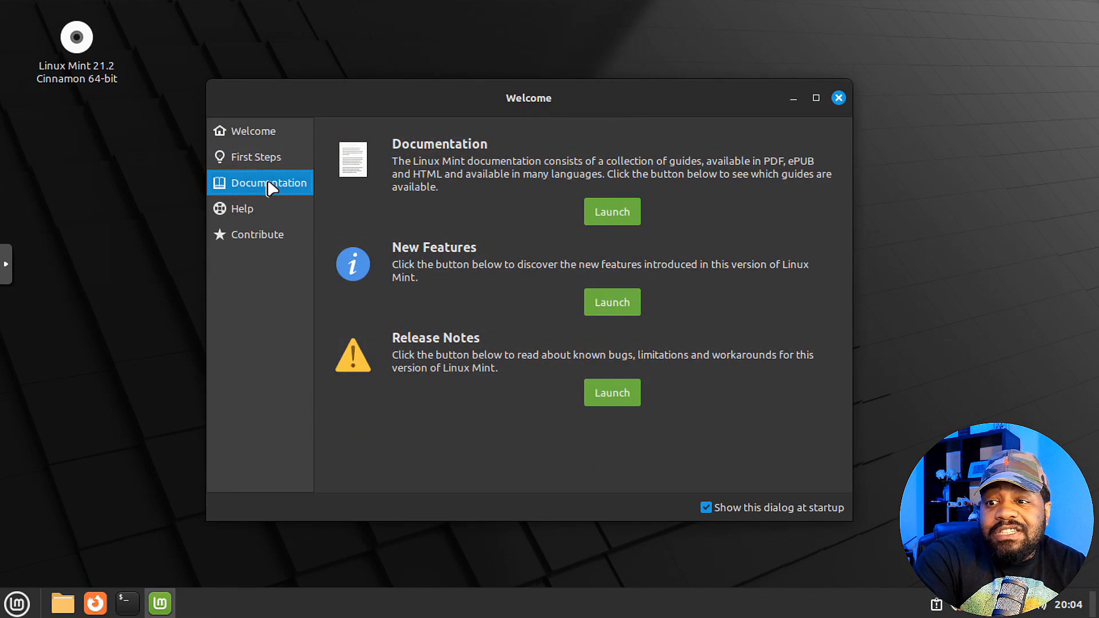
{"action": "left_click", "coordinate": [242, 209]}
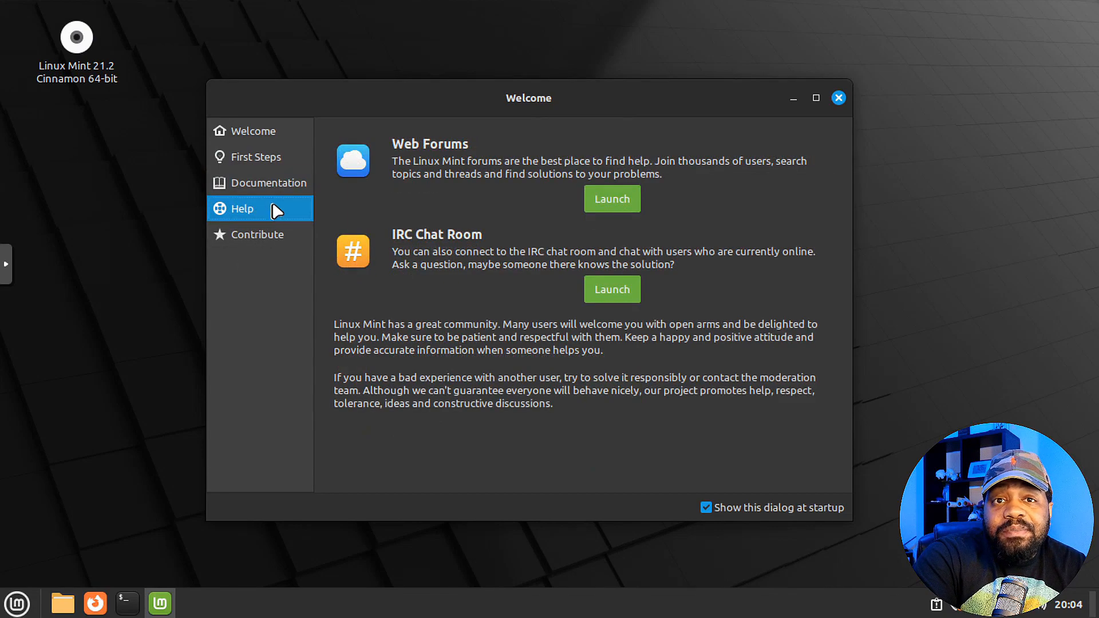
{"action": "mouse_move", "coordinate": [482, 263]}
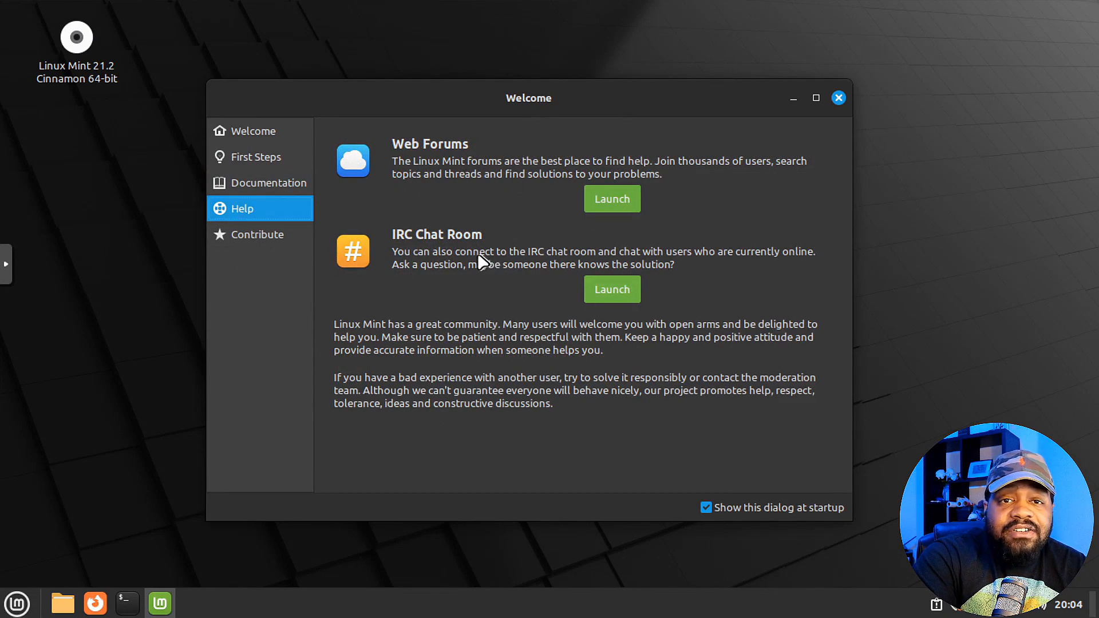
{"action": "left_click", "coordinate": [258, 233]}
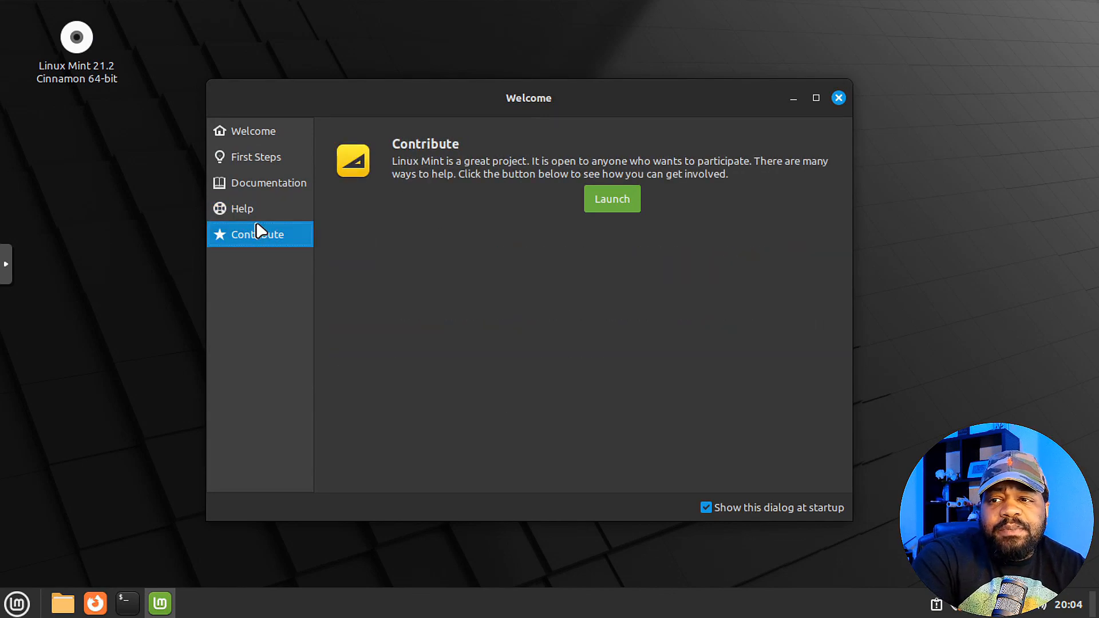
{"action": "mouse_move", "coordinate": [263, 226]}
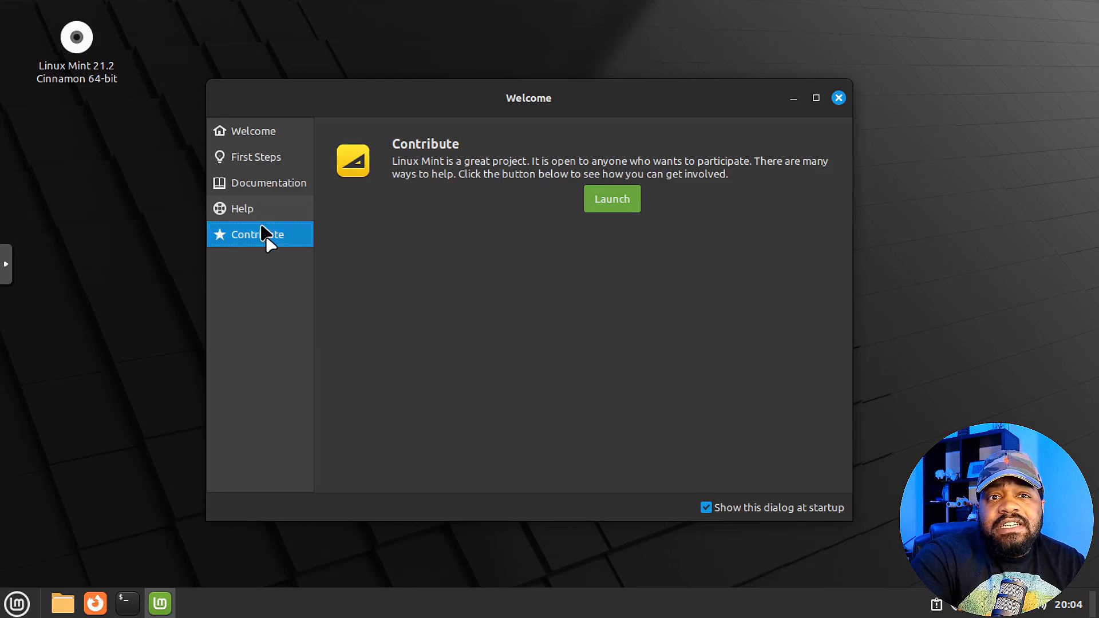
{"action": "mouse_move", "coordinate": [260, 250]}
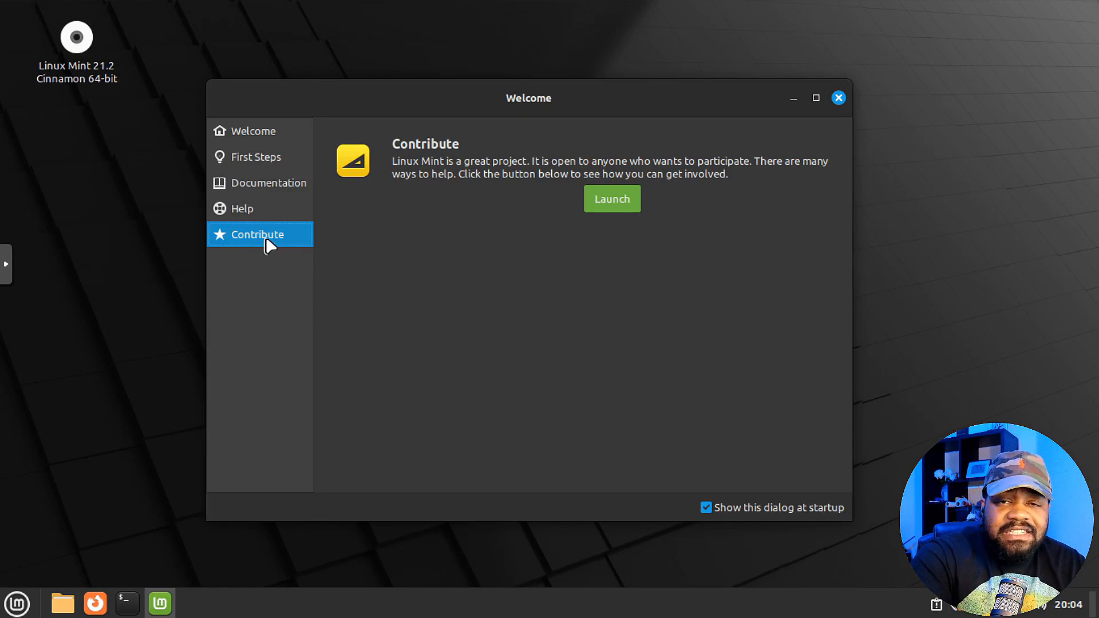
{"action": "mouse_move", "coordinate": [277, 247]}
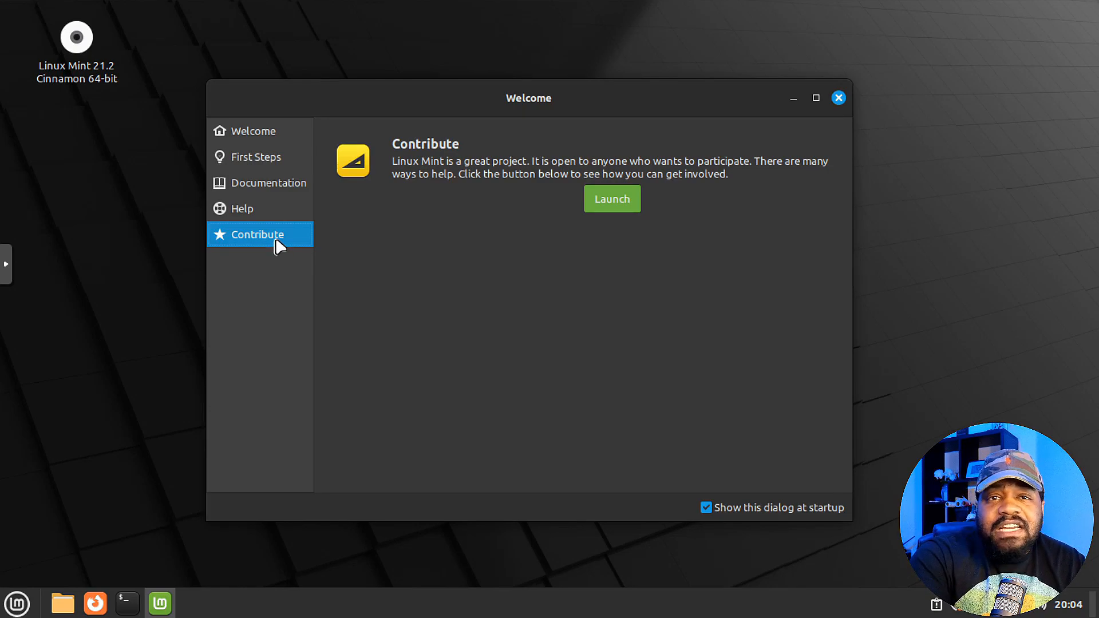
{"action": "mouse_move", "coordinate": [846, 105]}
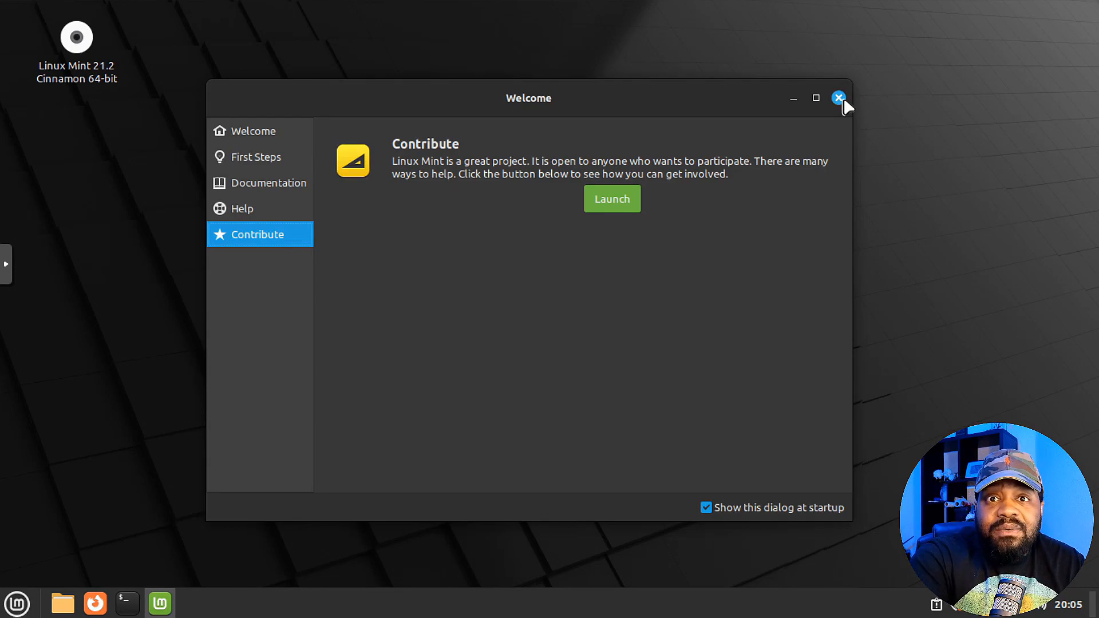
Close the Welcome window, leaving the empty Cinnamon desktop with the Mint wallpaper
{"action": "left_click", "coordinate": [838, 97]}
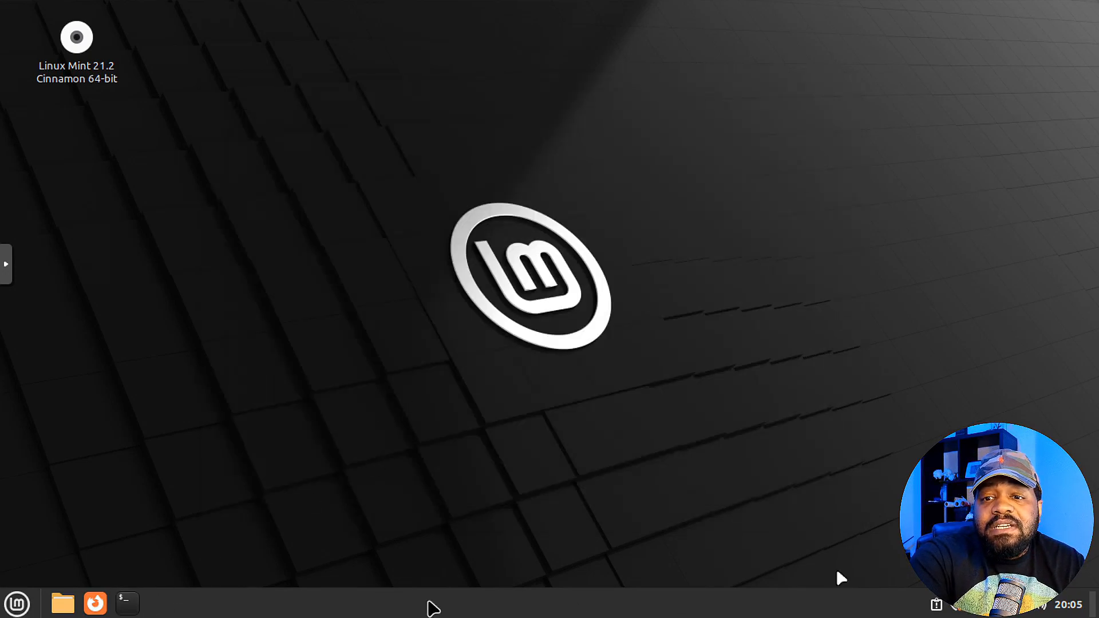
{"action": "mouse_move", "coordinate": [707, 557]}
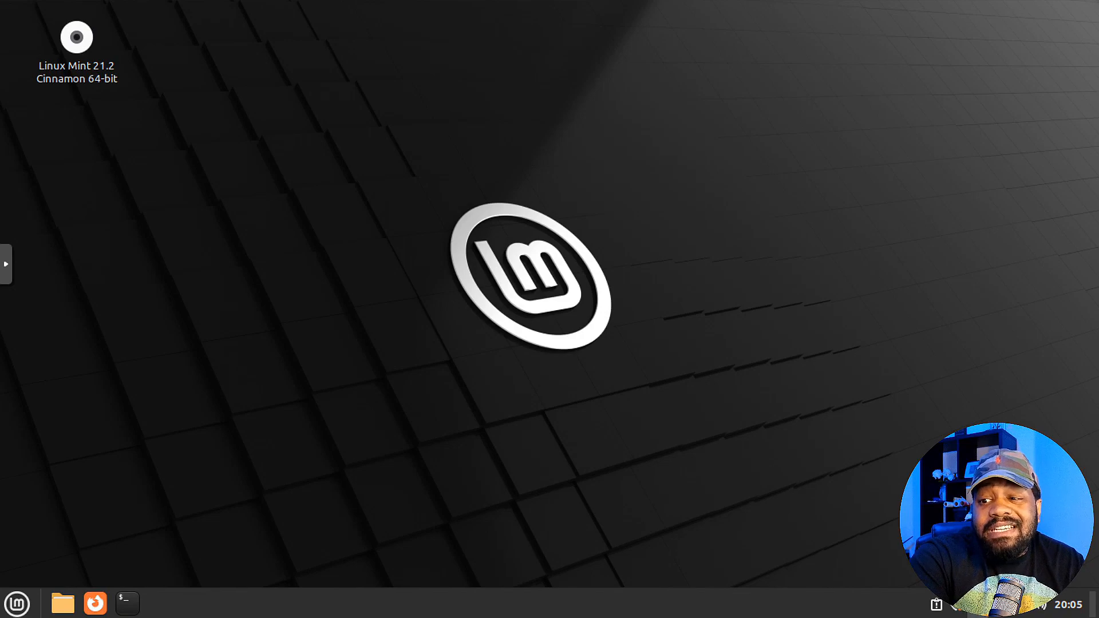
{"action": "mouse_move", "coordinate": [546, 458]}
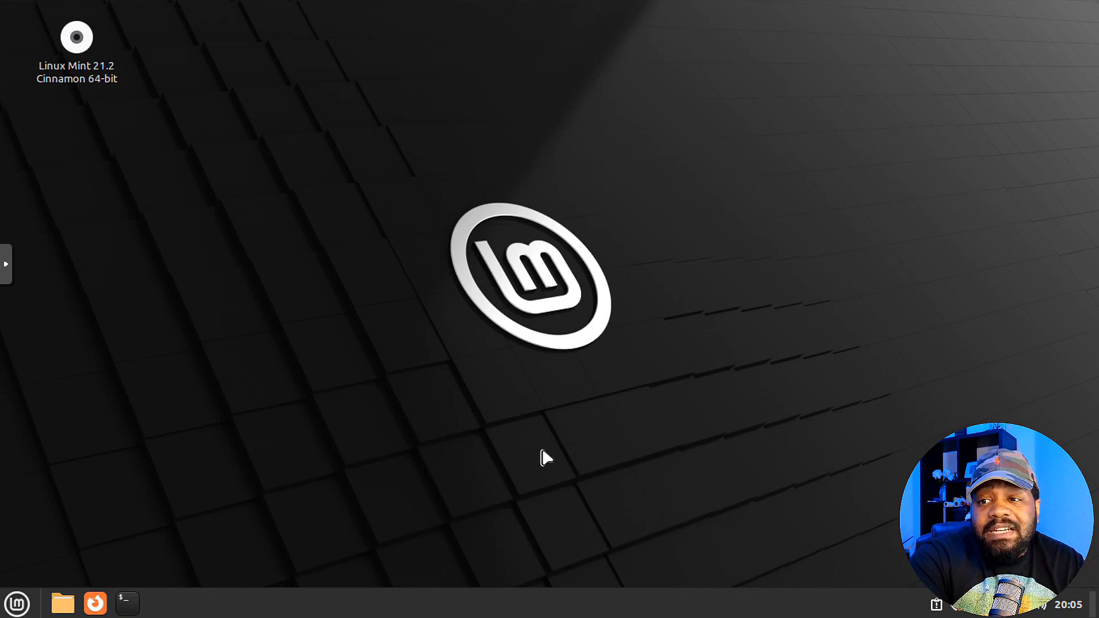
{"action": "mouse_move", "coordinate": [468, 460]}
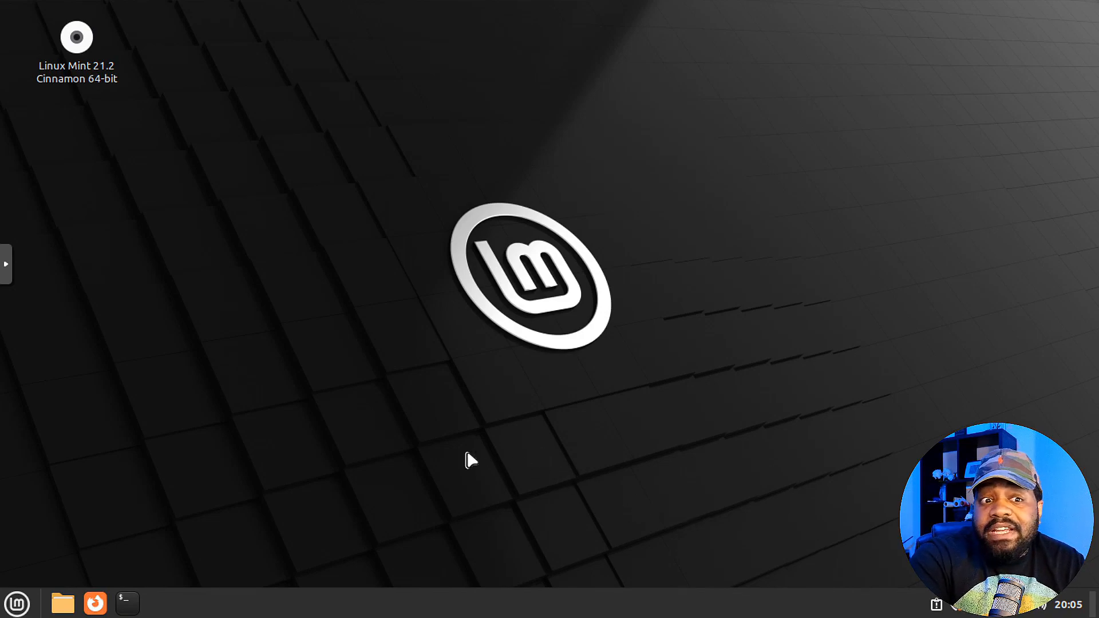